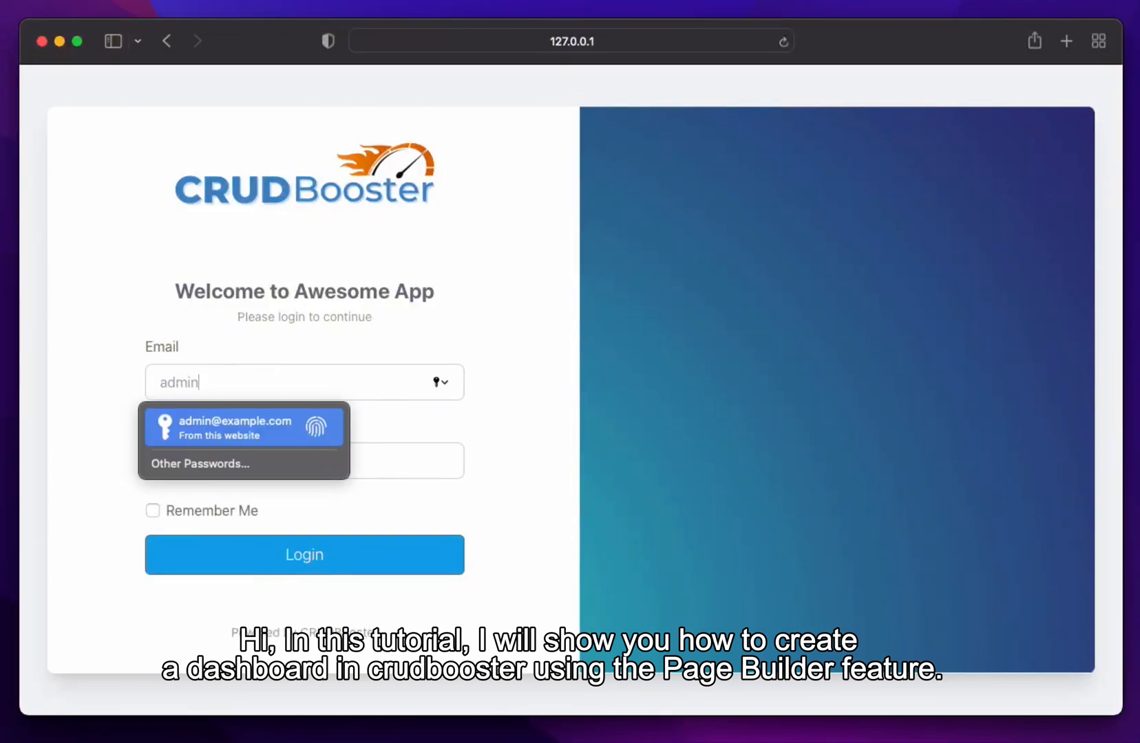
left_click(243, 425)
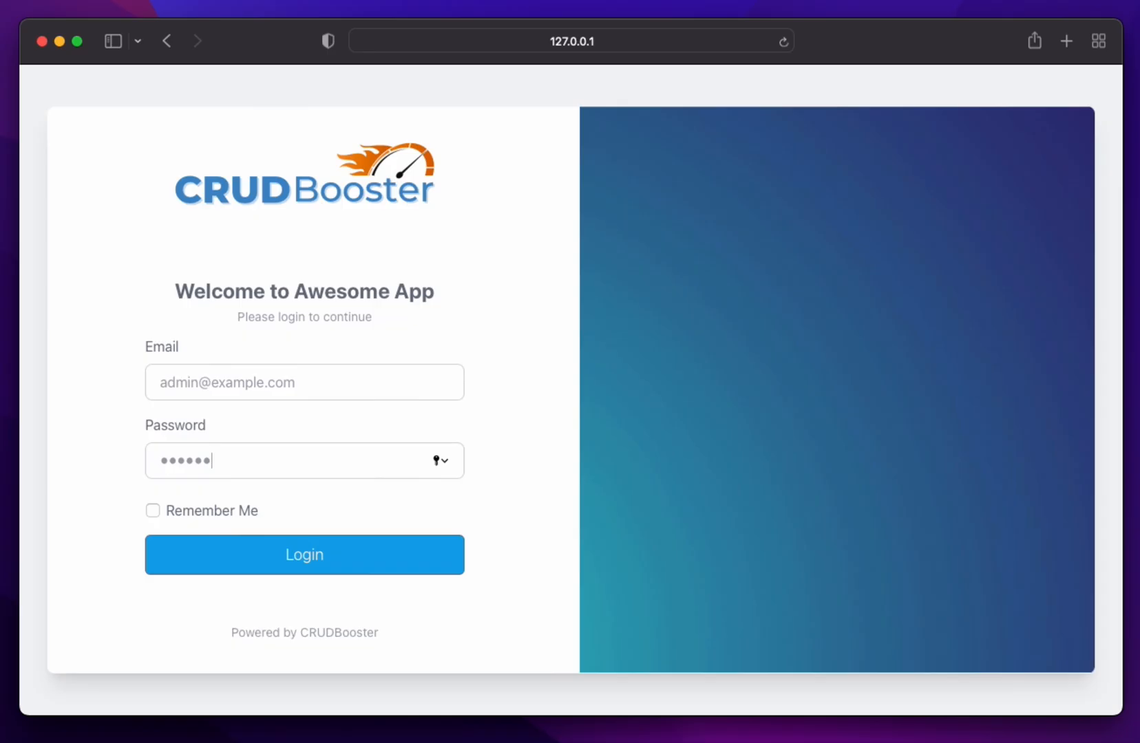
left_click(303, 555)
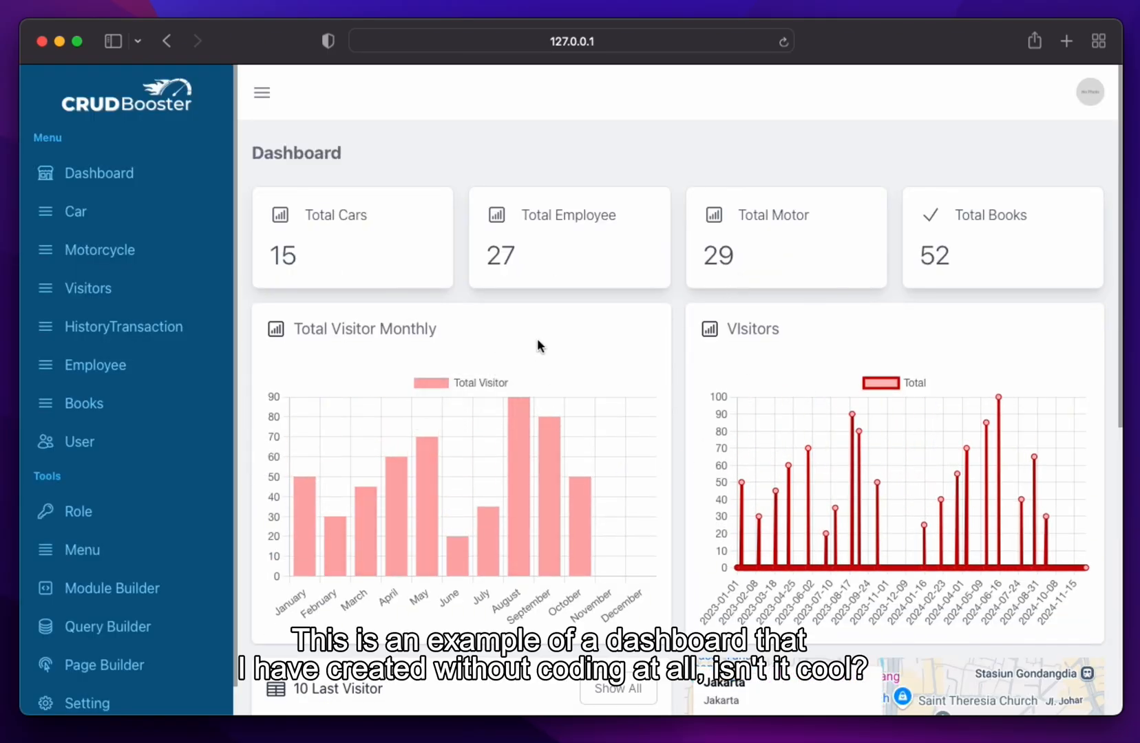
scroll("down", 3)
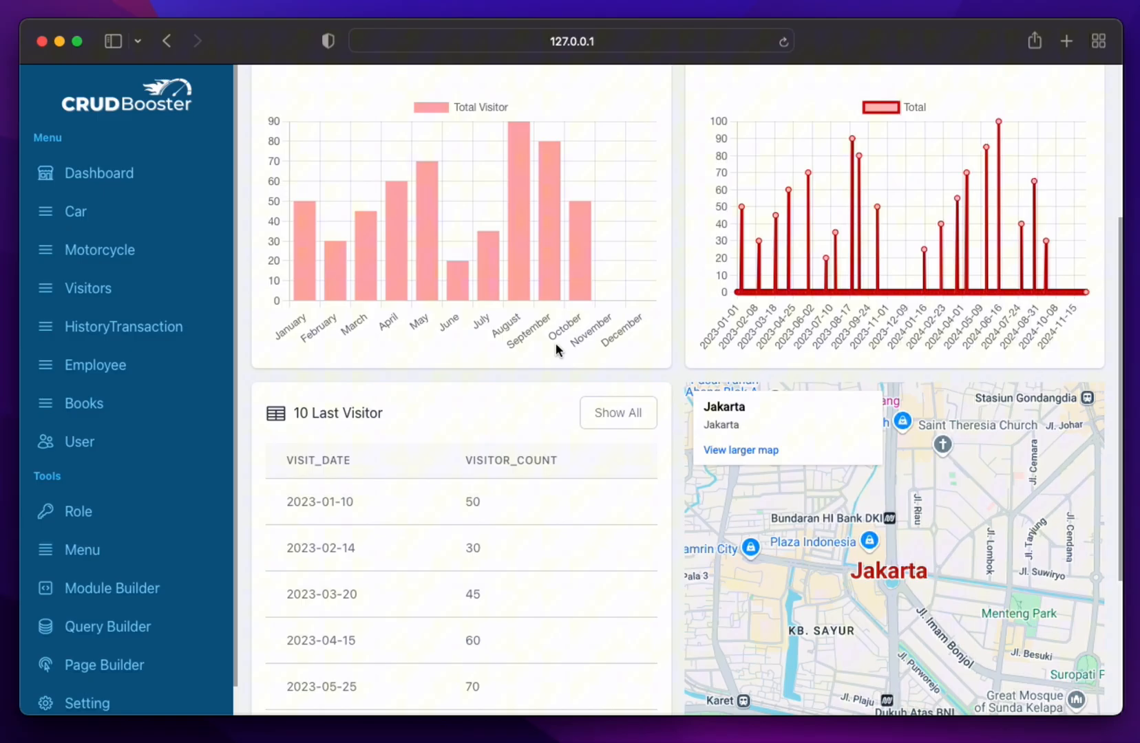
scroll("down", 3)
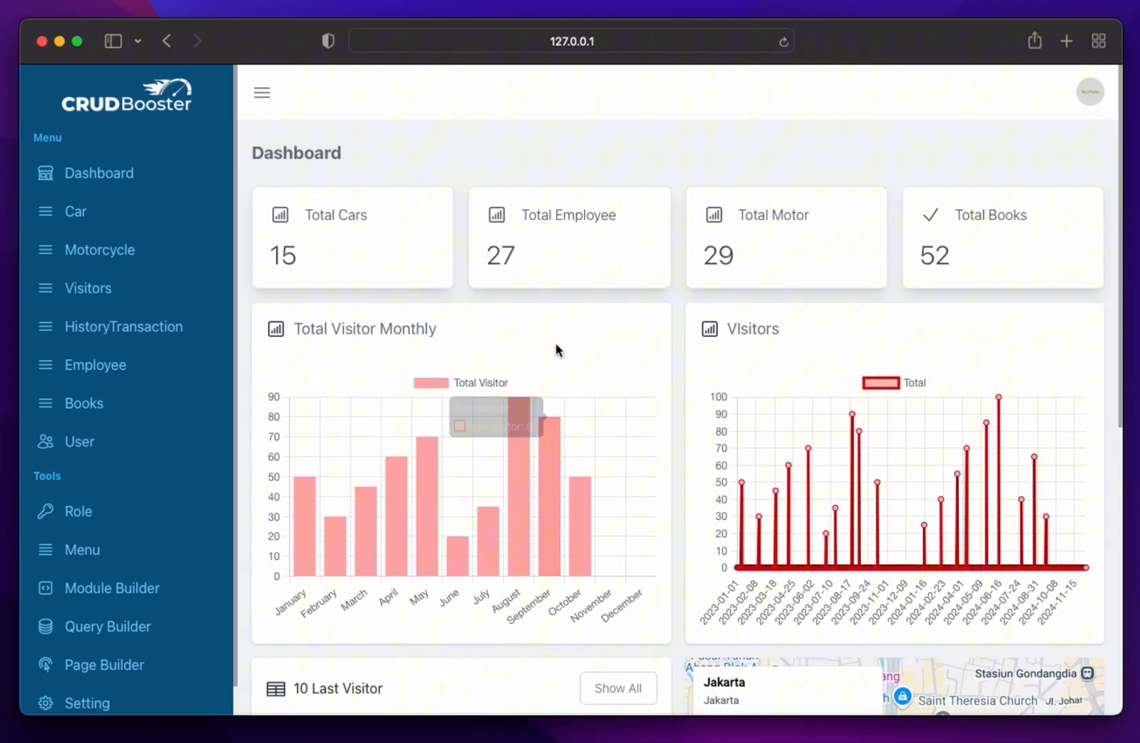
Create a new Page Builder page titled 'Test Dashboard'
left_click(106, 665)
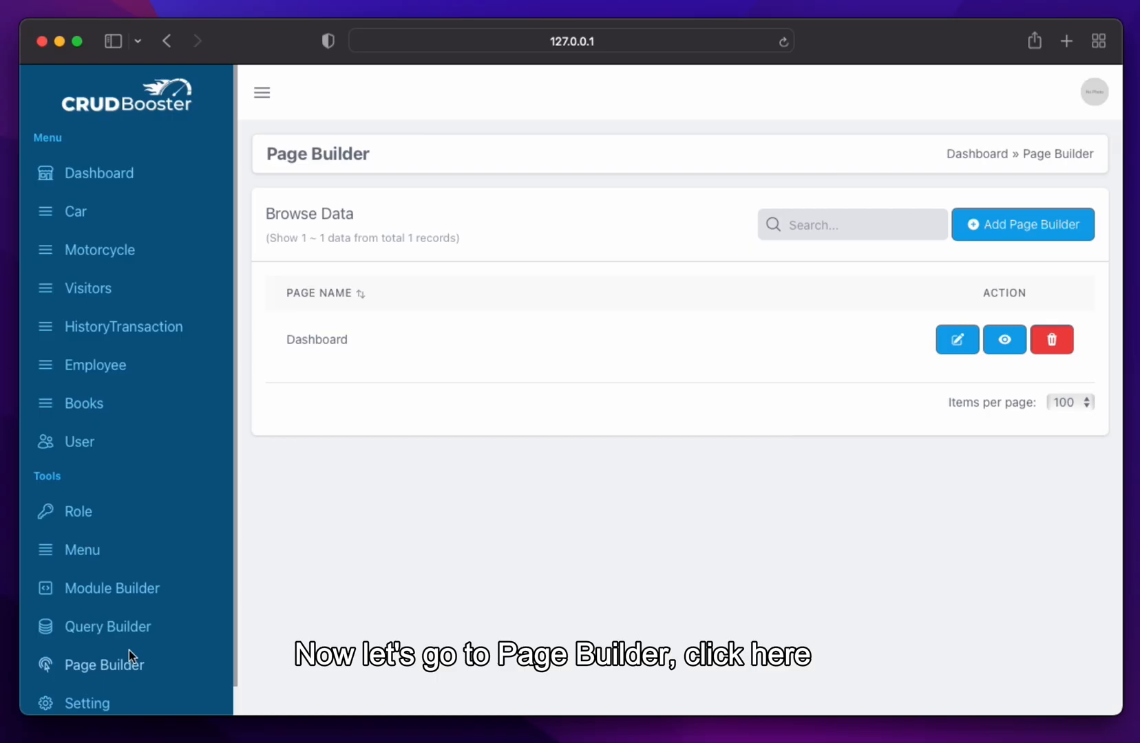
left_click(1020, 224)
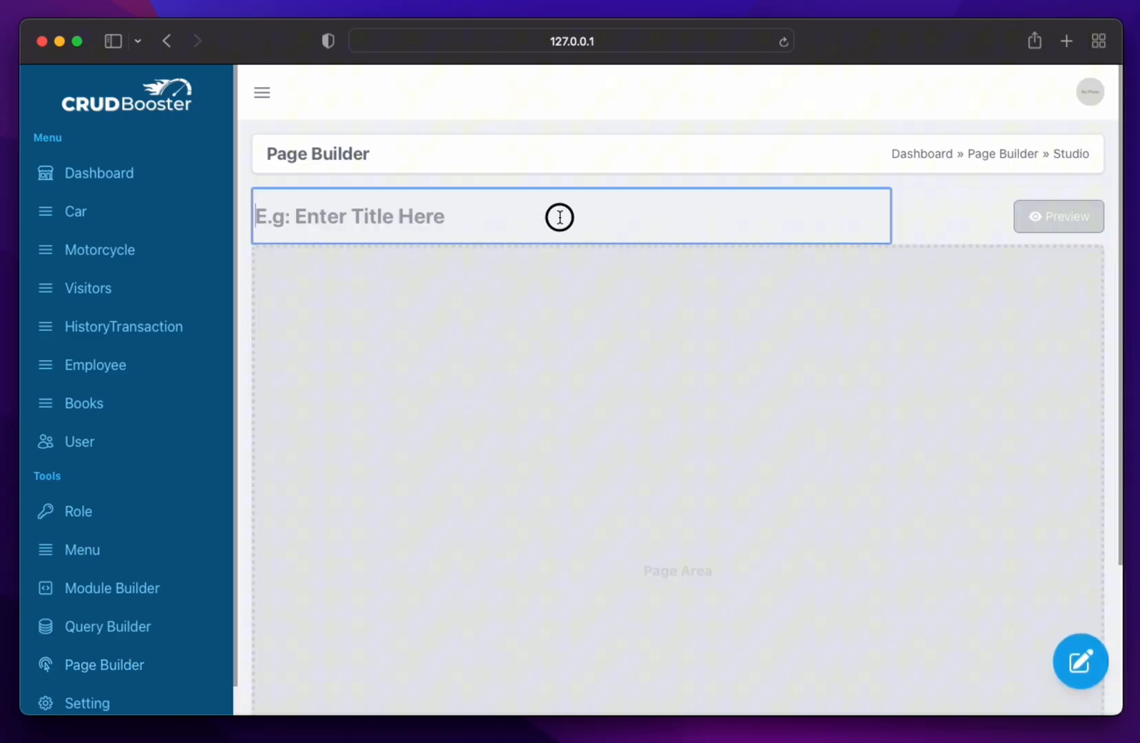
type("Test Dashboard")
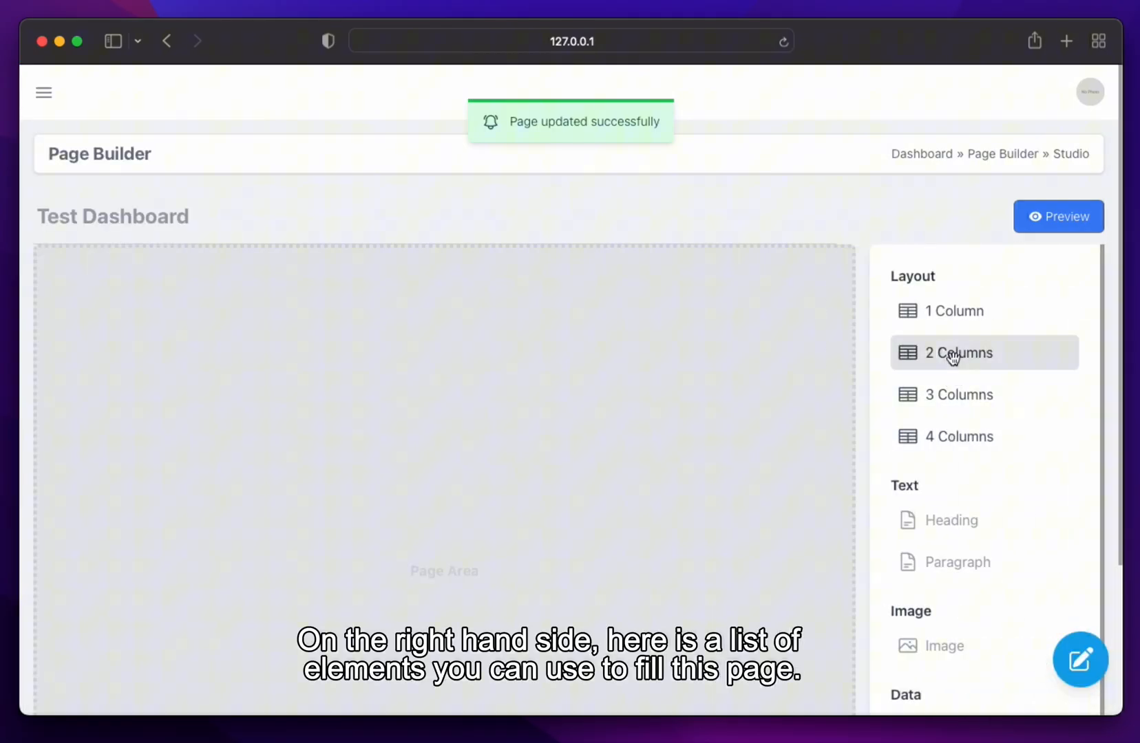
Add a two-column row and drop a Box Counter into its left column
left_click(959, 353)
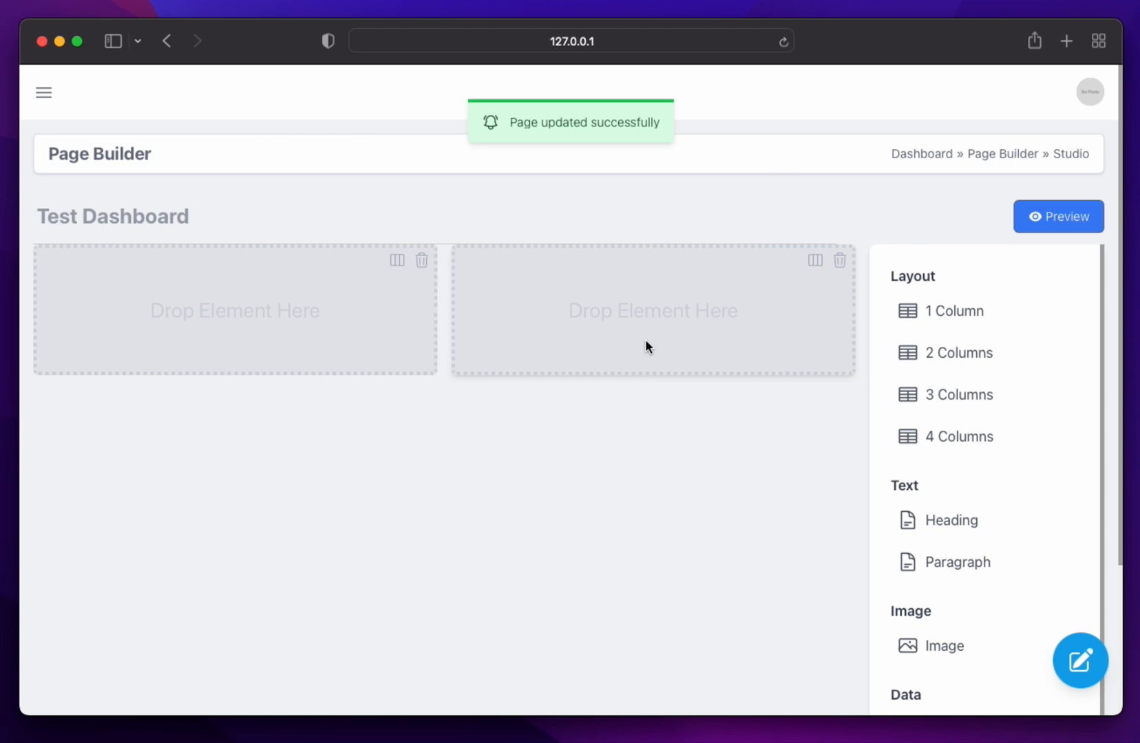
scroll("down", 3)
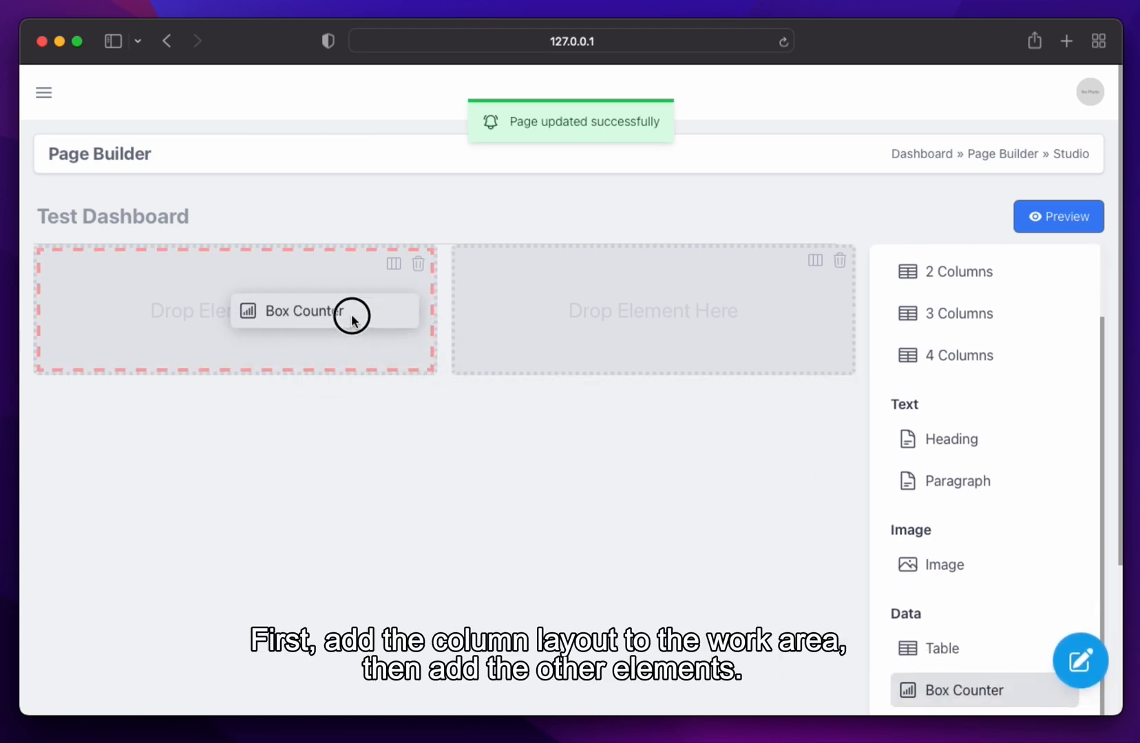
left_click_drag(966, 690, 327, 311)
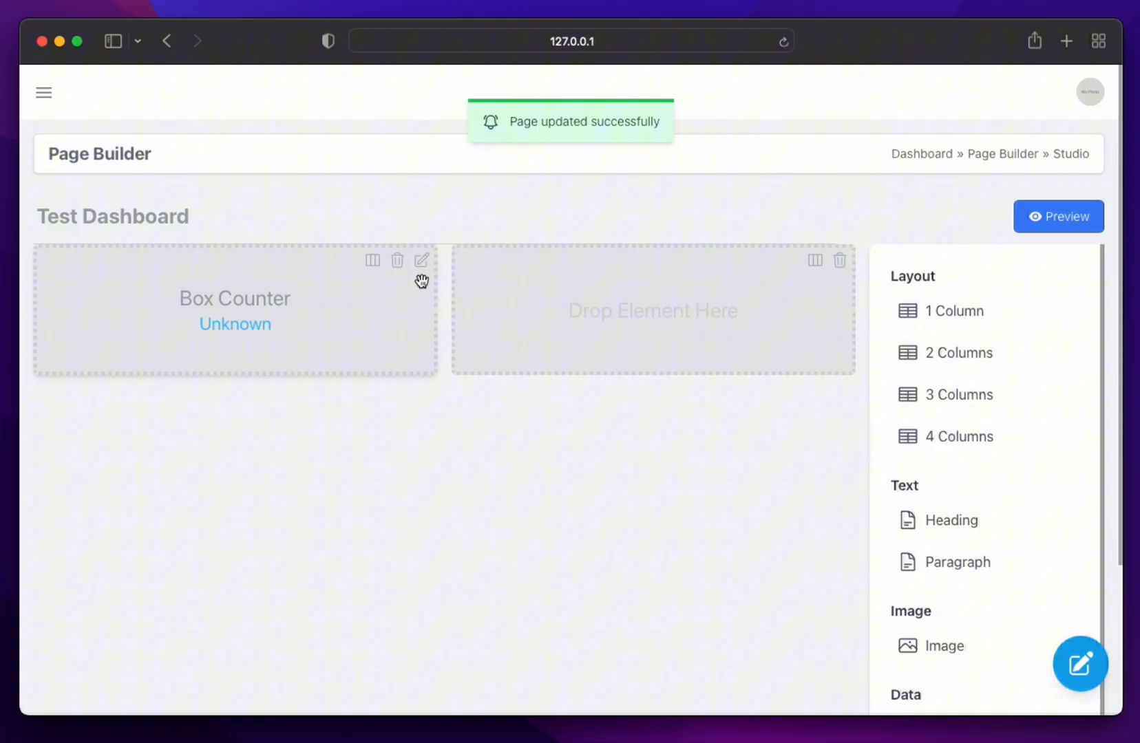
Configure the left counter as 'Total Employee' with the USER icon and Total Employee query, then save
left_click(421, 260)
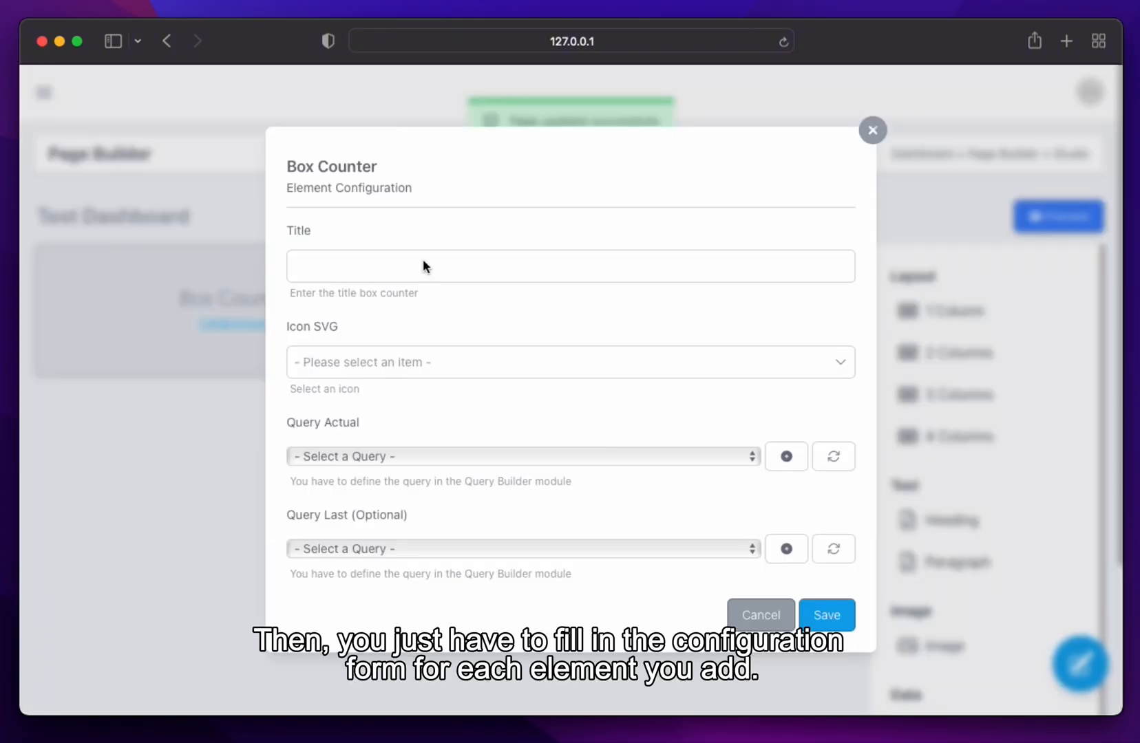
type("Total Employee")
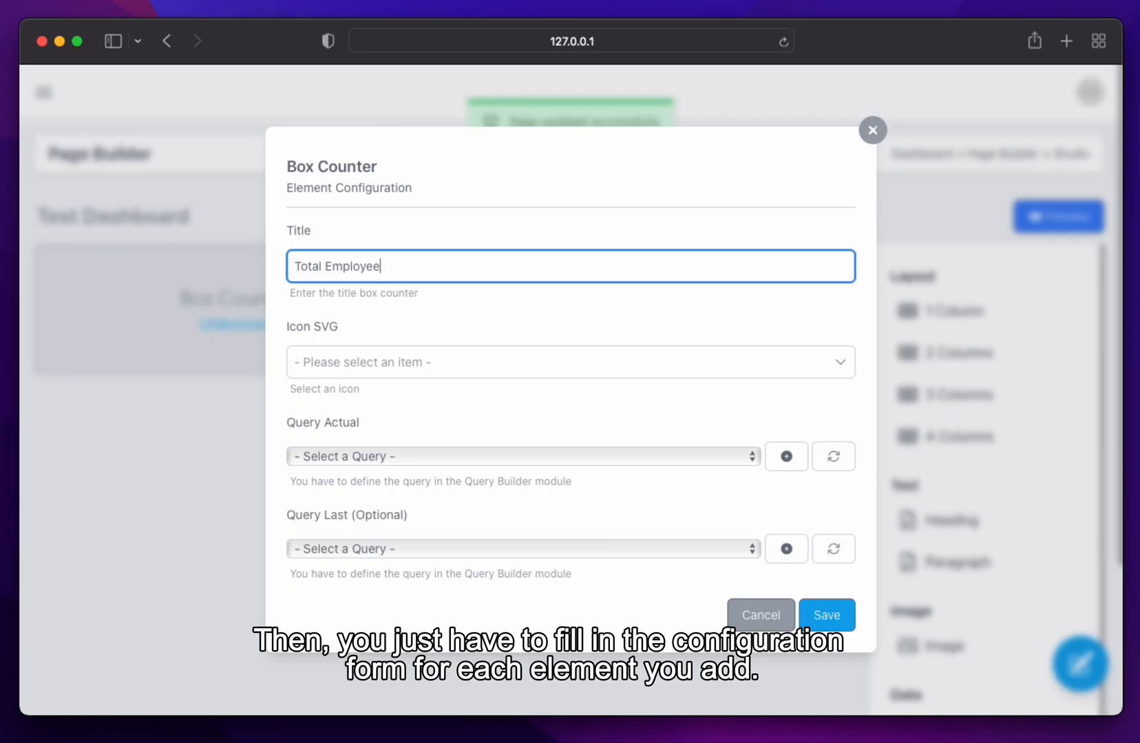
left_click(569, 362)
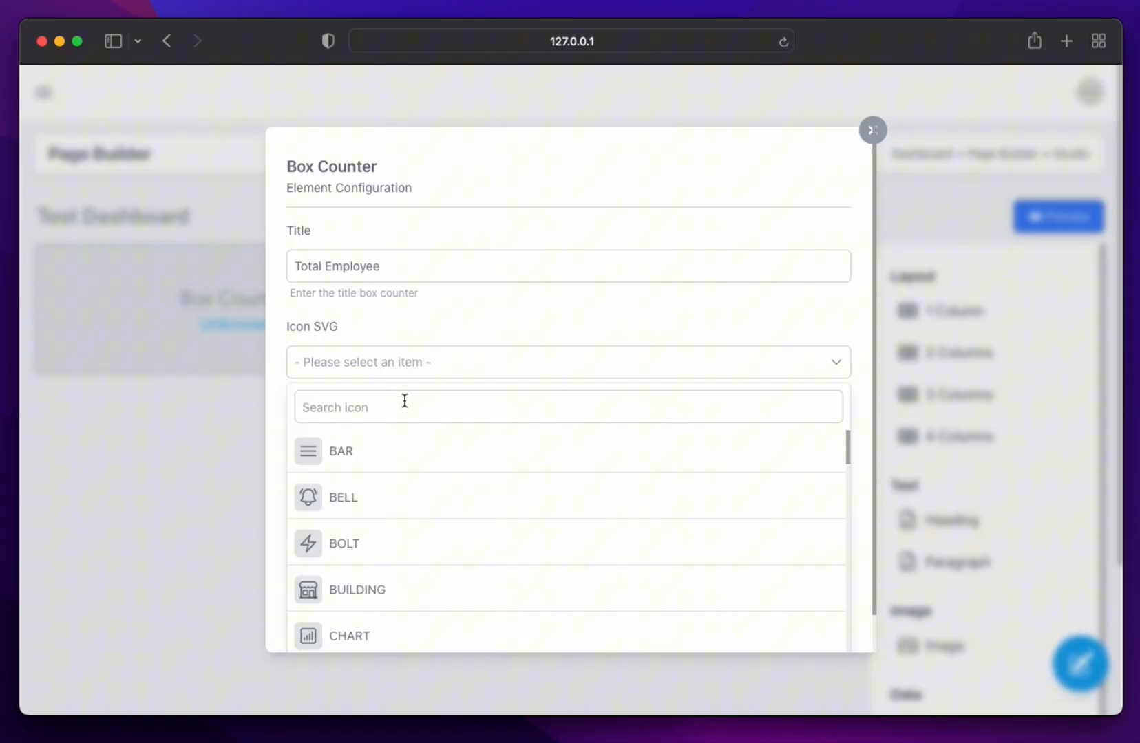
type("user")
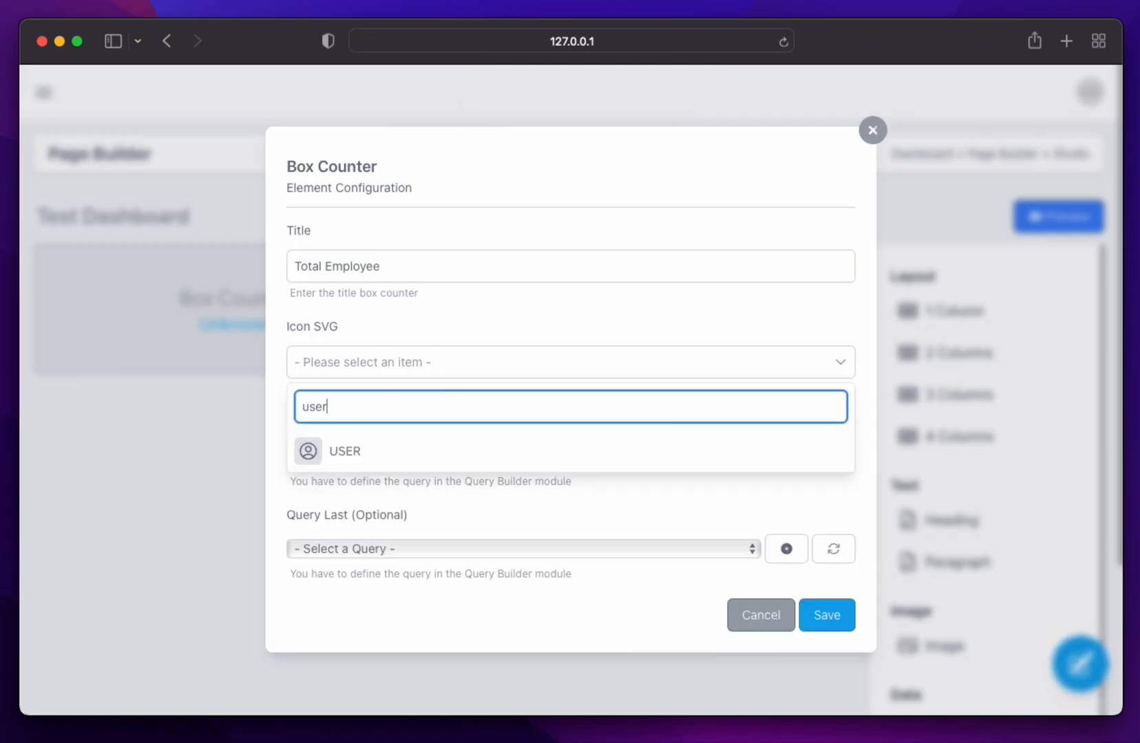
left_click(345, 450)
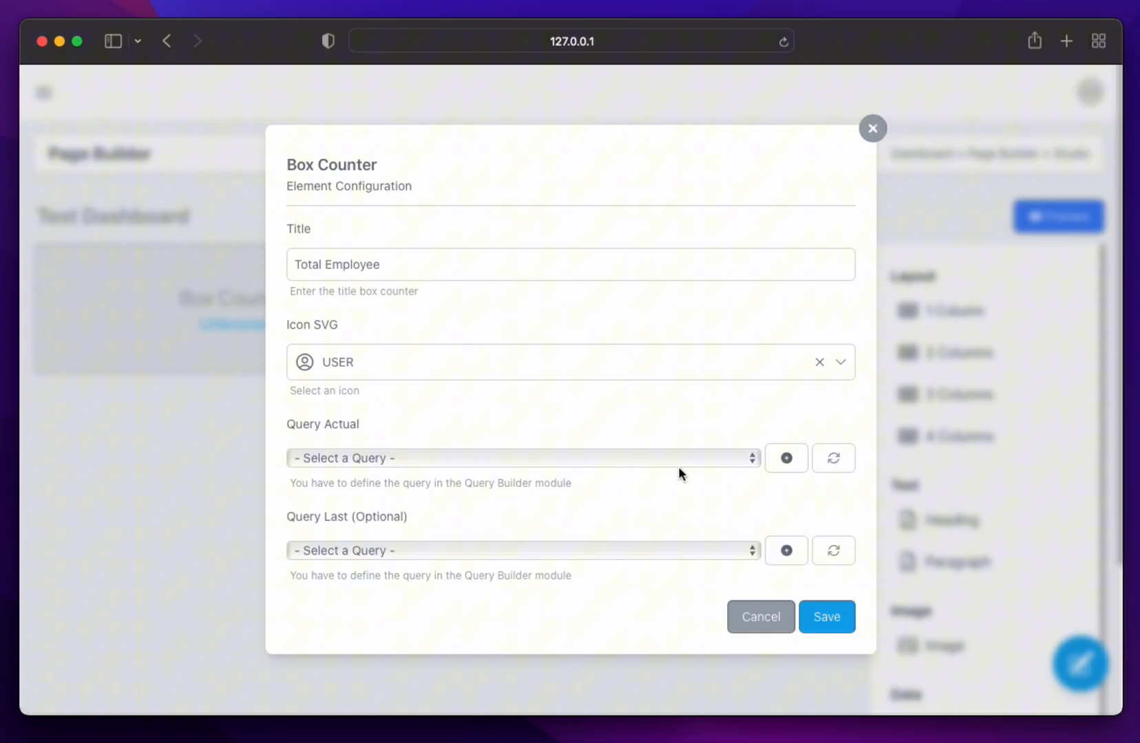
left_click(521, 459)
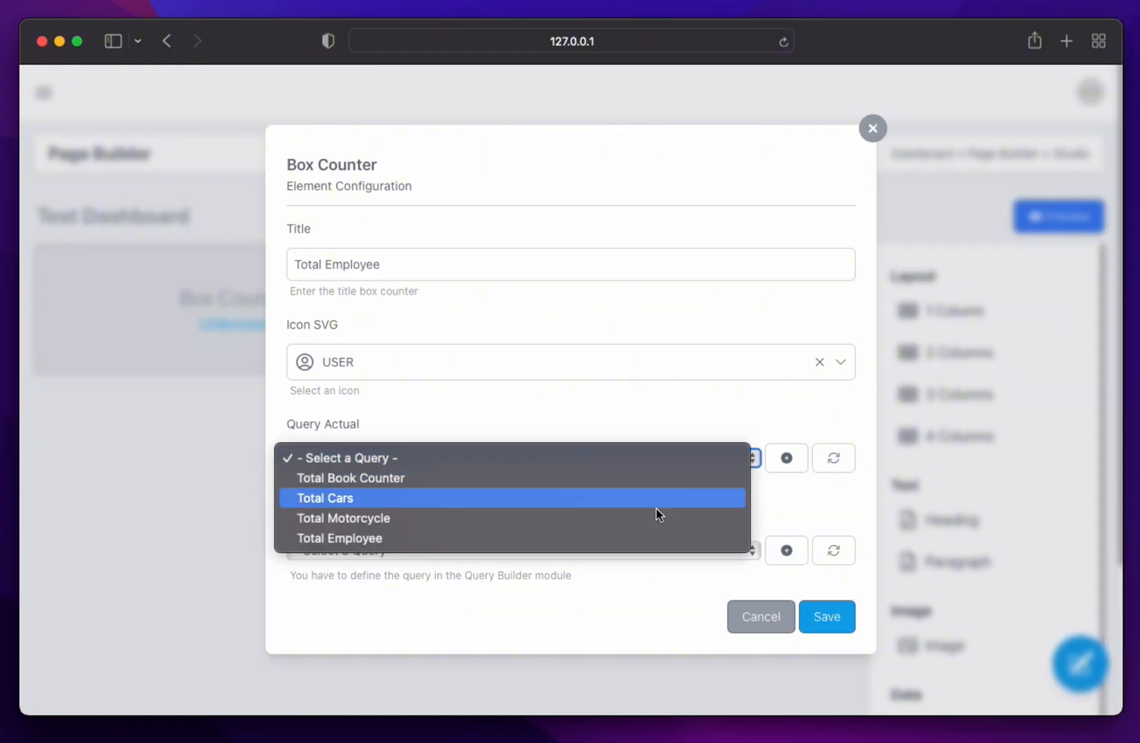
left_click(339, 538)
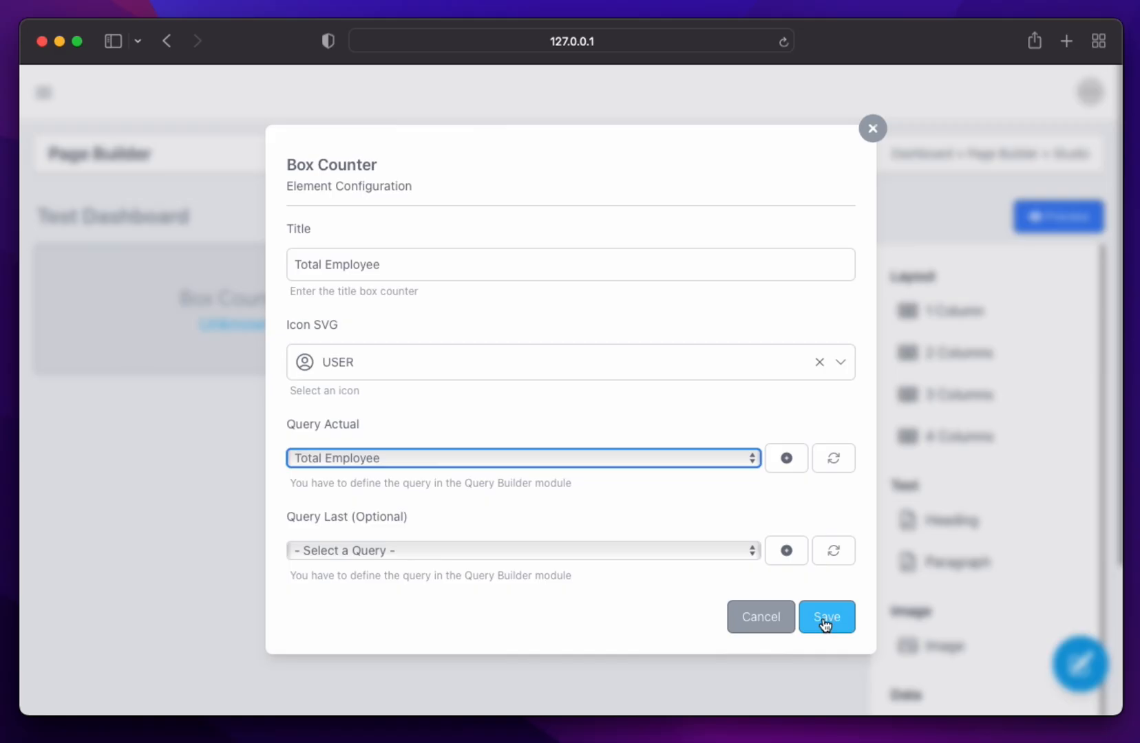
left_click(826, 616)
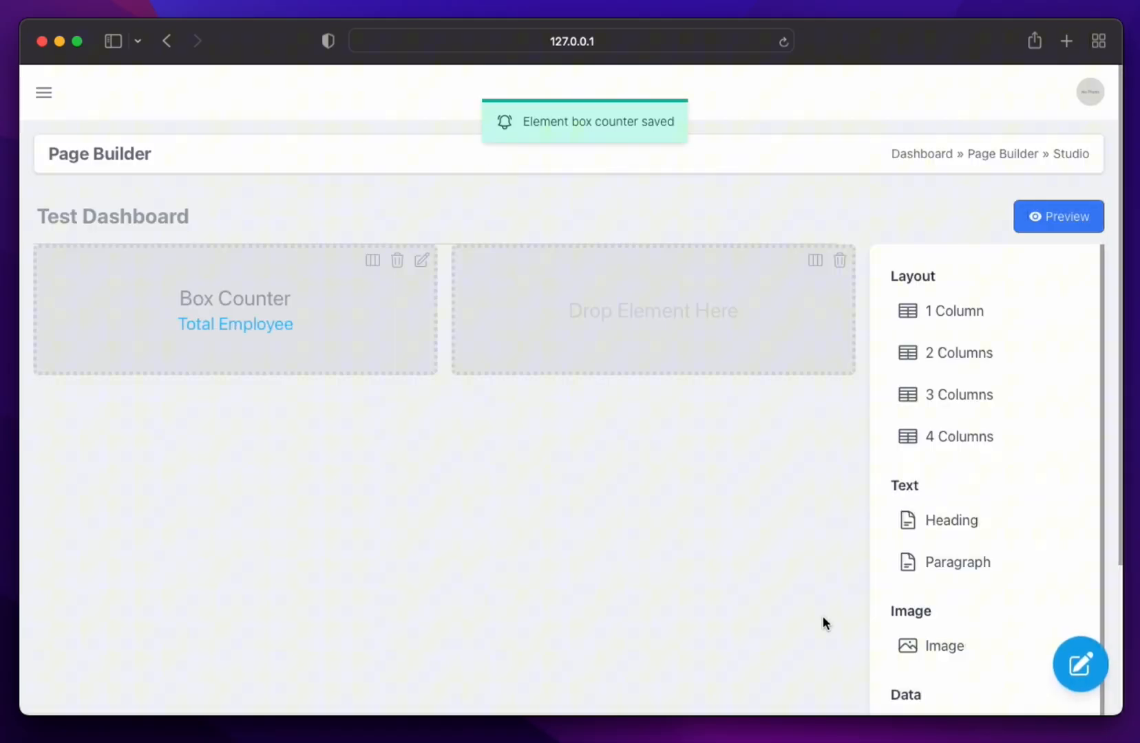
Configure the right counter as 'Total Cars' with CHART icon and Total Cars query, save, and preview (27 and 15)
scroll("down", 3)
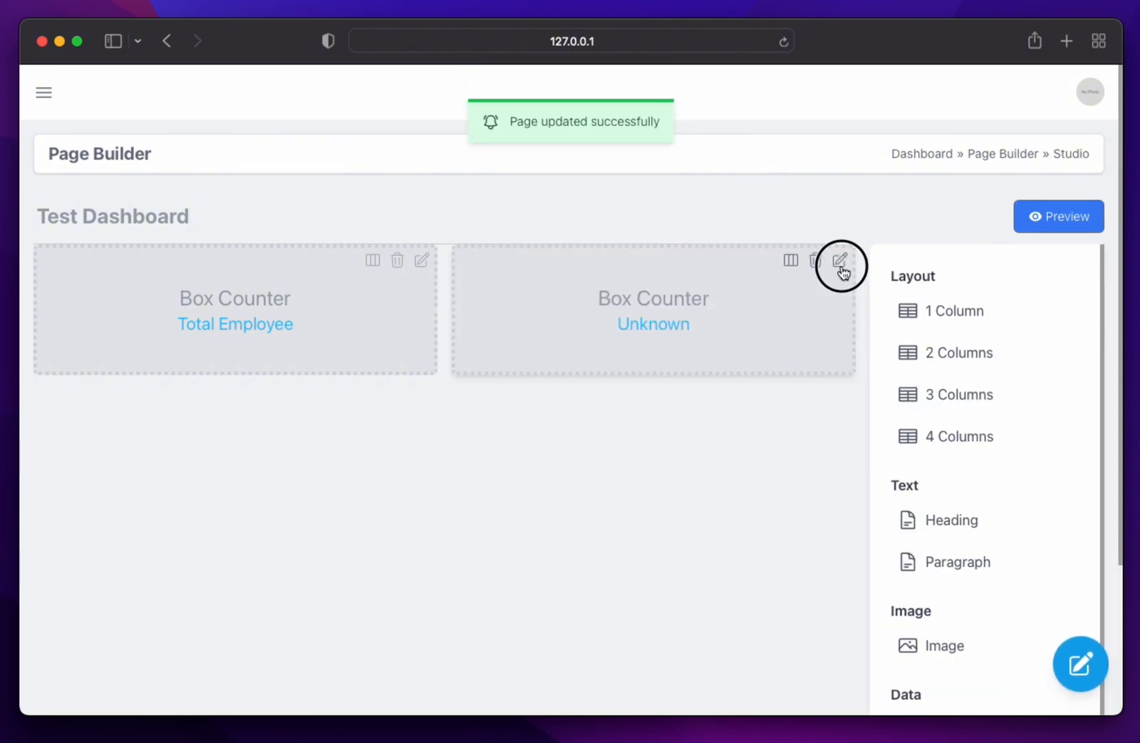
left_click(839, 262)
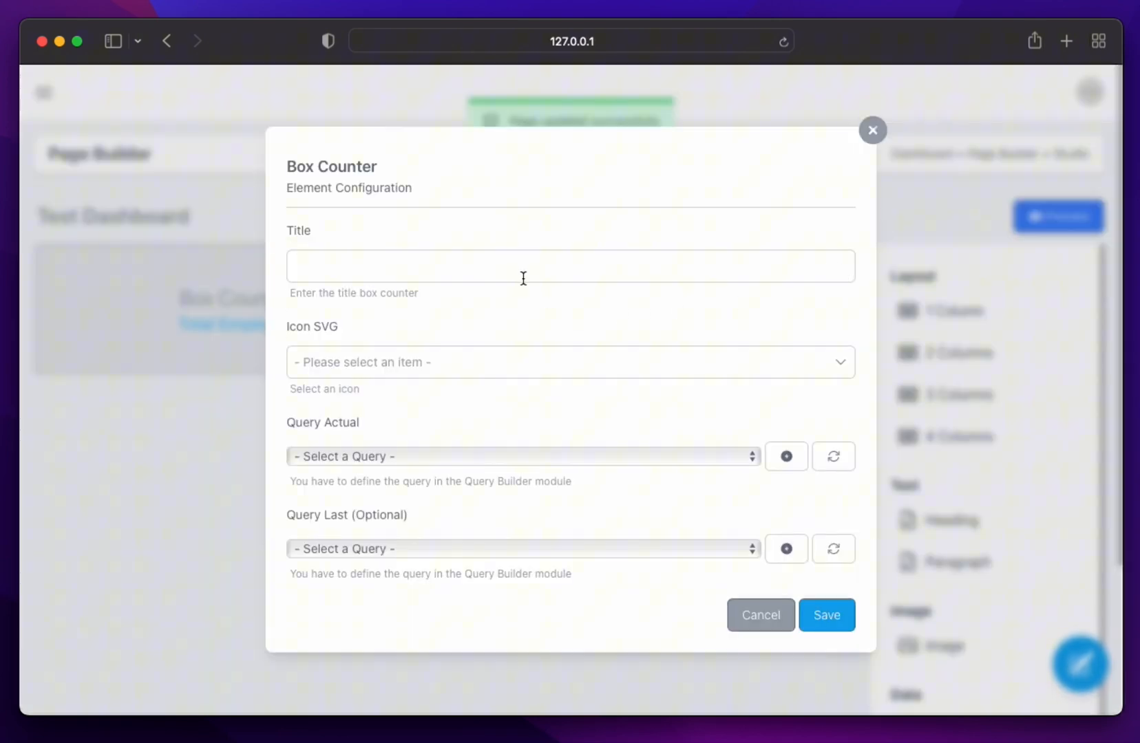
type("Total")
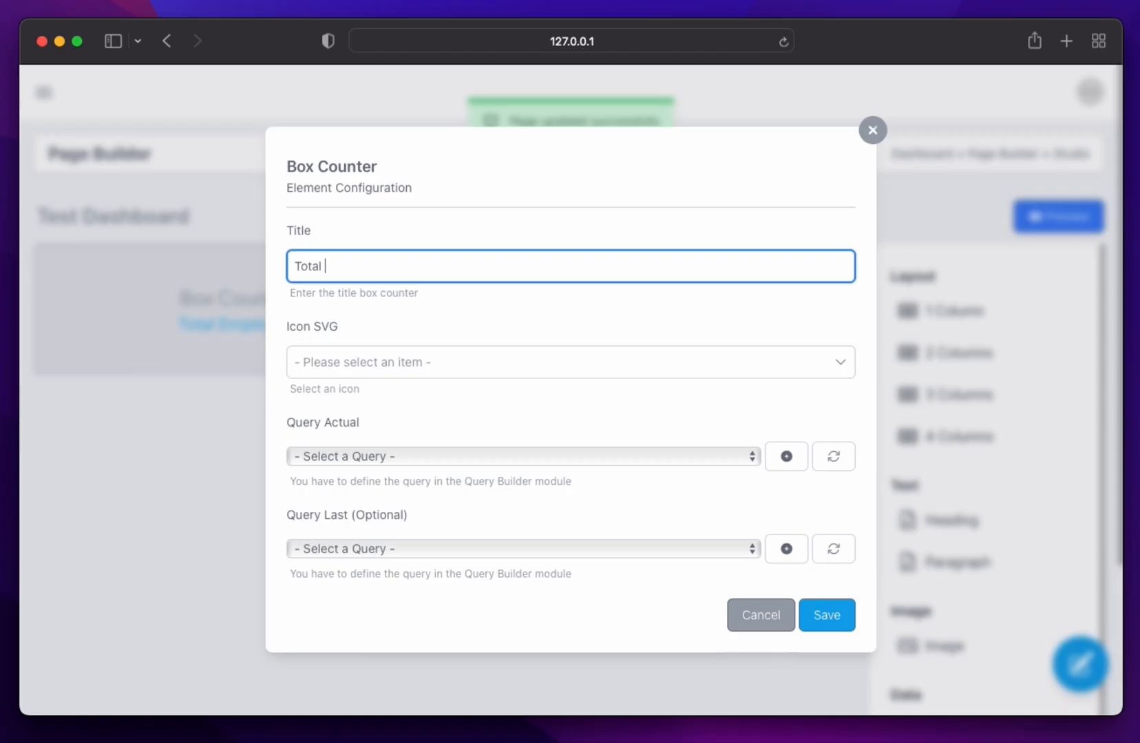
type("C")
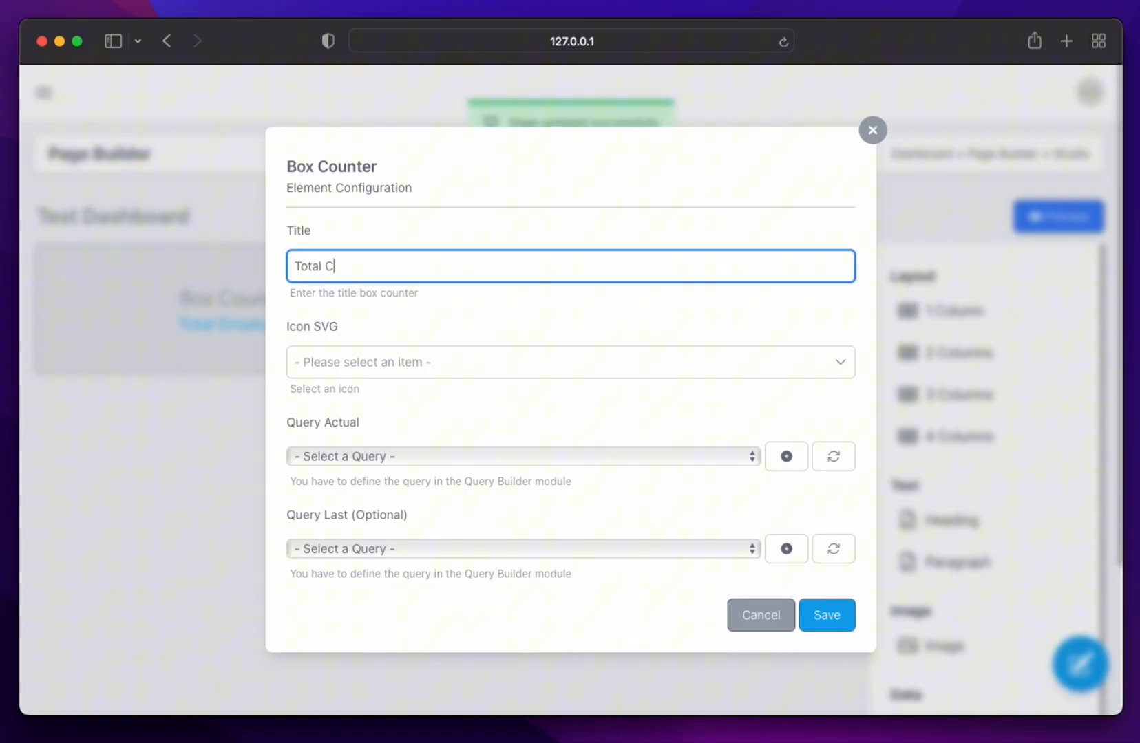
left_click(569, 362)
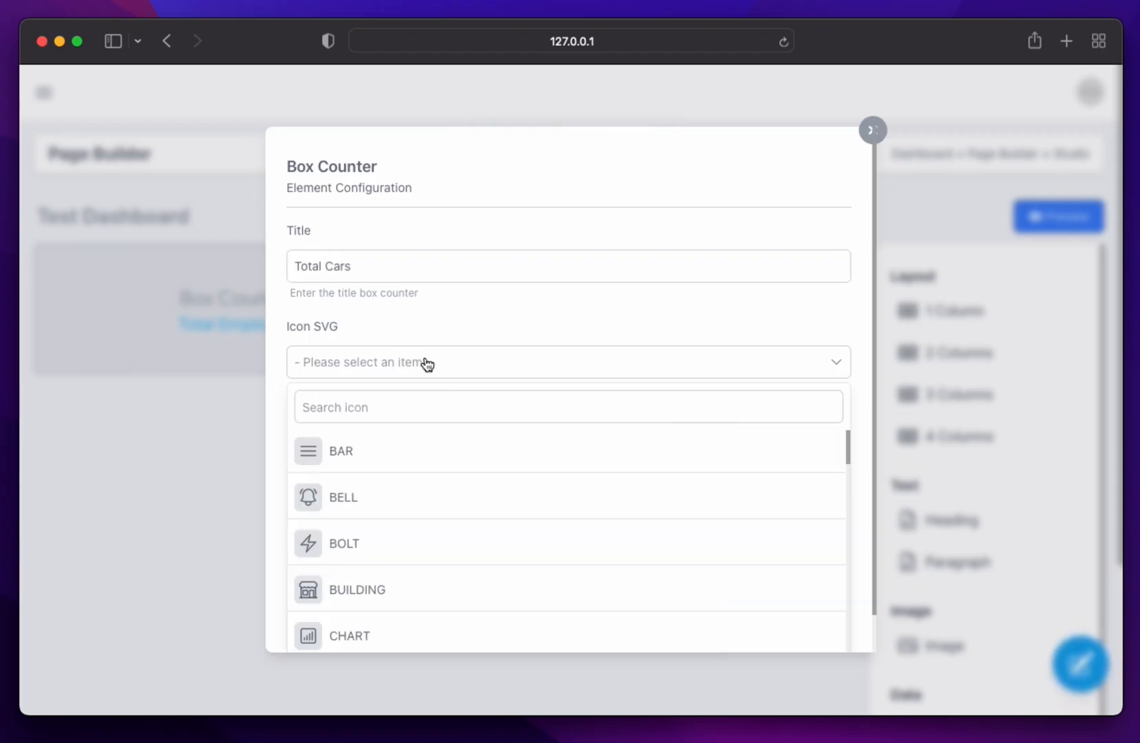
left_click(567, 407)
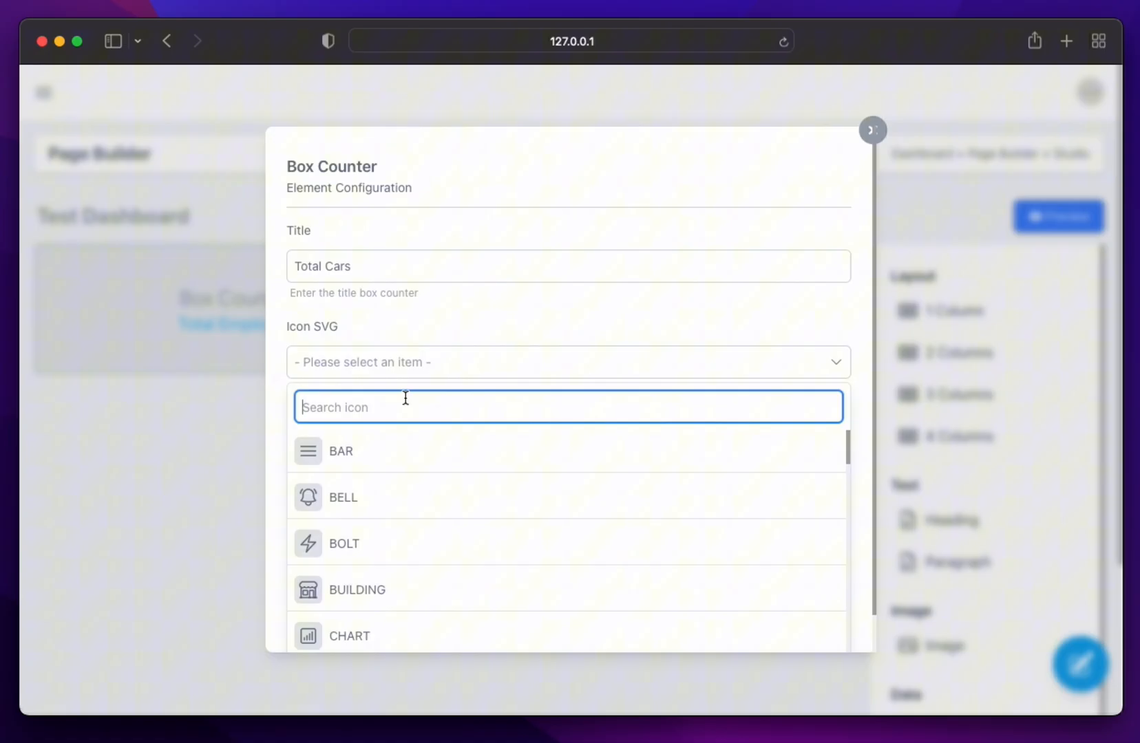
left_click(348, 636)
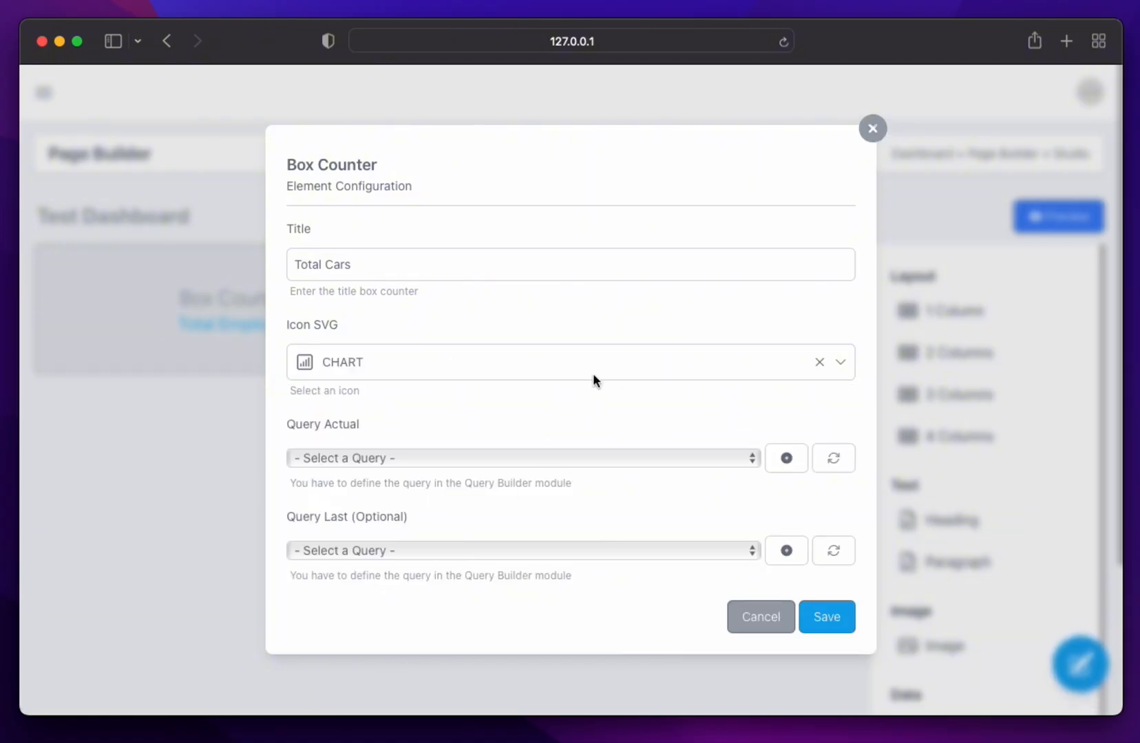
left_click(520, 458)
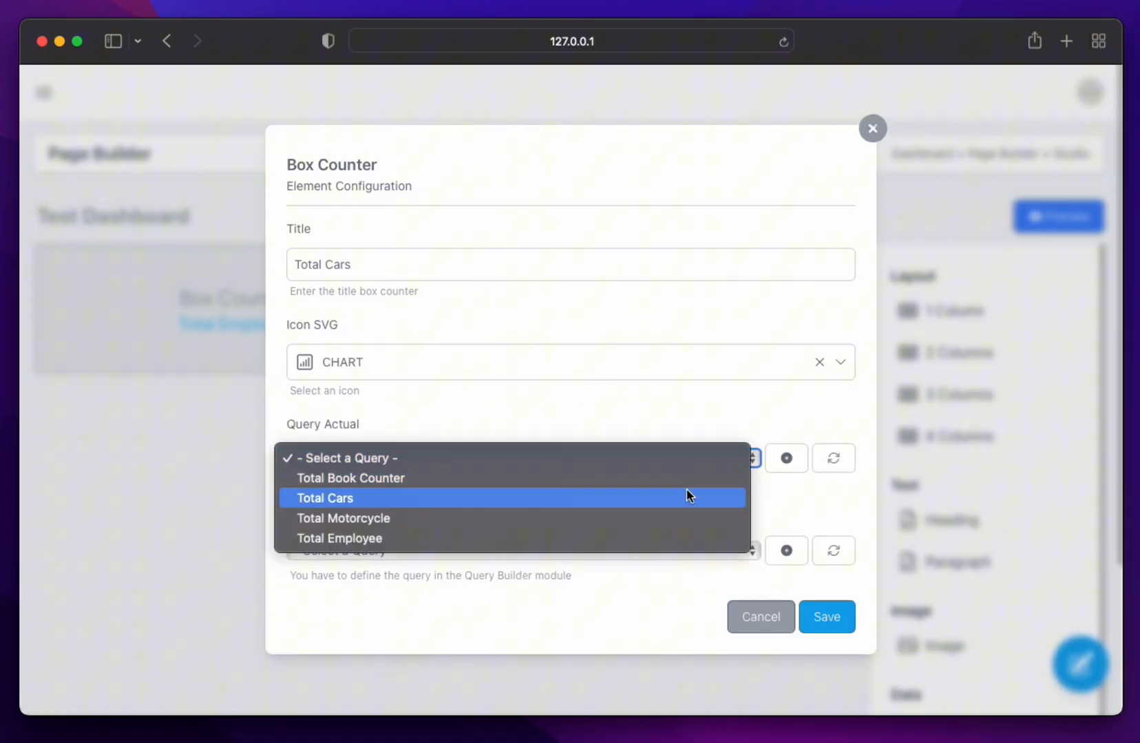
left_click(325, 498)
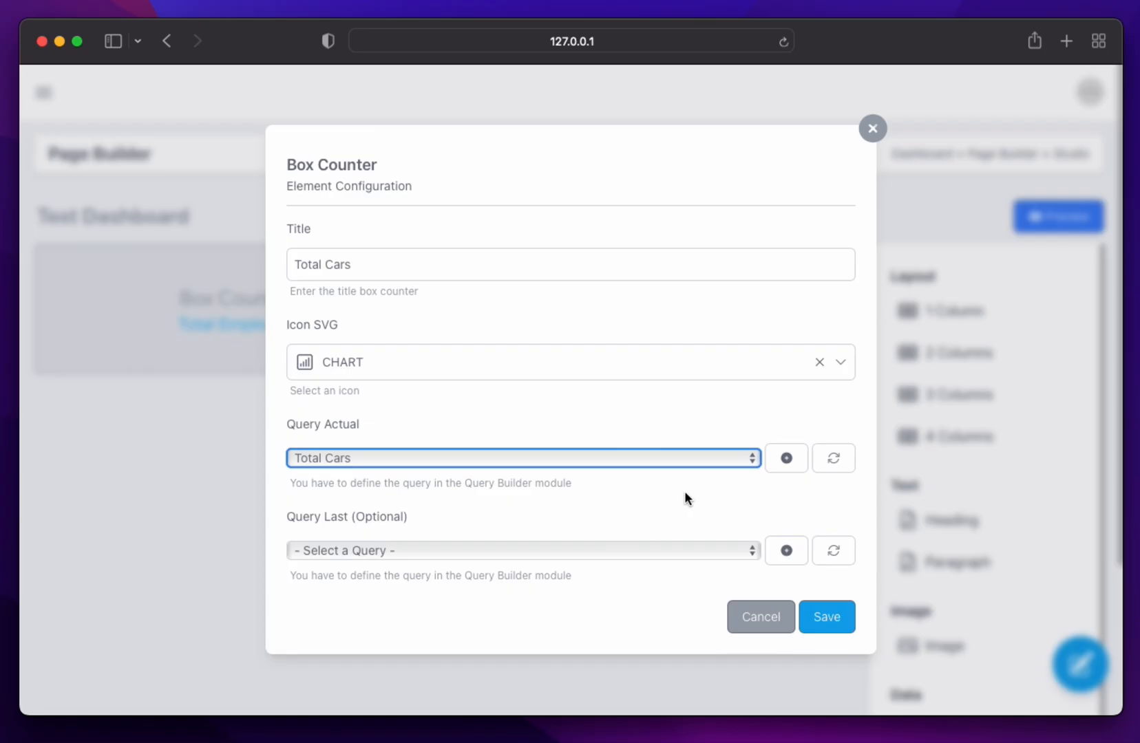
left_click(826, 616)
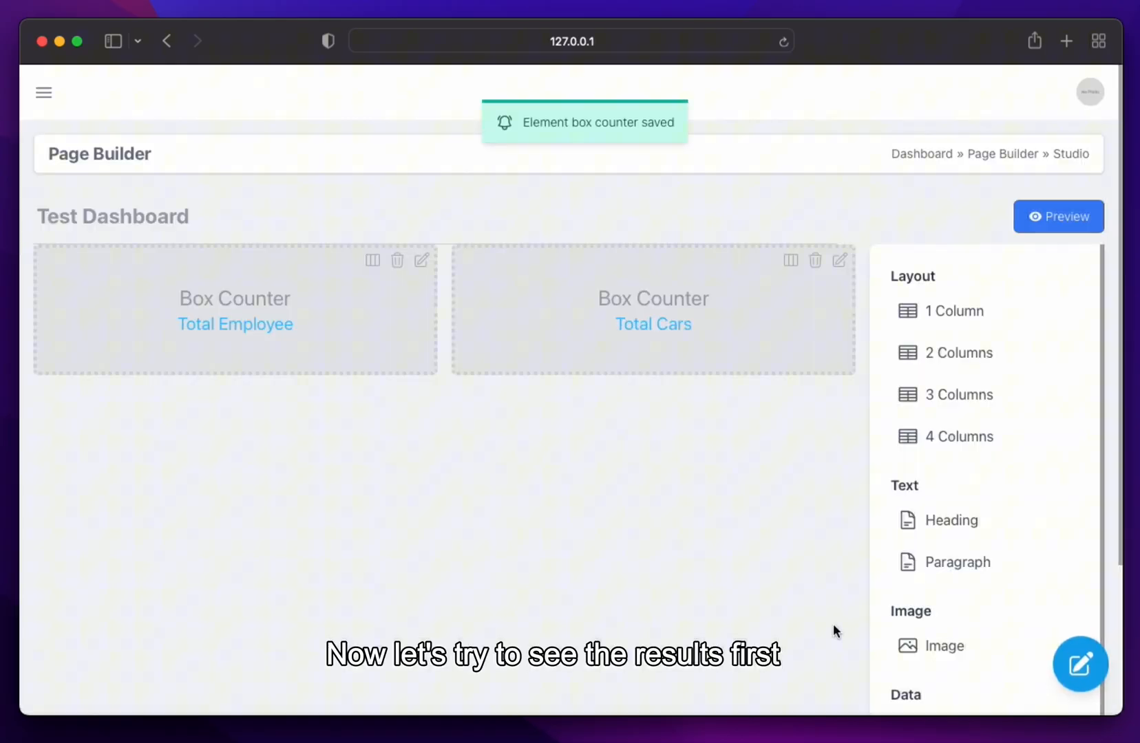
mouse_move(873, 324)
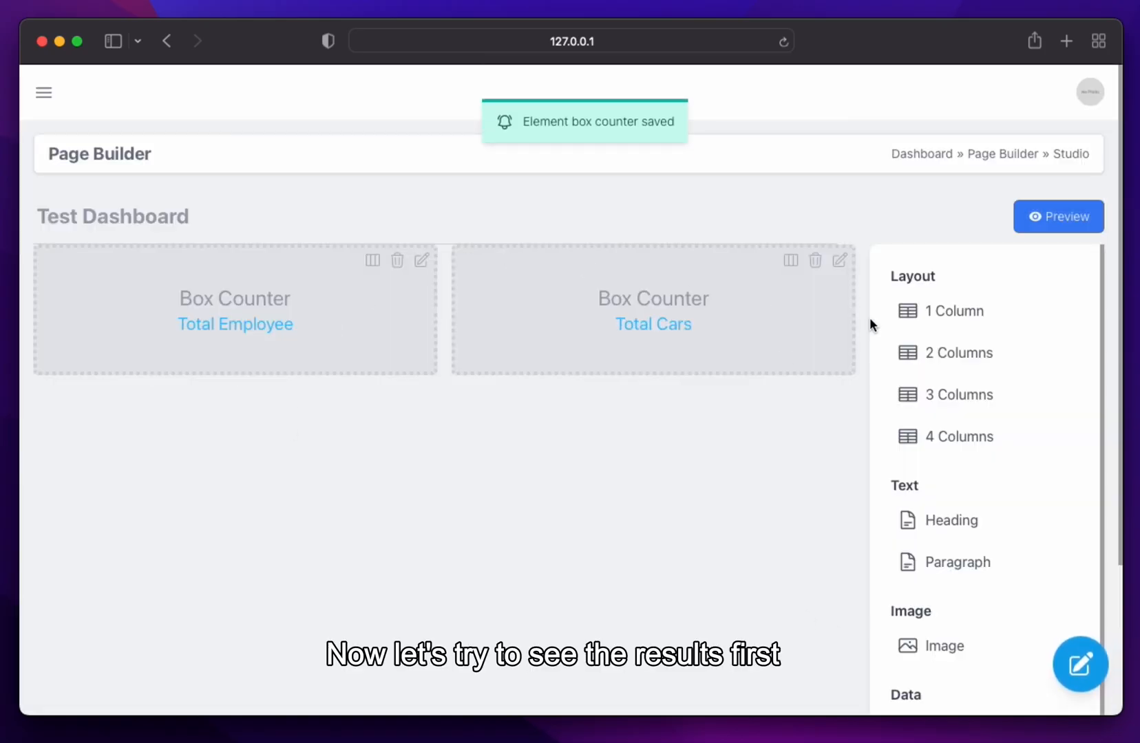
left_click(1059, 216)
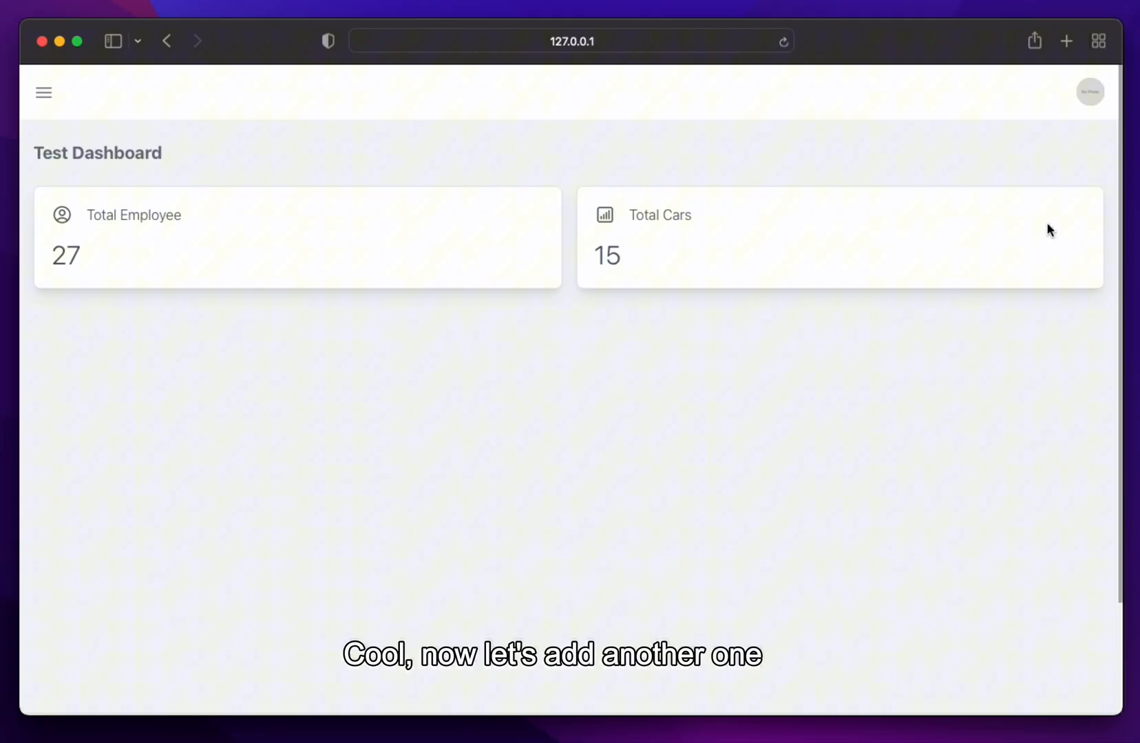
mouse_move(565, 258)
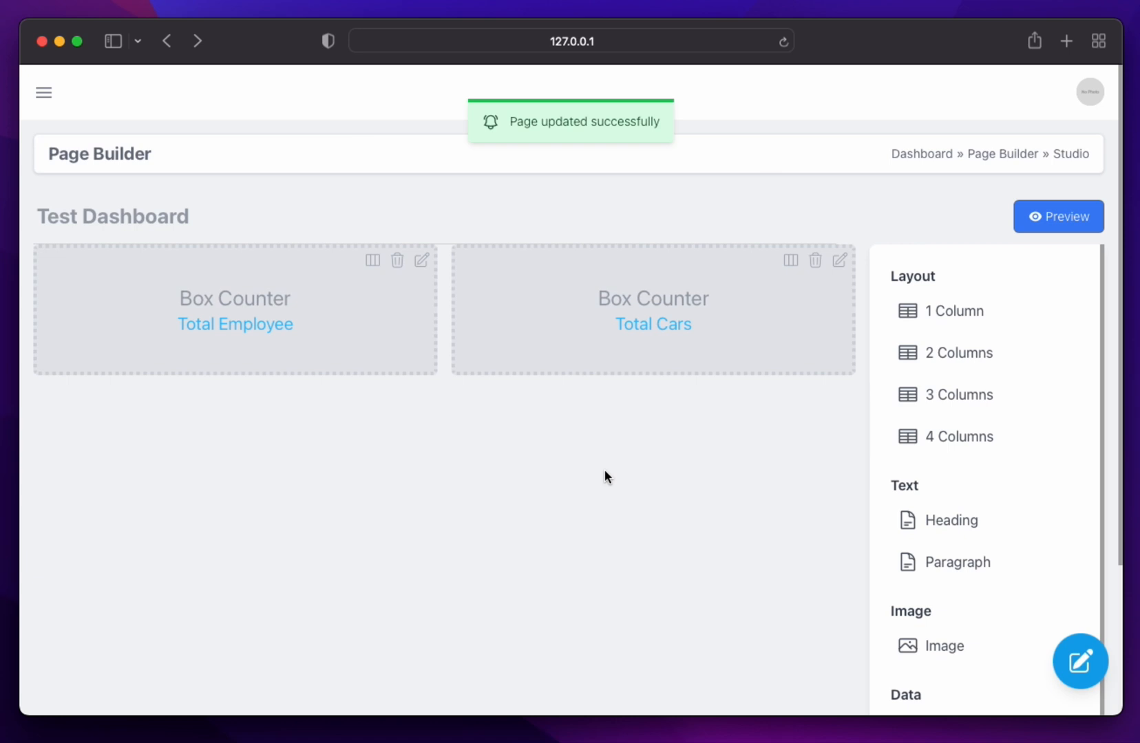
mouse_move(964, 528)
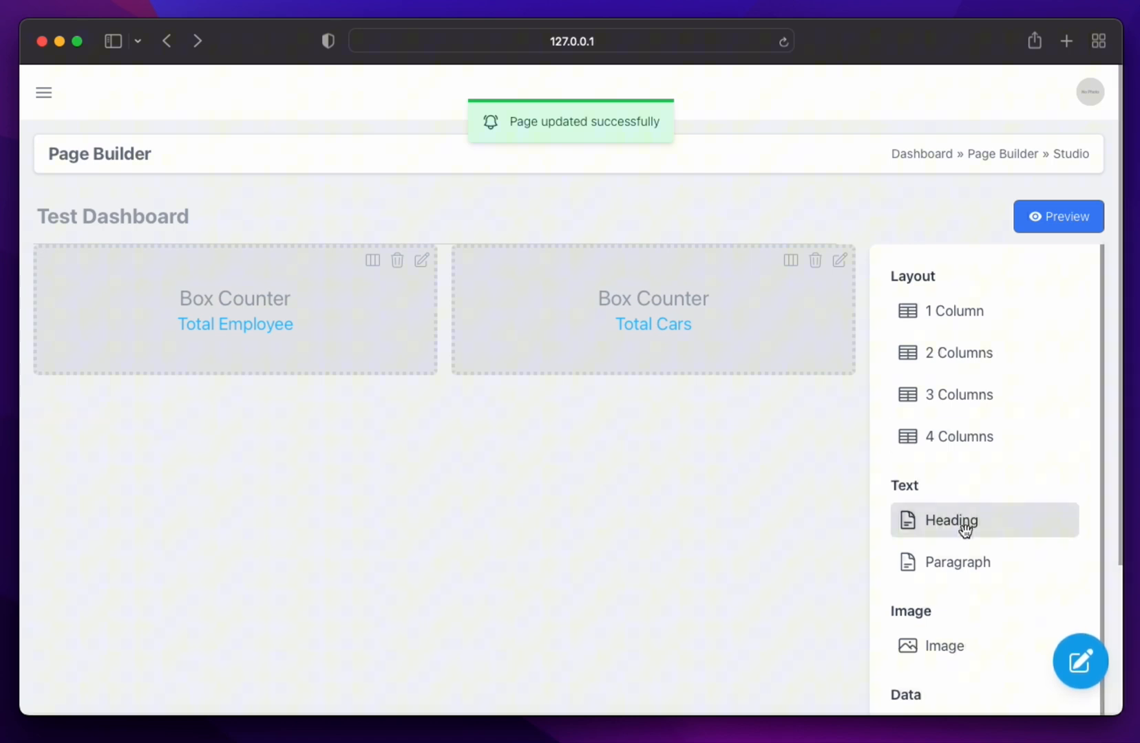
Scroll down the builder to the area below the counters for the new row
scroll("down", 3)
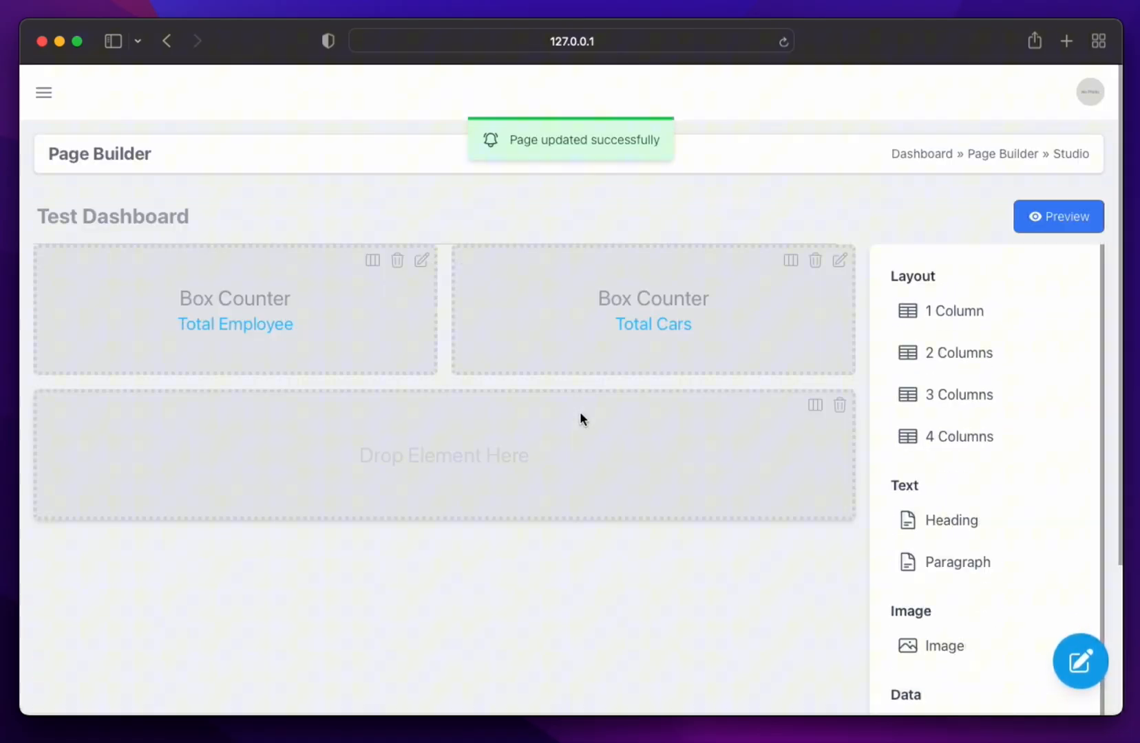
scroll("down", 3)
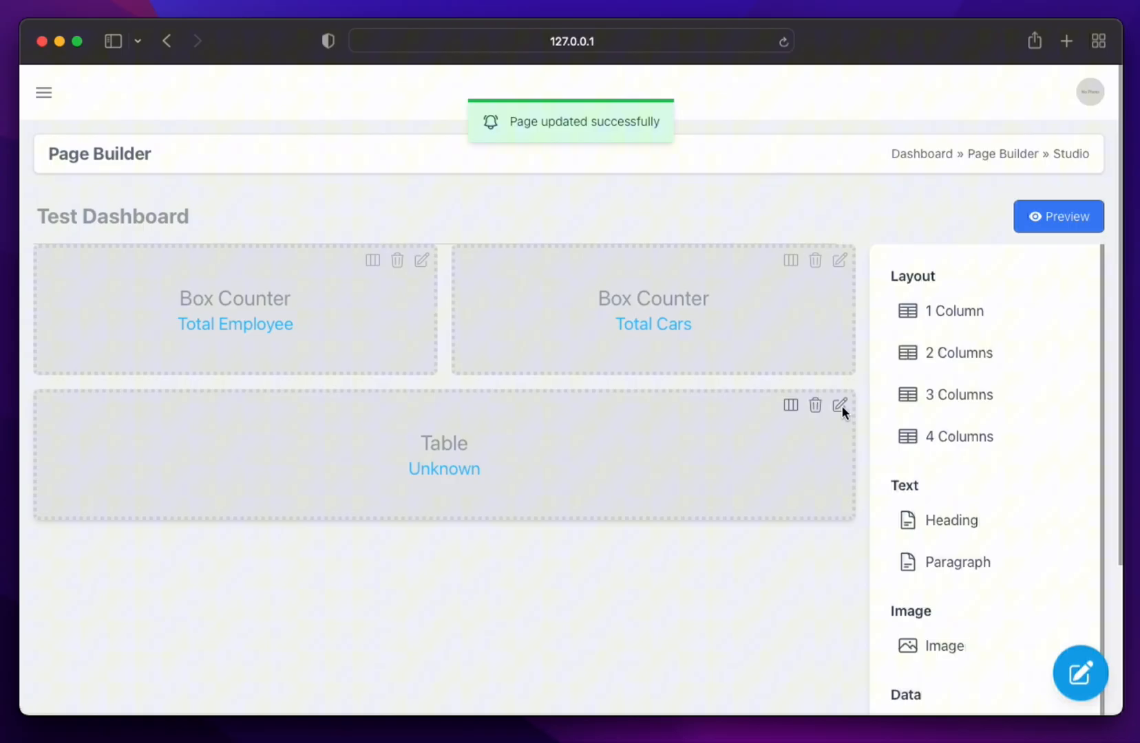
Title the table element 'List Top 5 Employee' and give it the TABLE icon
left_click(839, 404)
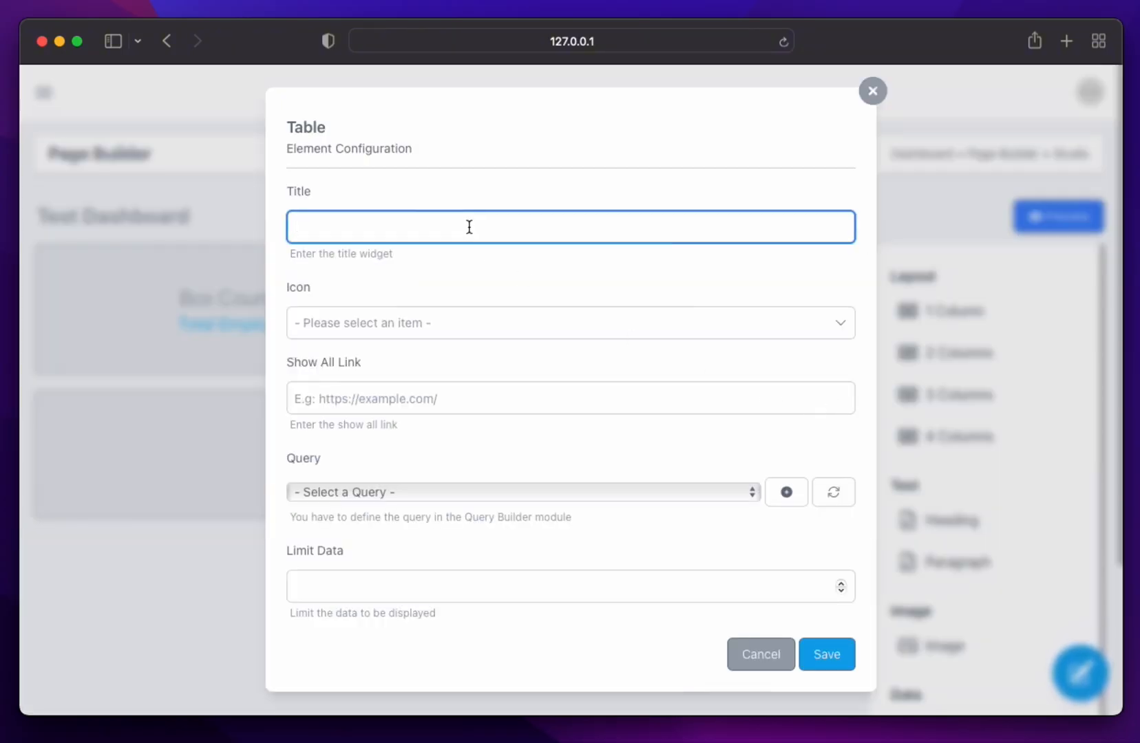
type("List Top")
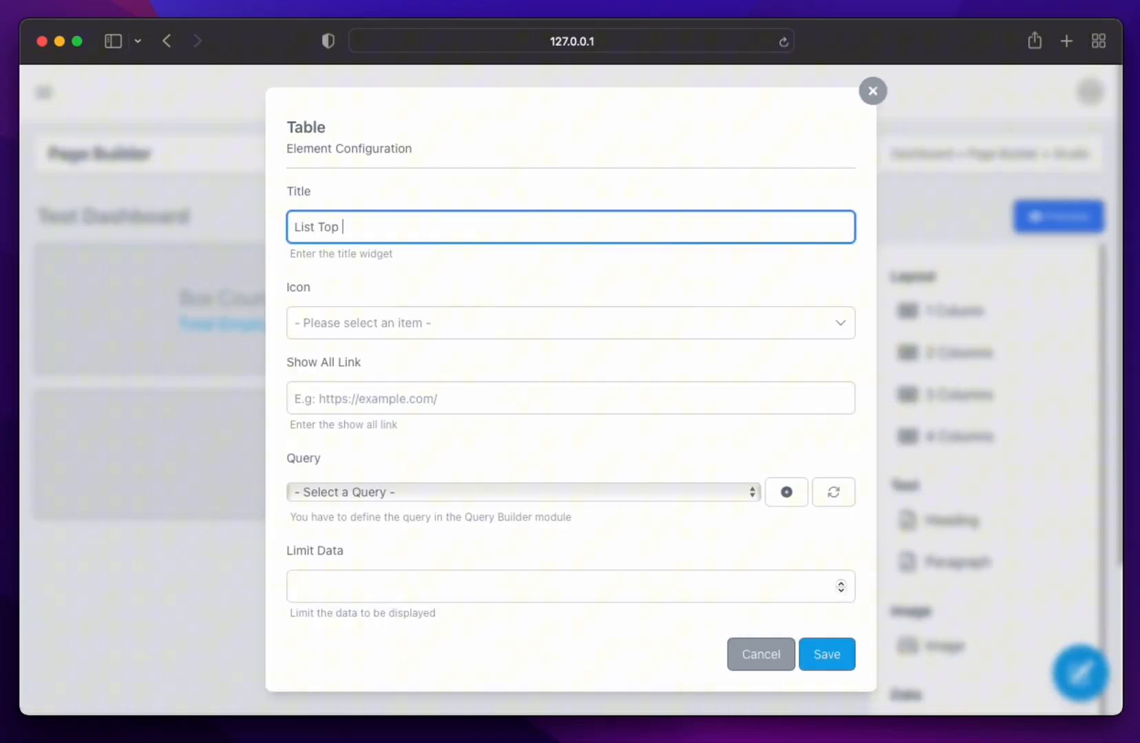
type("5 Employee")
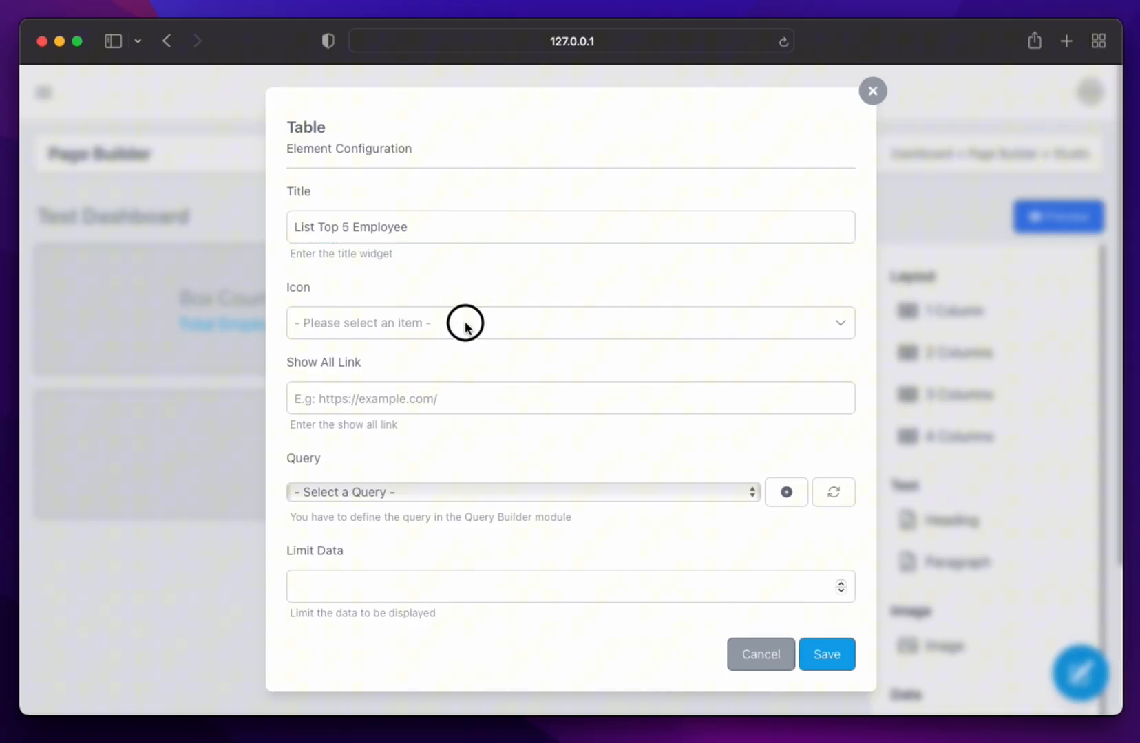
left_click(570, 323)
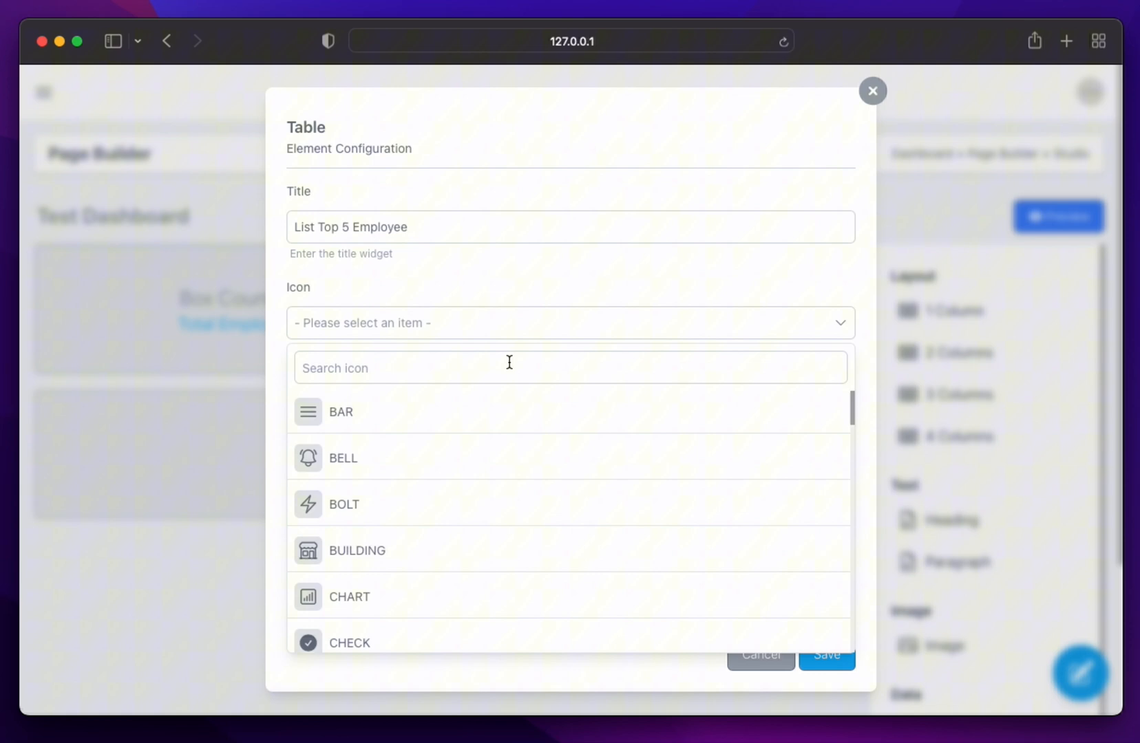
type("table")
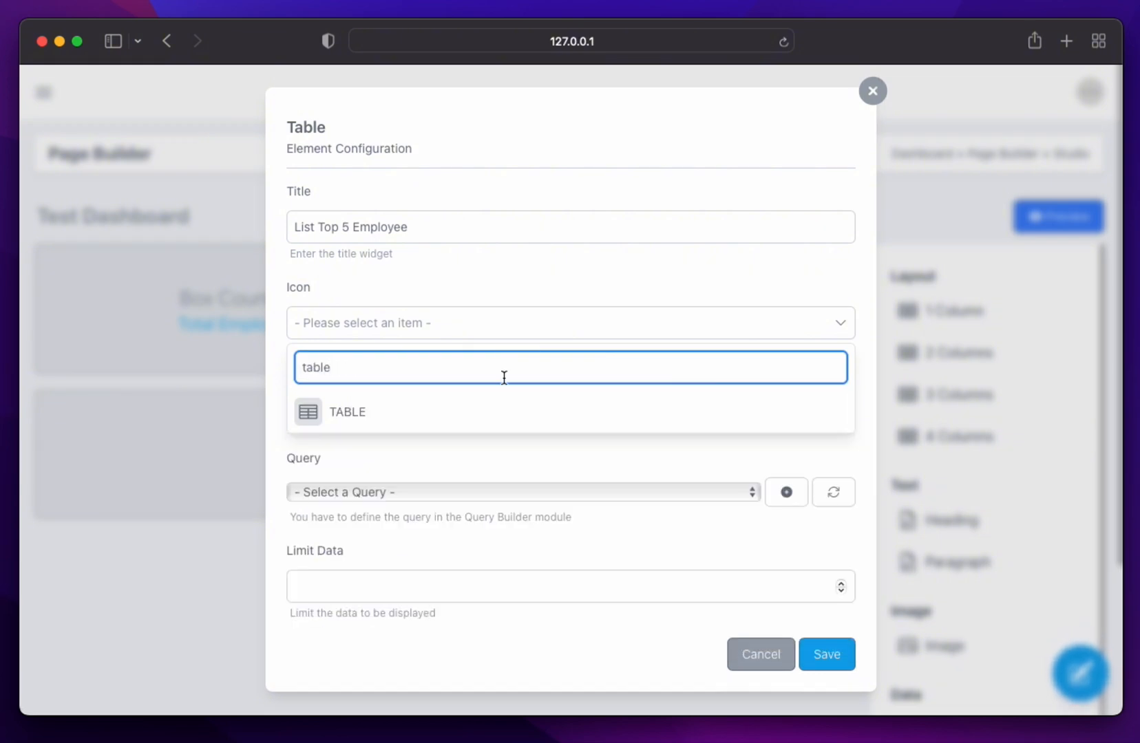
left_click(347, 411)
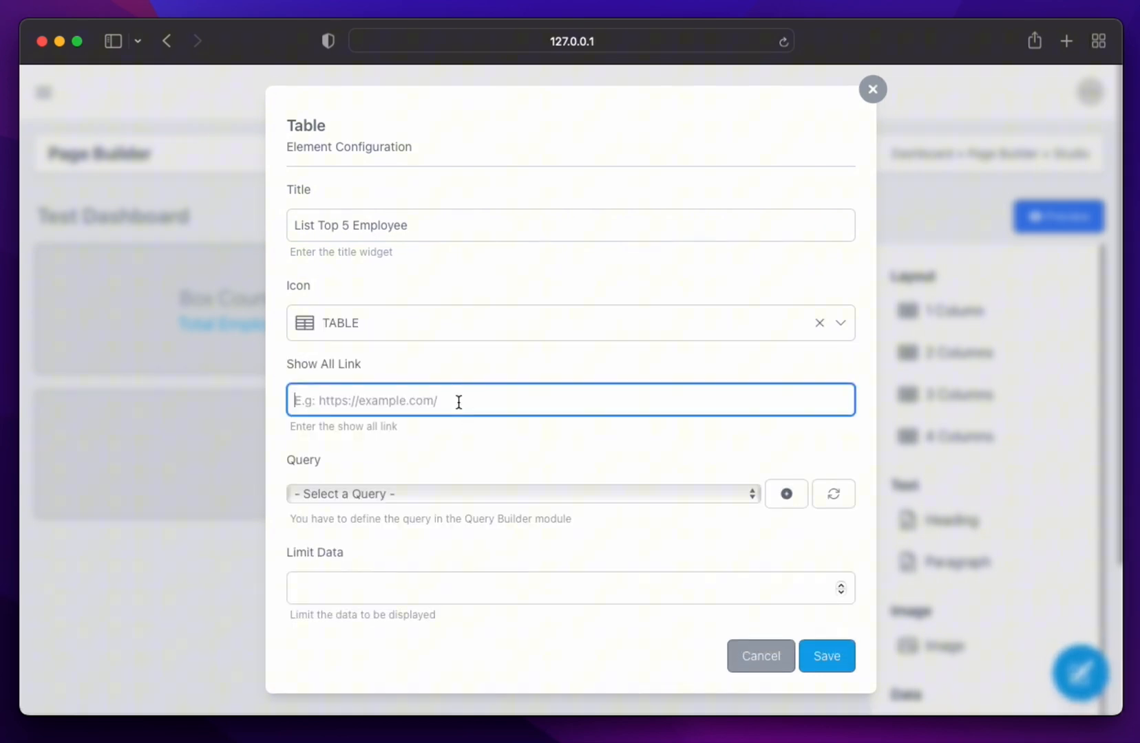
type("https://")
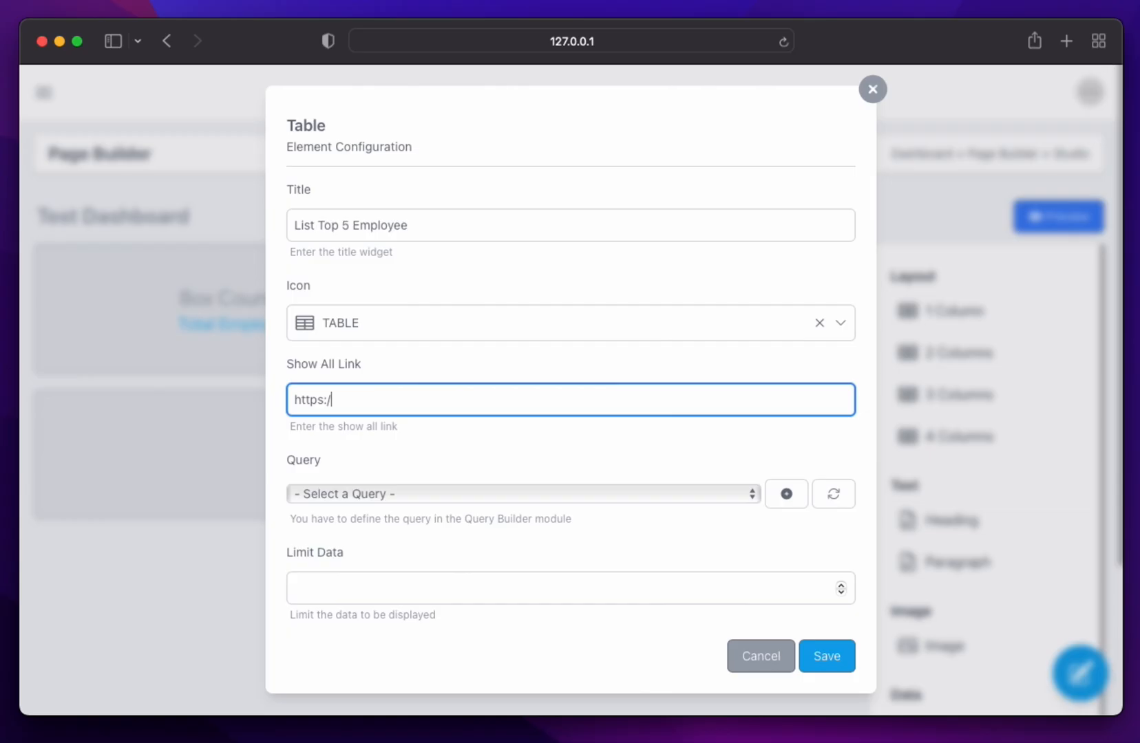
type("example.com")
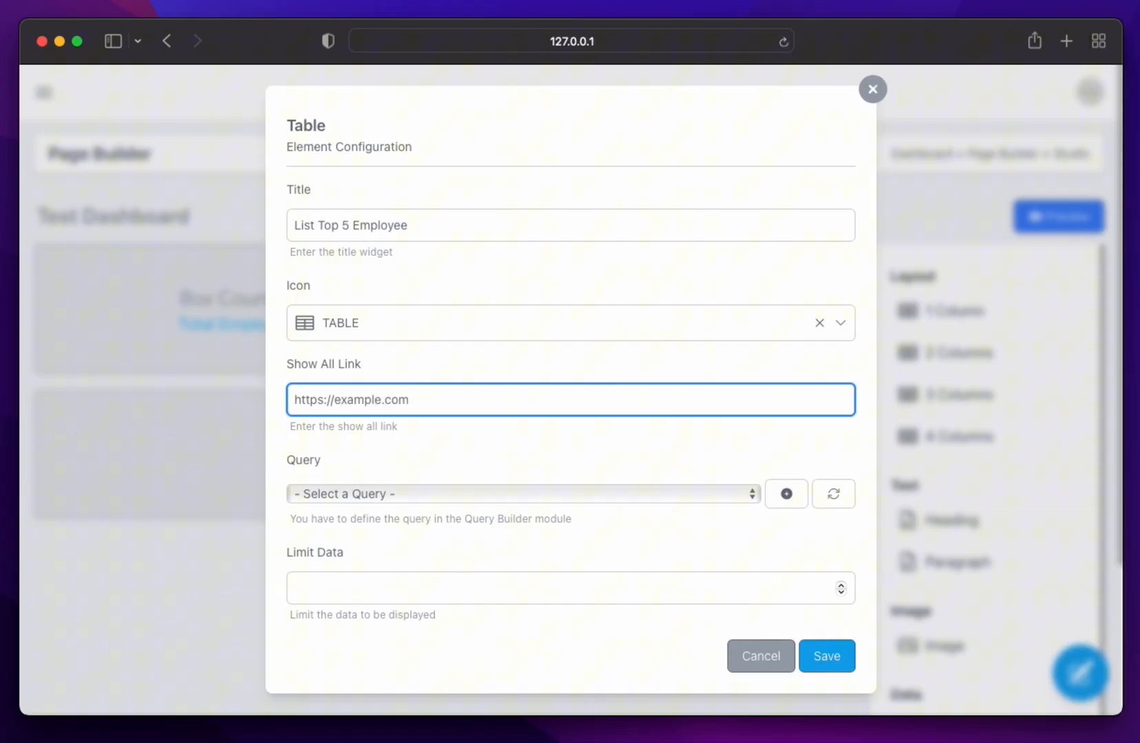
type("/")
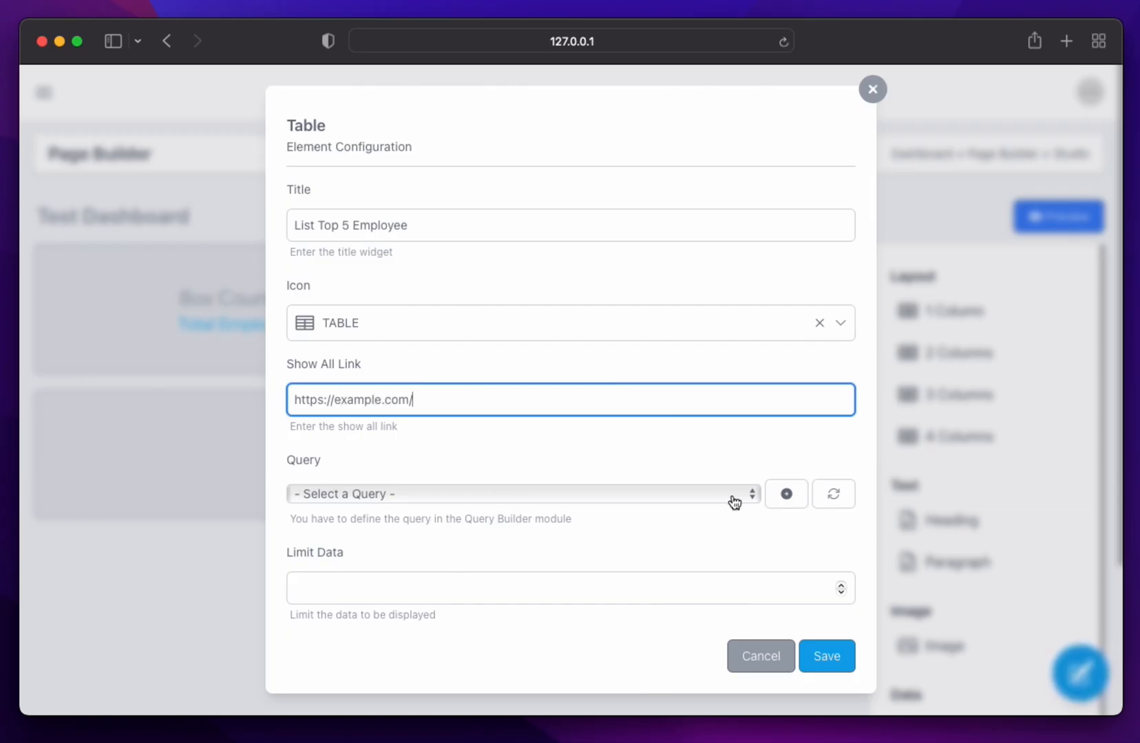
left_click(520, 494)
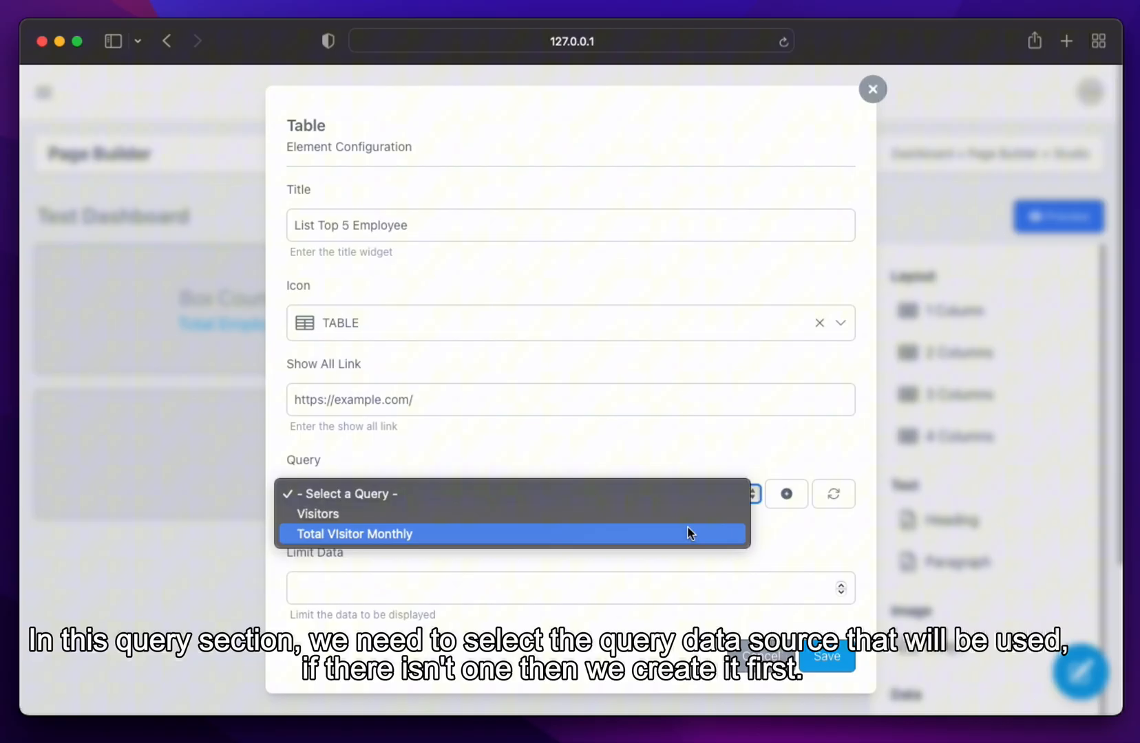
left_click(315, 513)
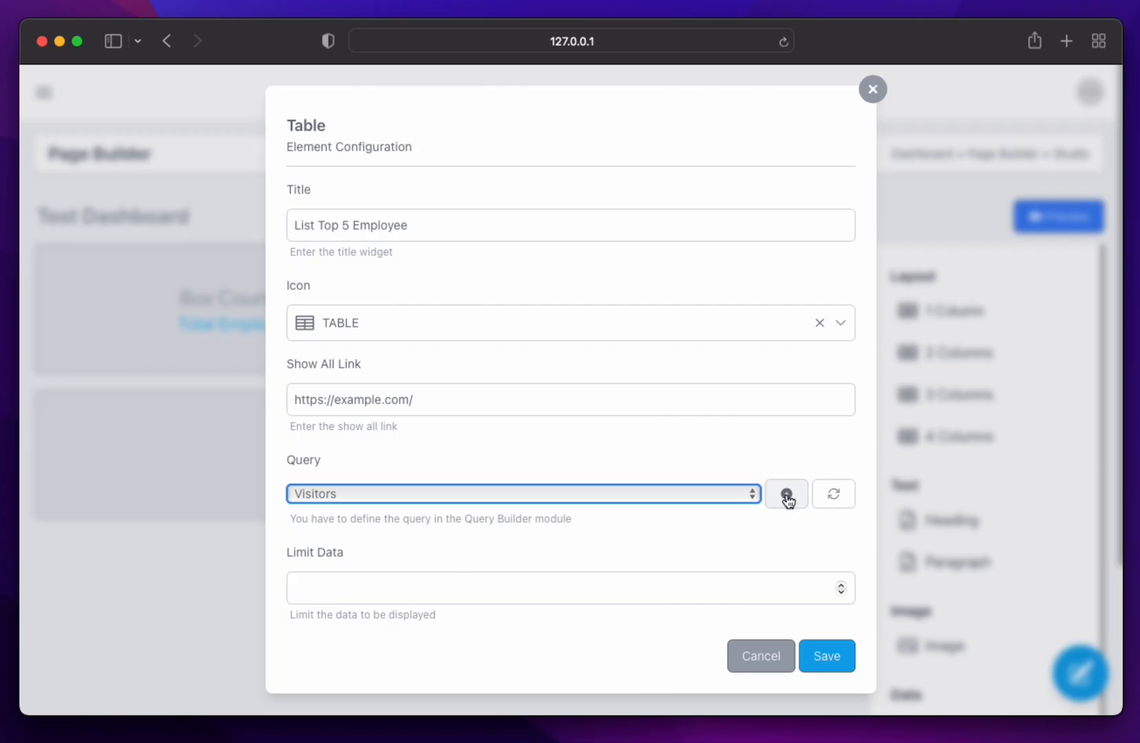
left_click(786, 494)
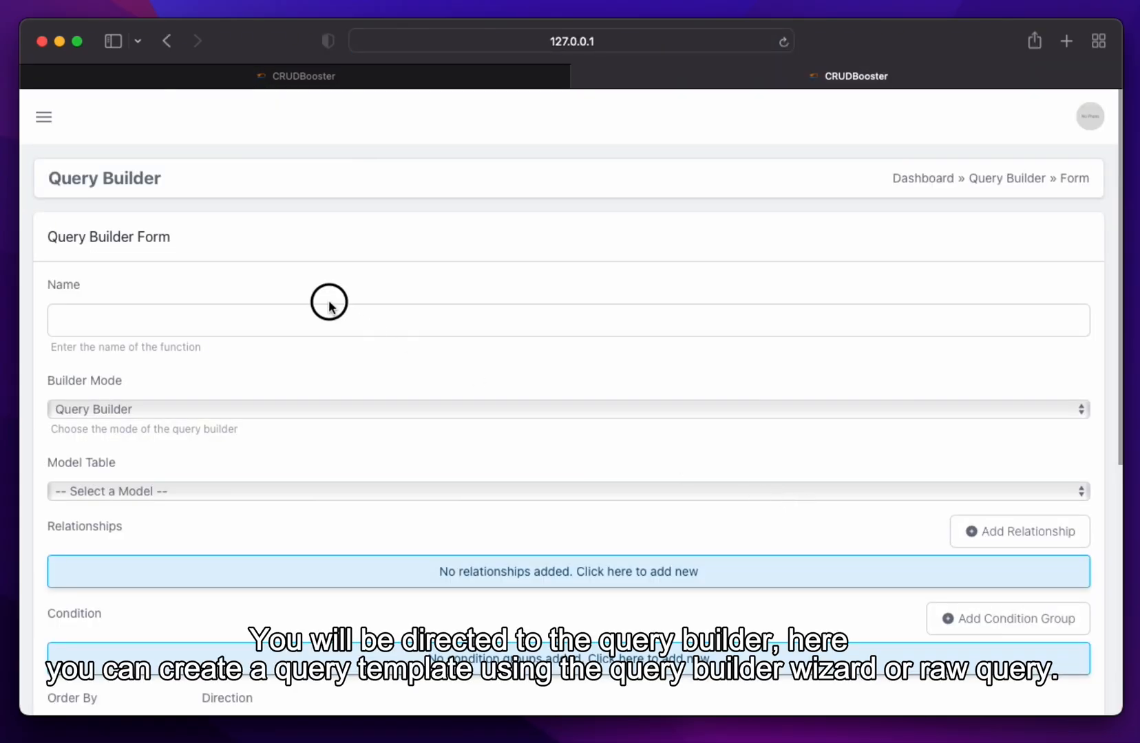
Name the new query 'Top 5 Employee List' and base it on the Employees model
left_click(328, 319)
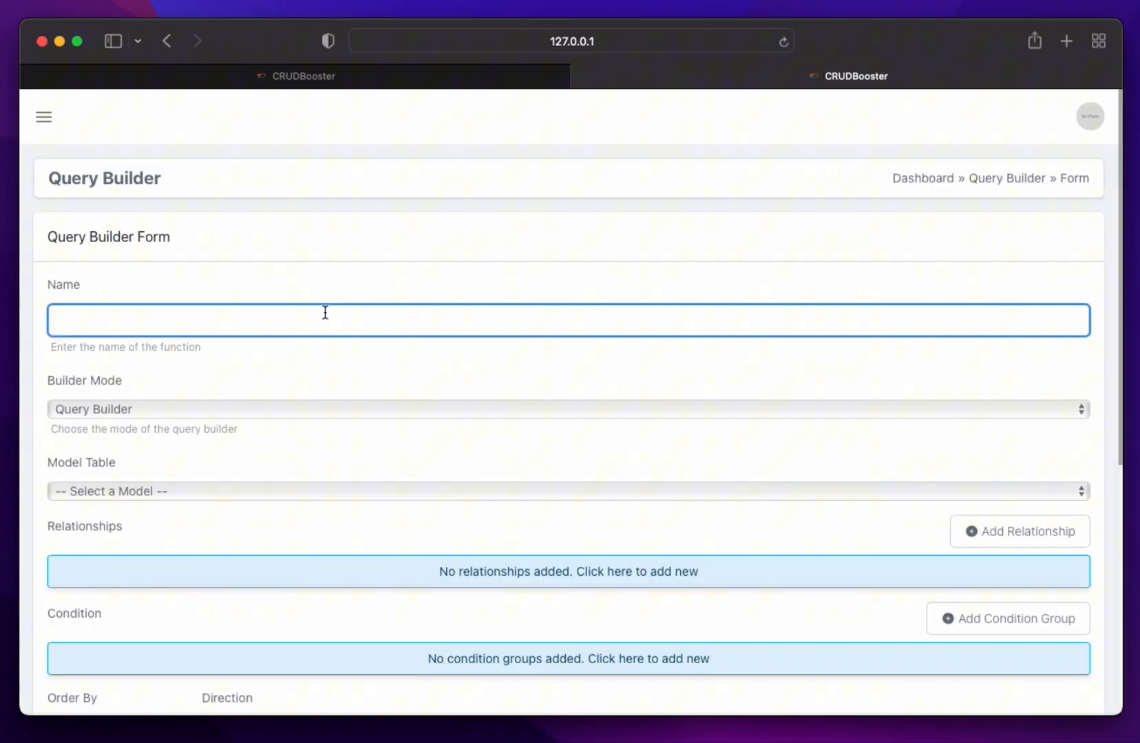
left_click(323, 319)
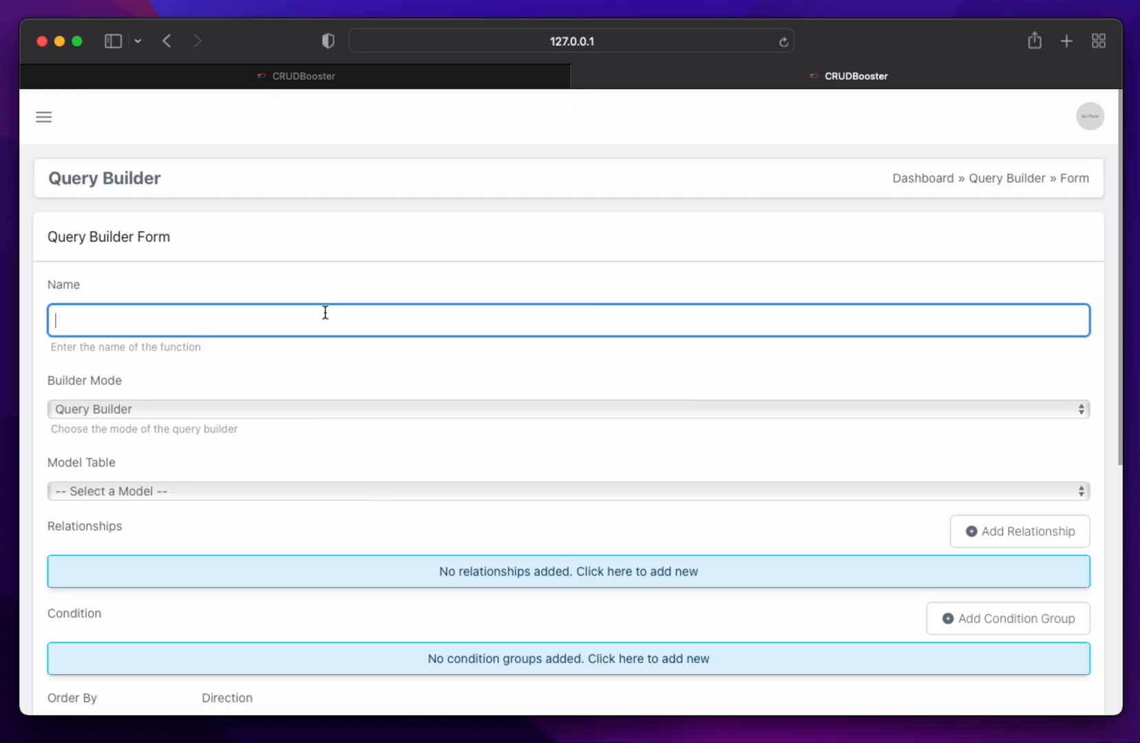
type("Total")
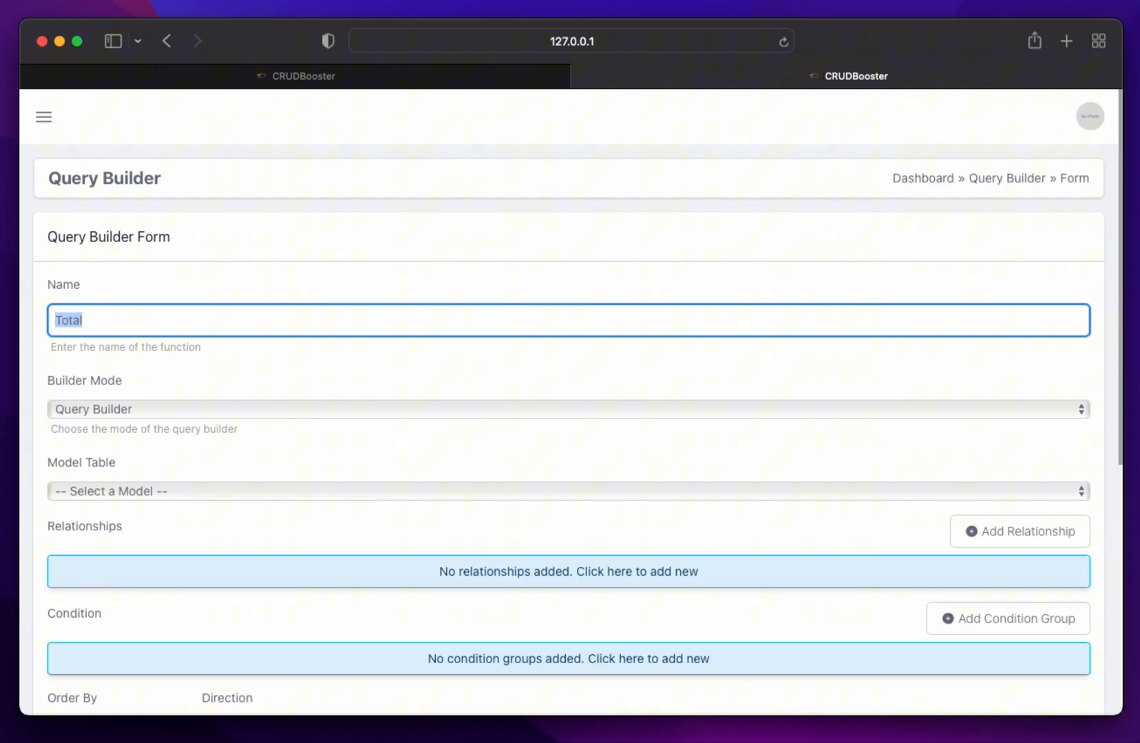
type("Top 5 Employee Lis")
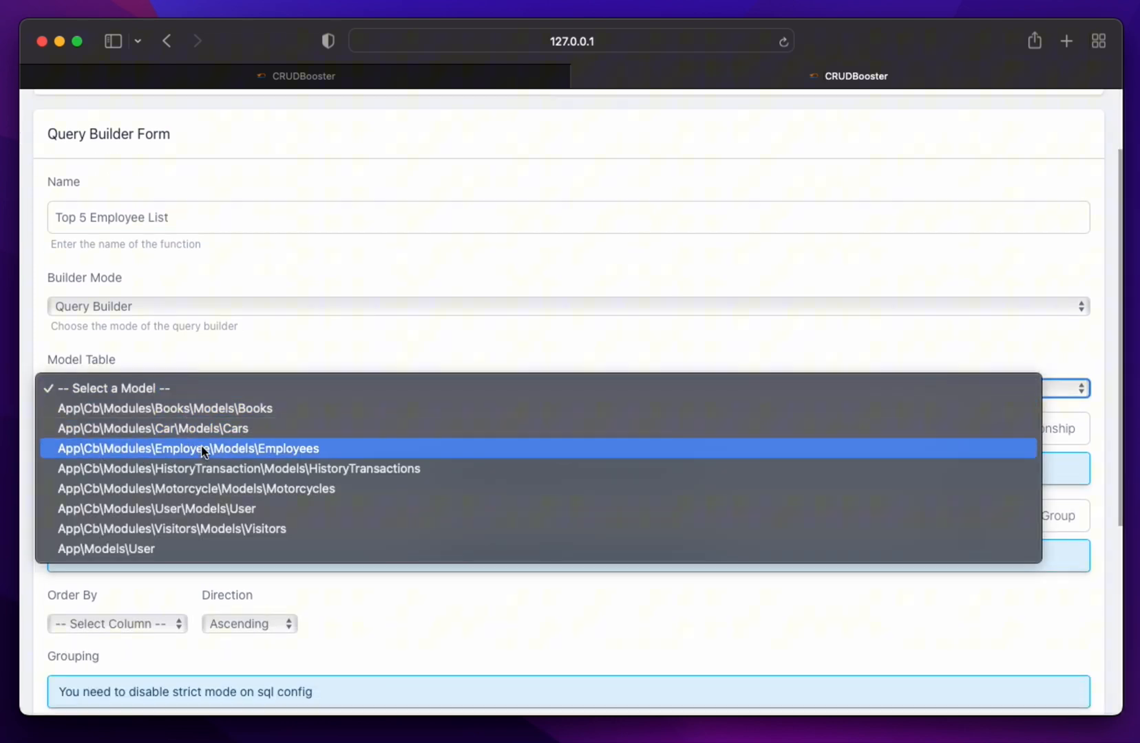
left_click(187, 448)
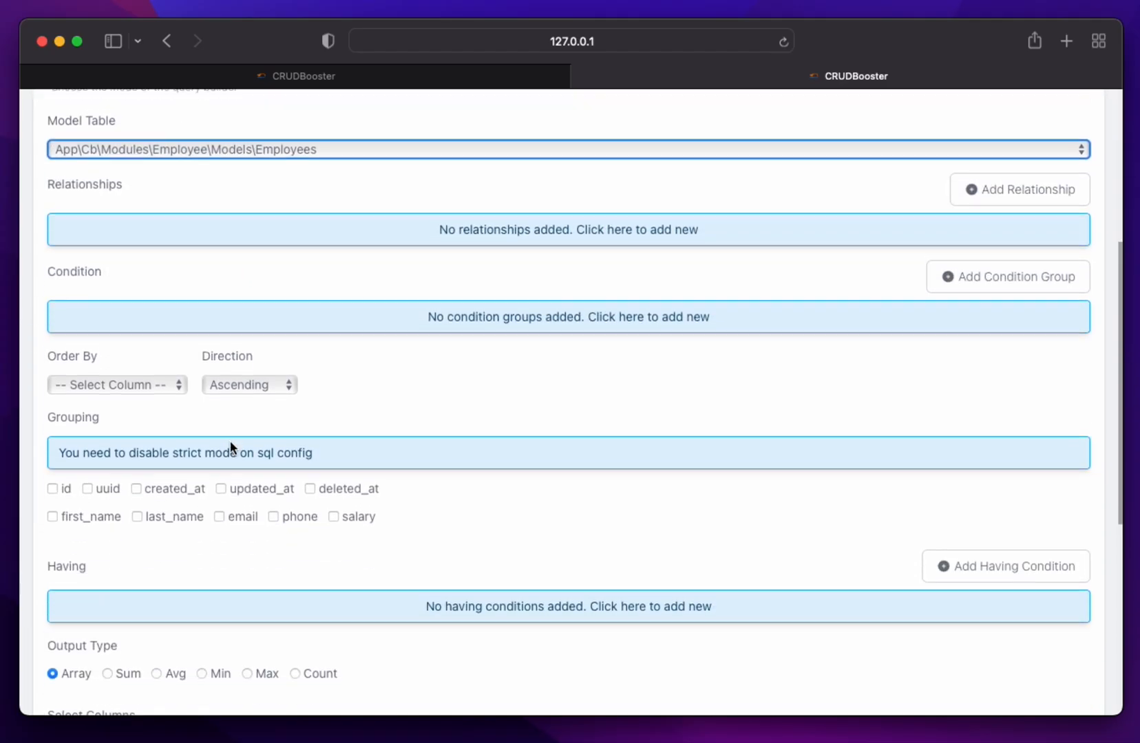
Keep only the first_name, email and phone columns, test the query, and save it
scroll("down", 3)
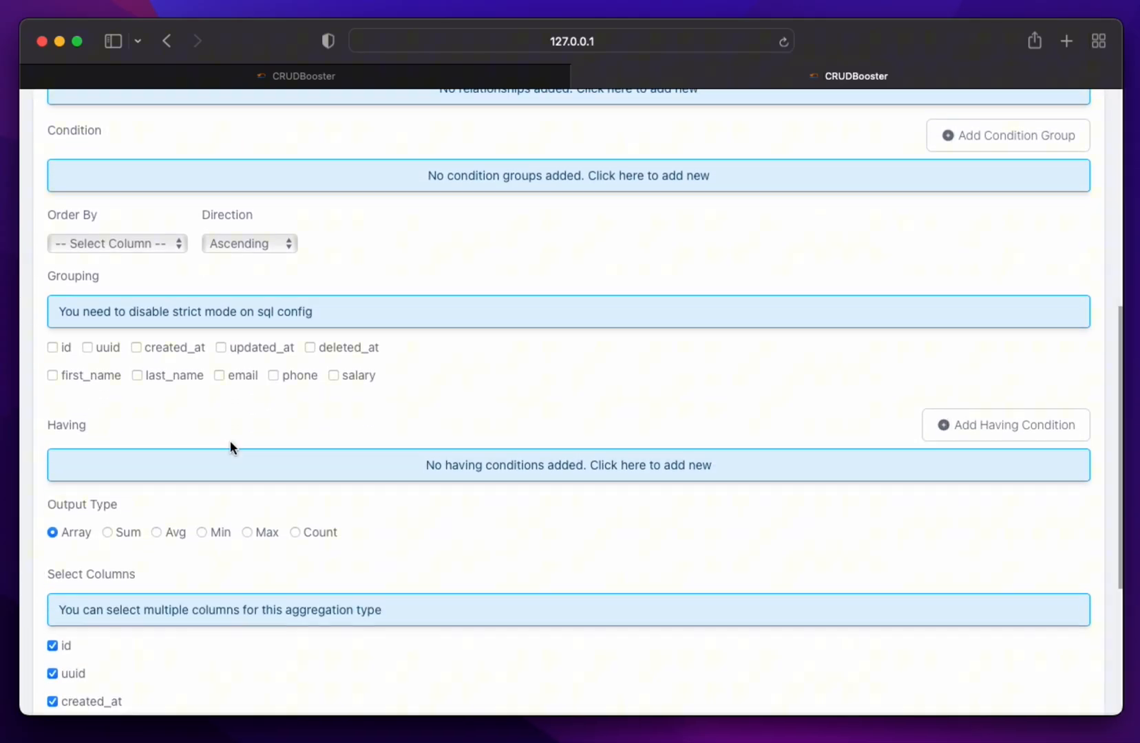
scroll("down", 3)
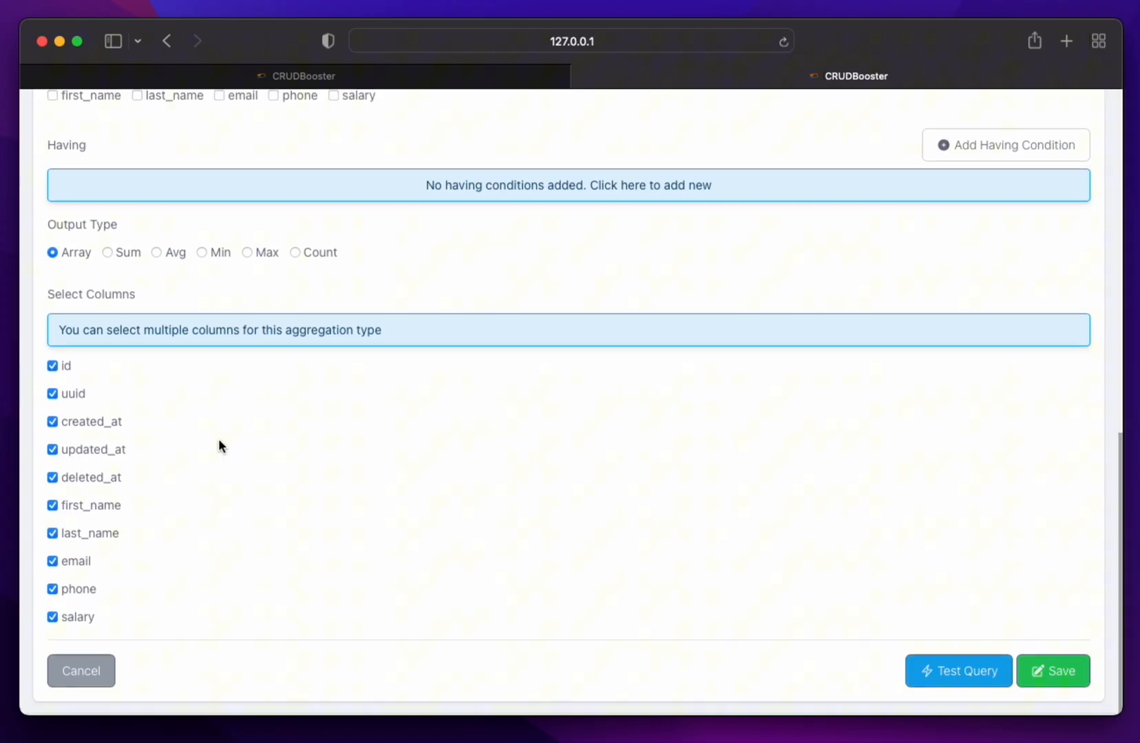
left_click(52, 366)
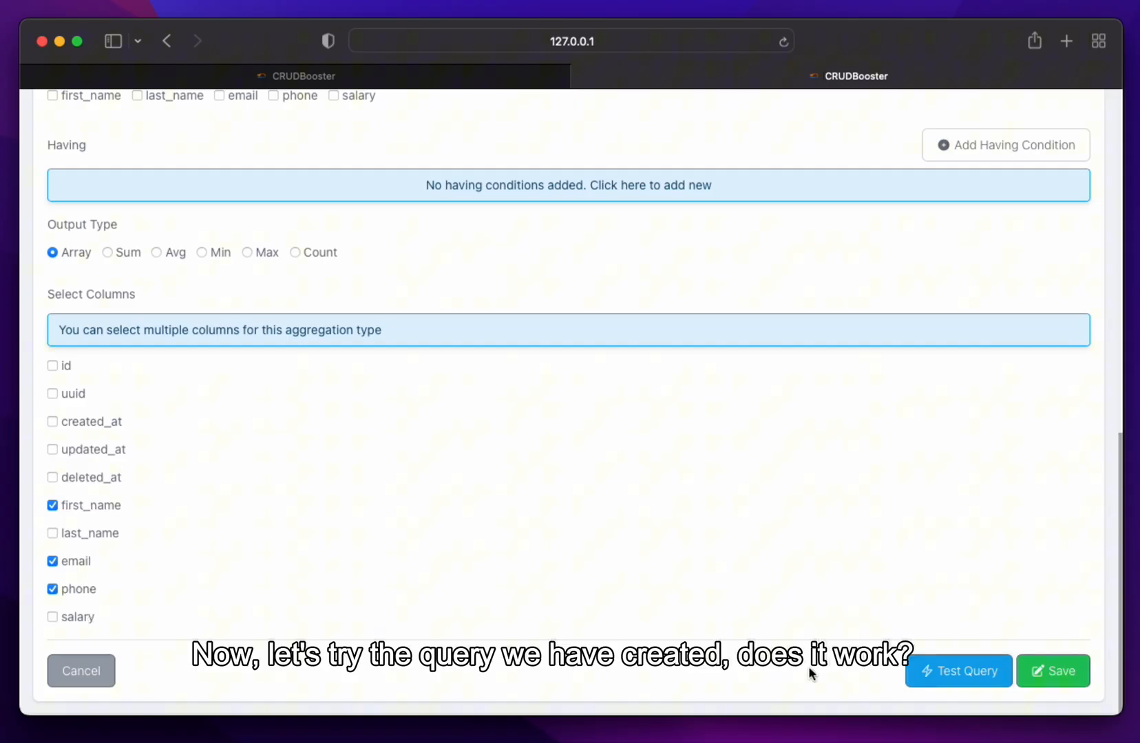
left_click(958, 671)
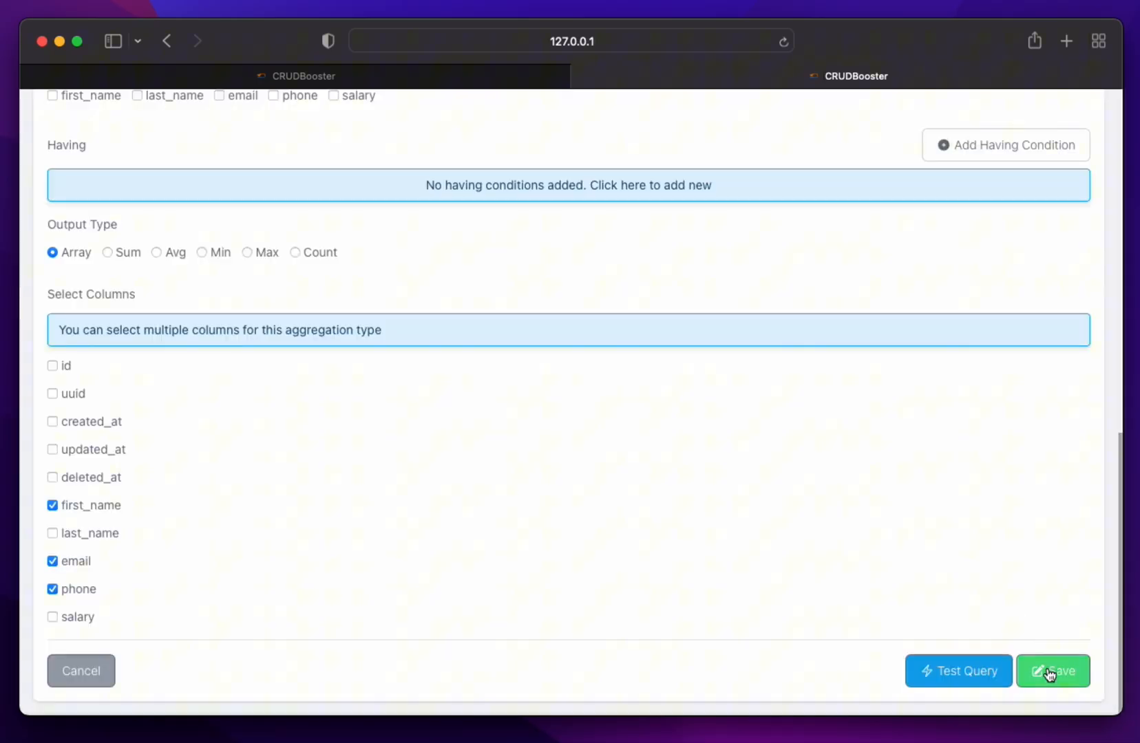
left_click(1053, 671)
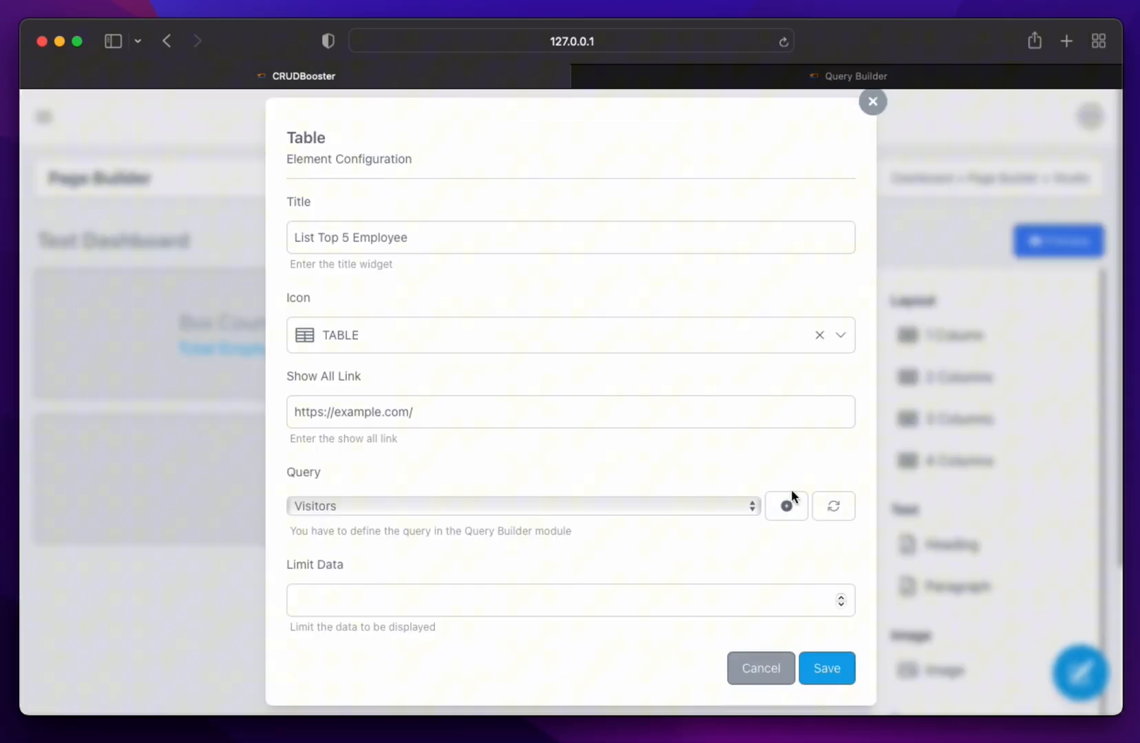
Bind the table to the Top 5 Employee List query with limit 5, save, and preview the five employees
left_click(522, 505)
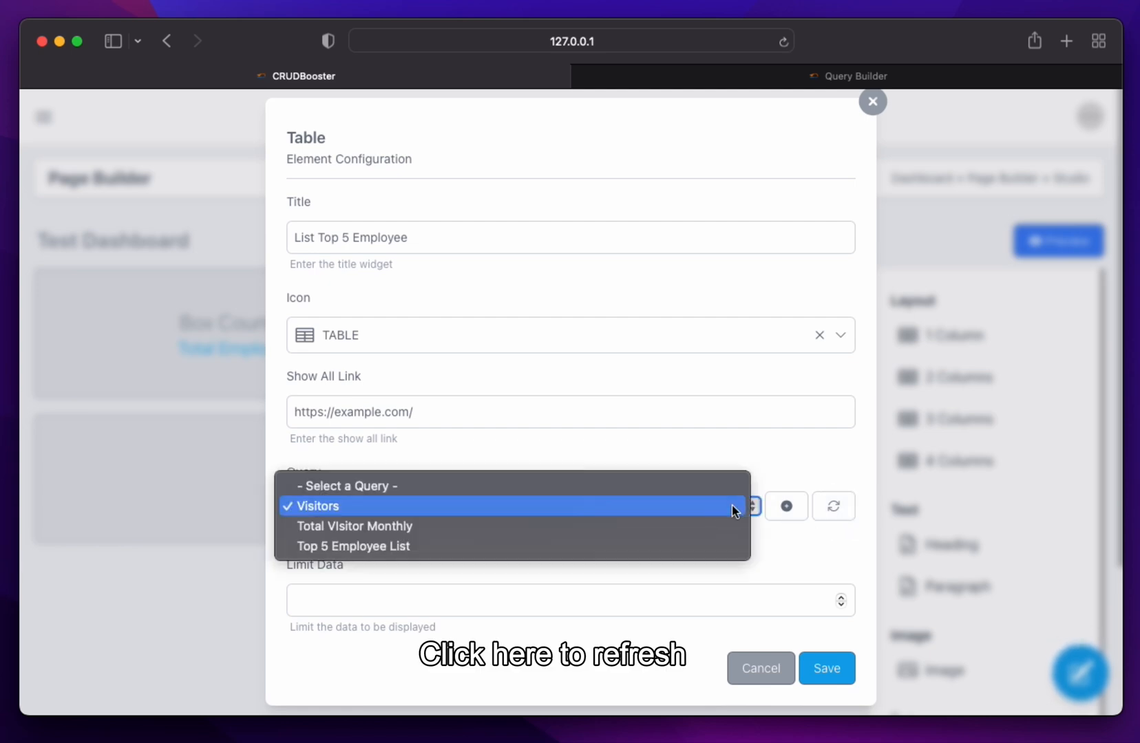
left_click(352, 546)
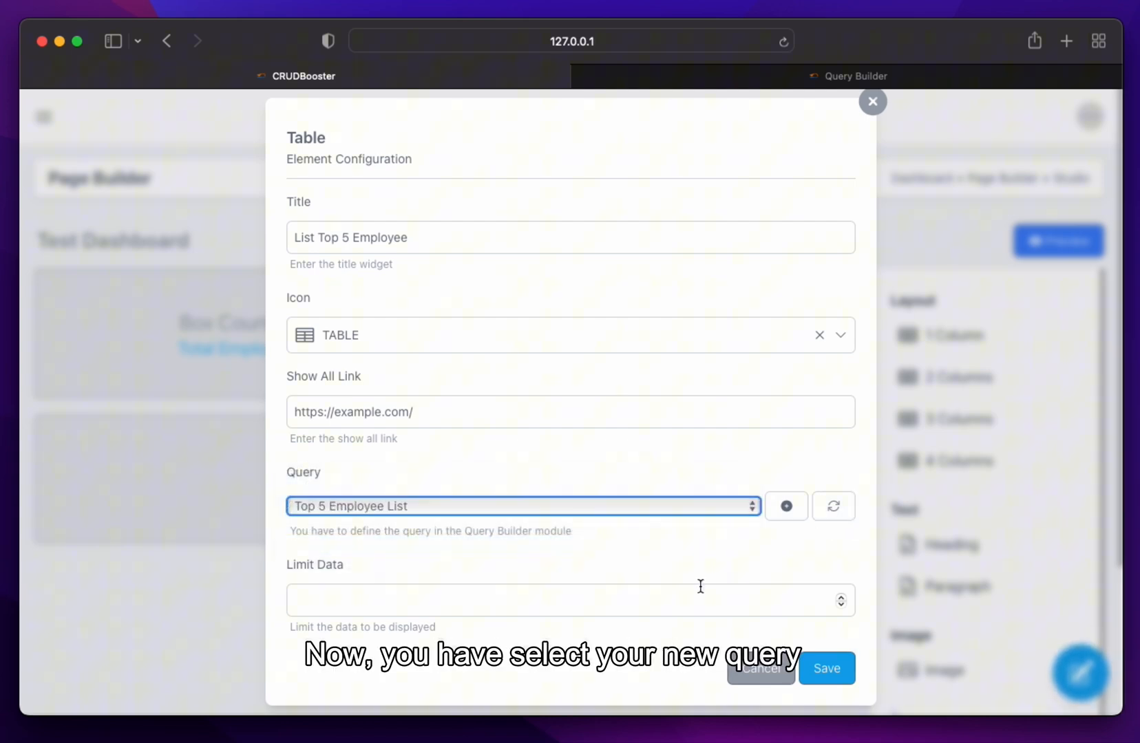
type("5")
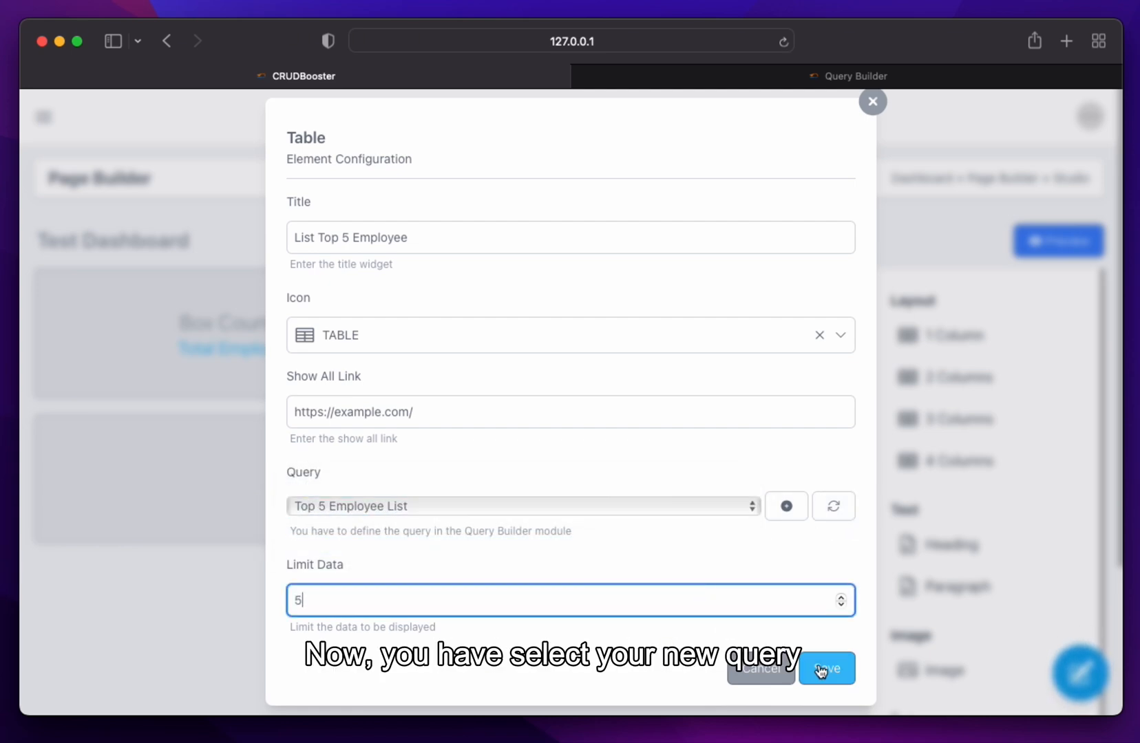
left_click(826, 669)
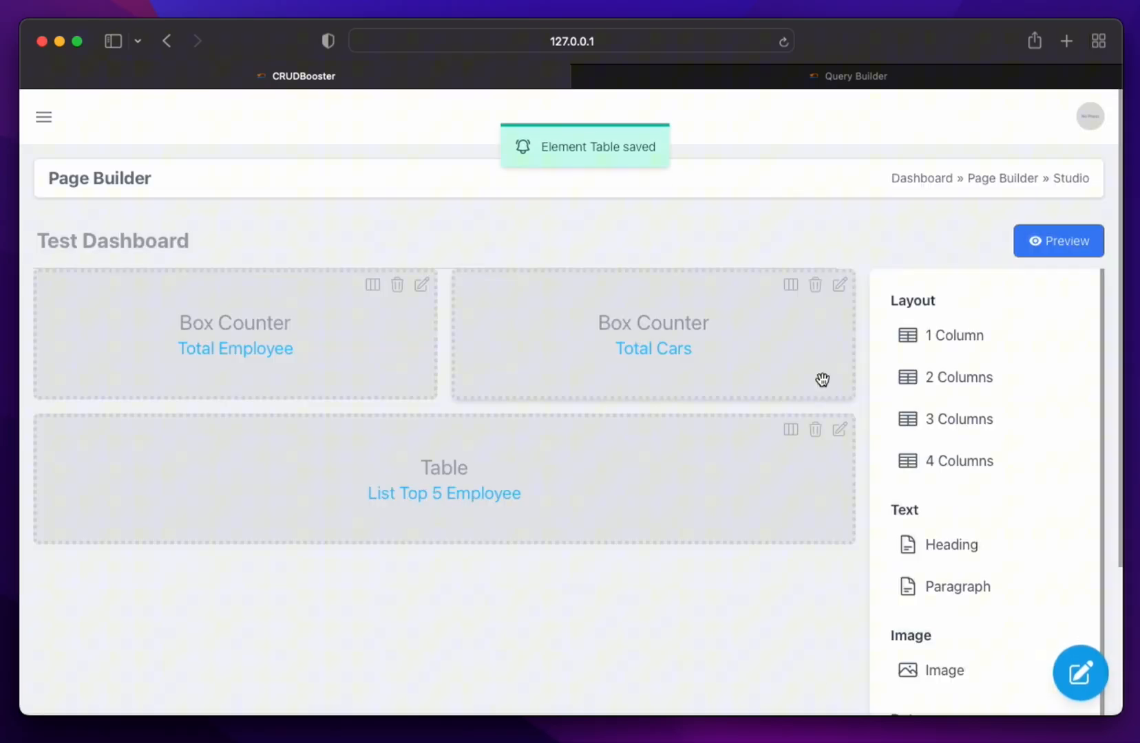
left_click(1058, 240)
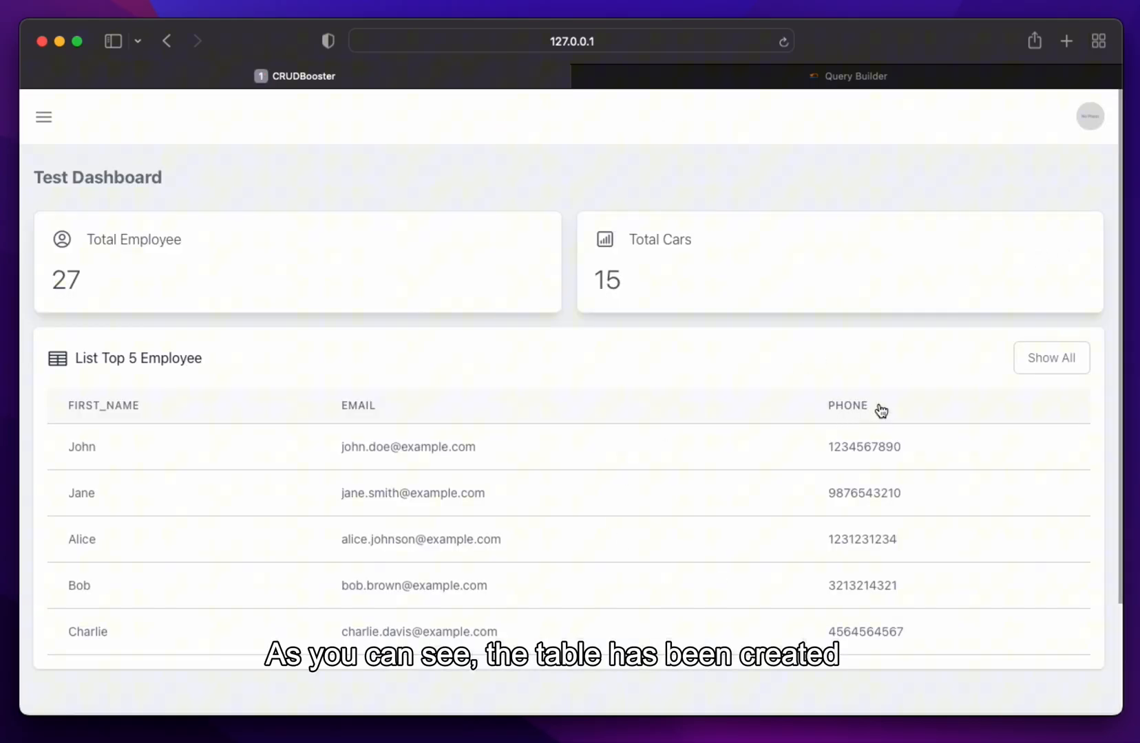
mouse_move(466, 322)
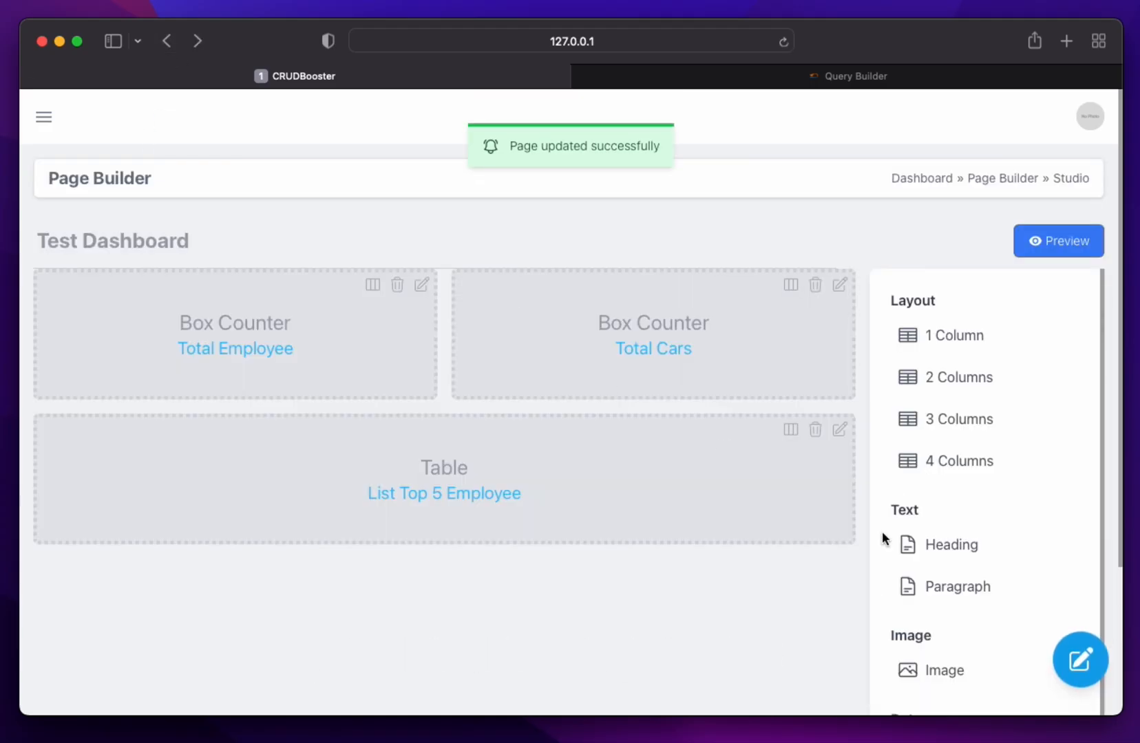
Scroll down the builder to the area below the employee table for the chart row
scroll("down", 3)
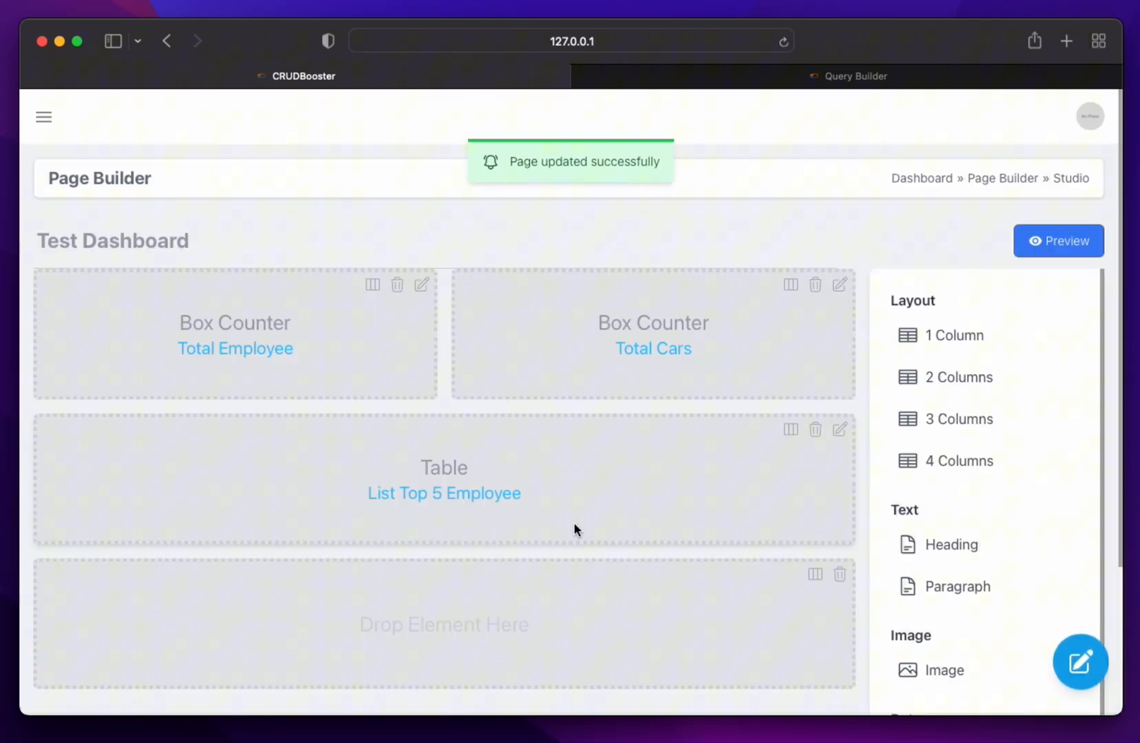
scroll("down", 3)
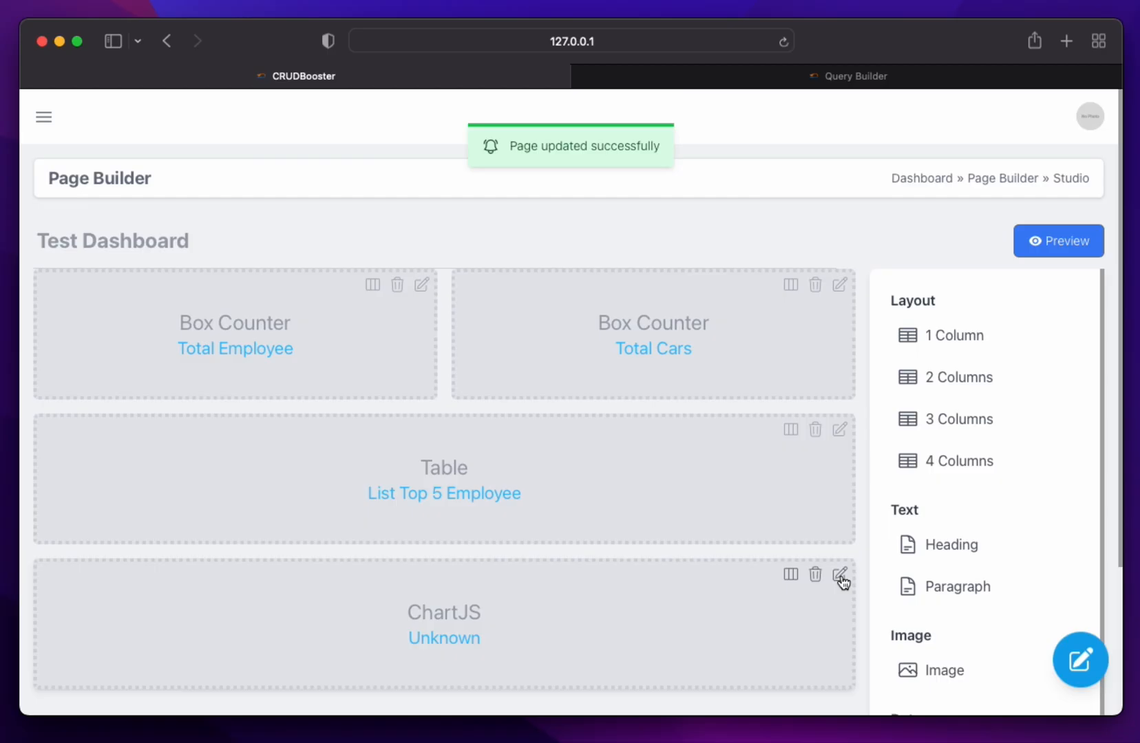
Title the chart element 'Total Visitor Monthly' and give it the CHART icon
left_click(840, 574)
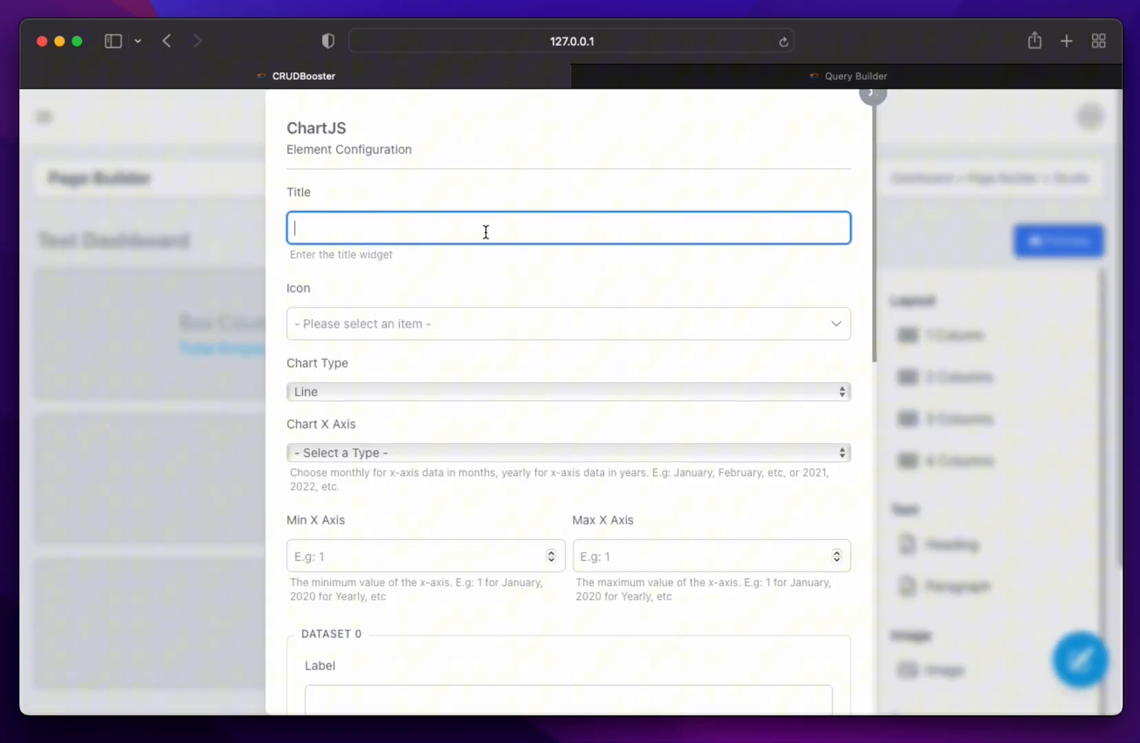
type("Total Visit")
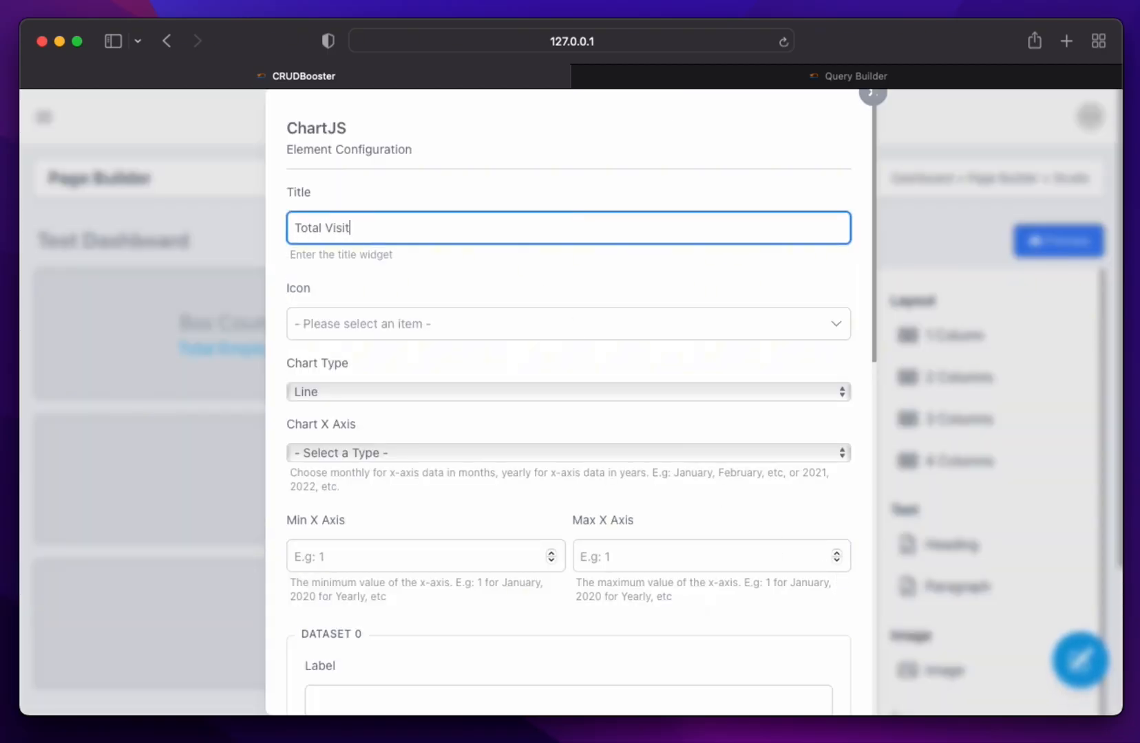
type("ors")
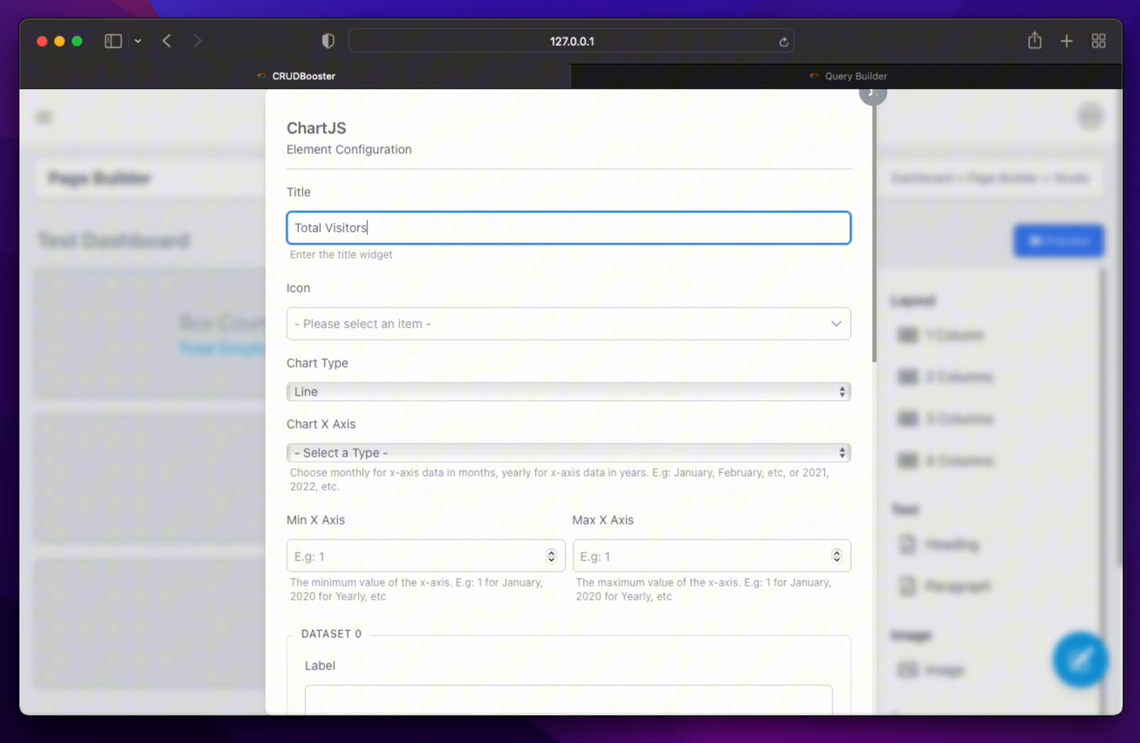
key("Backspace")
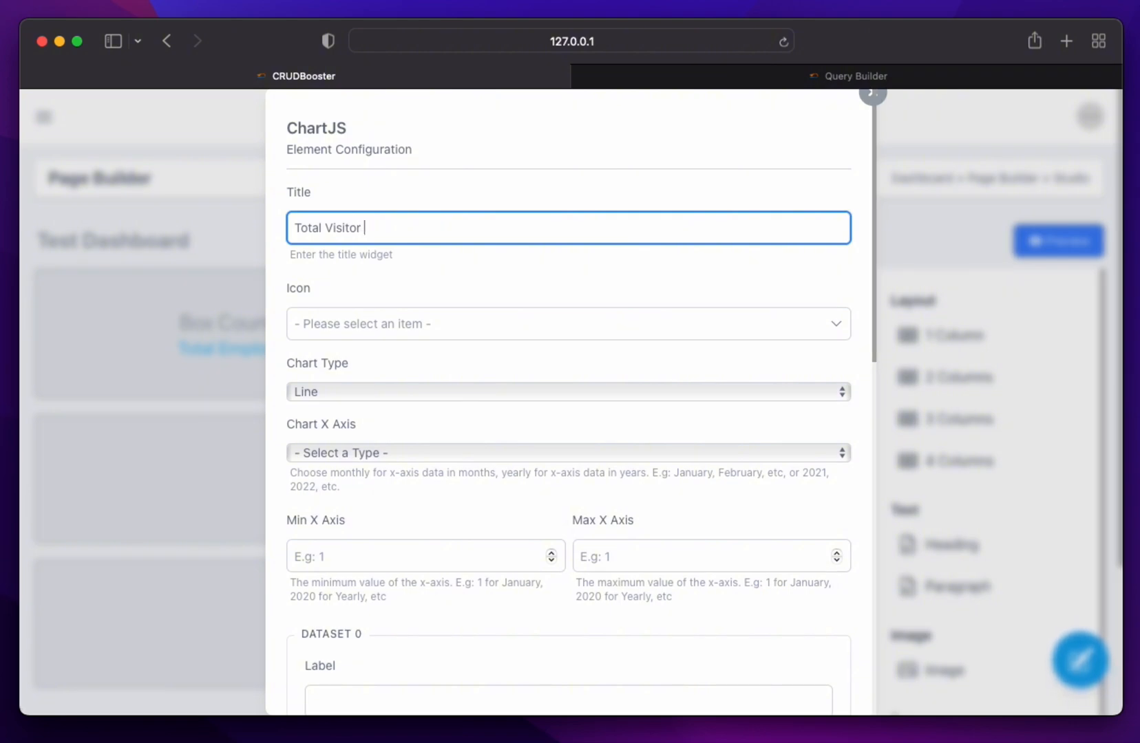
type("Monthly")
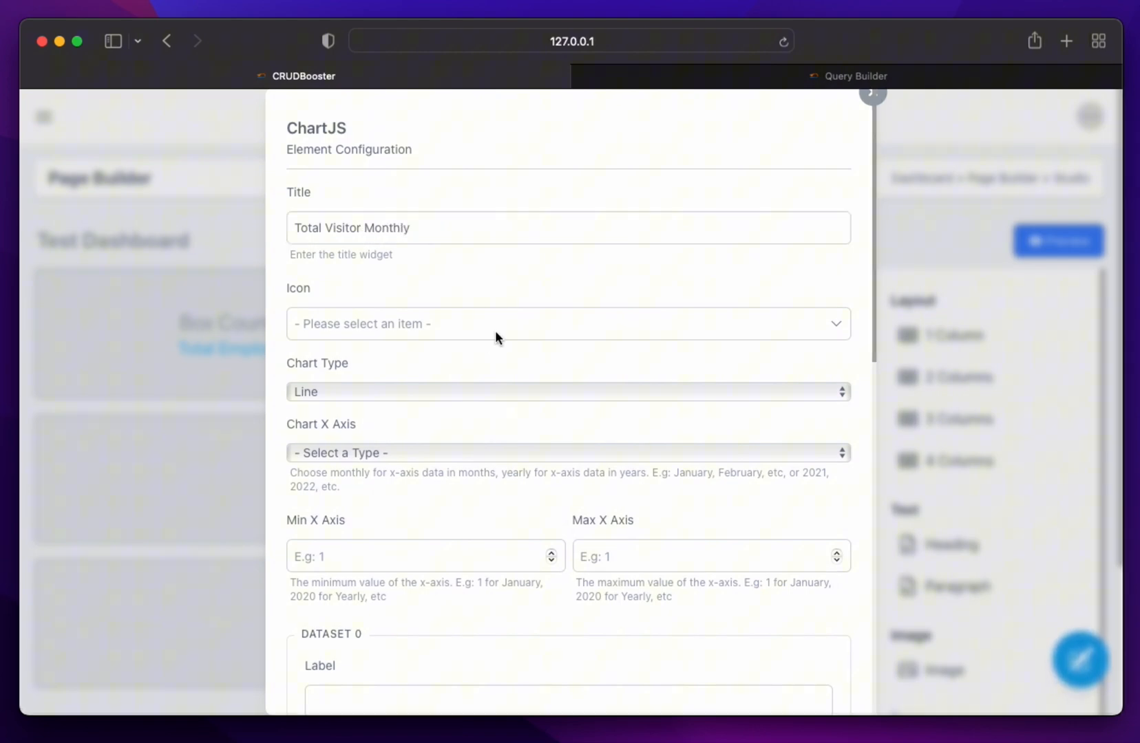
mouse_move(836, 323)
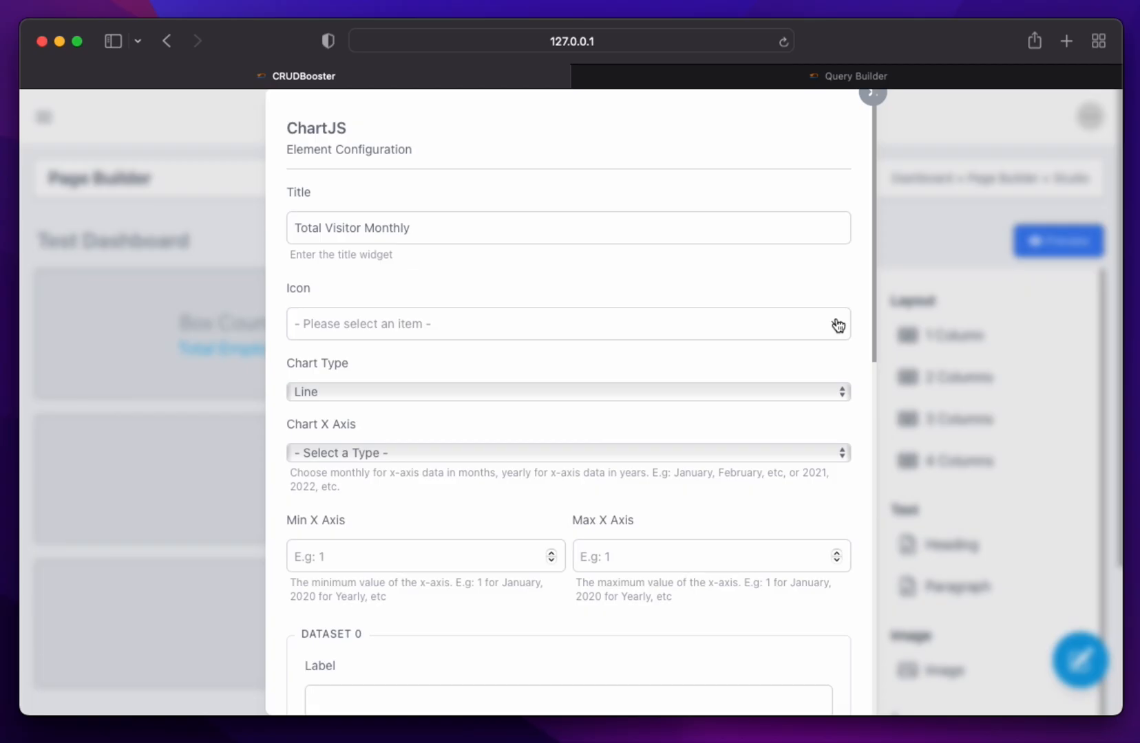
left_click(567, 323)
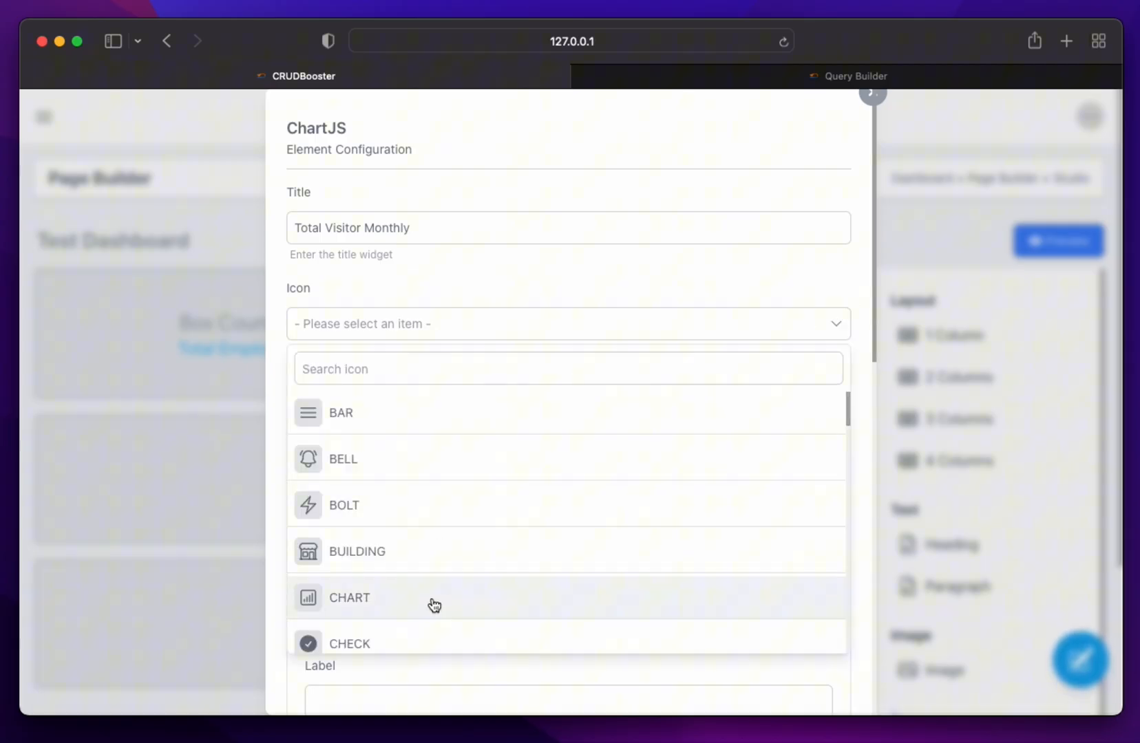
left_click(349, 597)
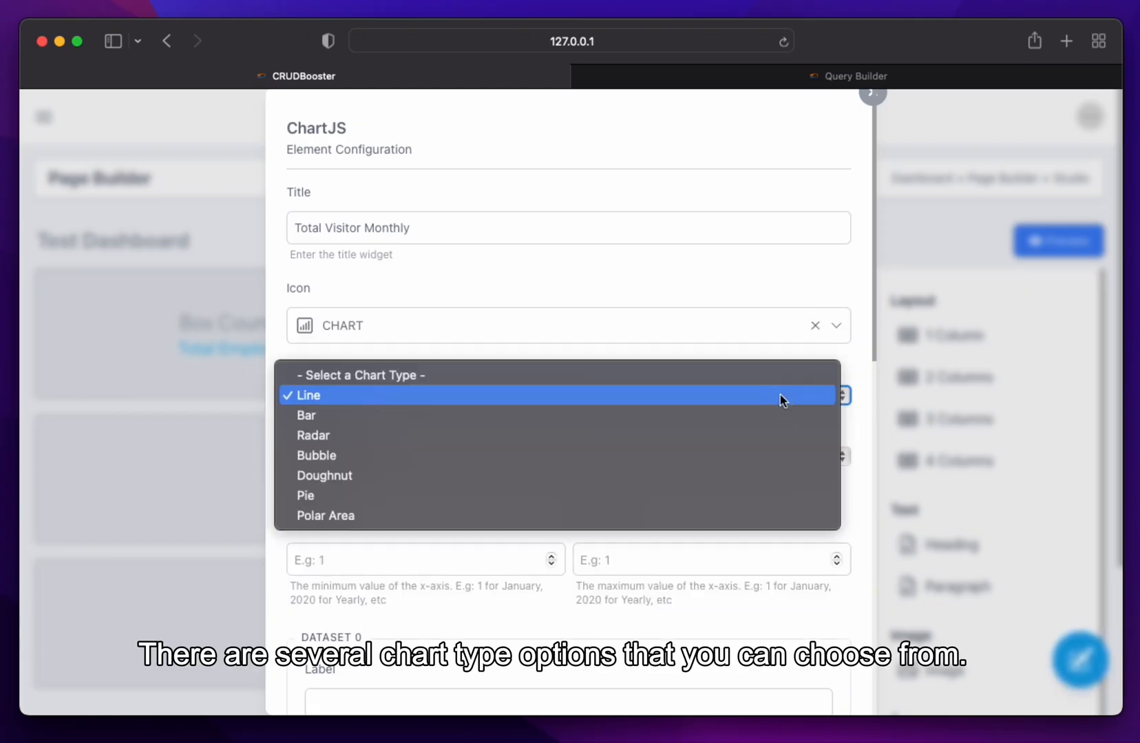
Make it a bar chart with a monthly x-axis from 1 to 12 for year 2023
left_click(306, 415)
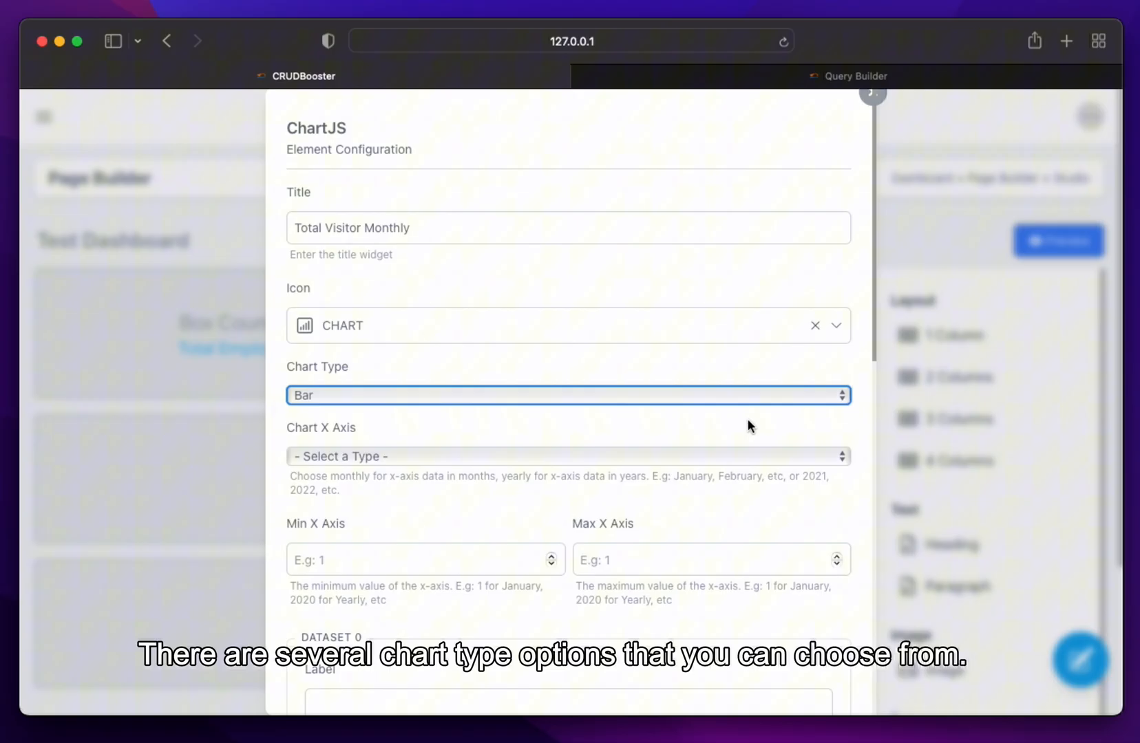
left_click(567, 456)
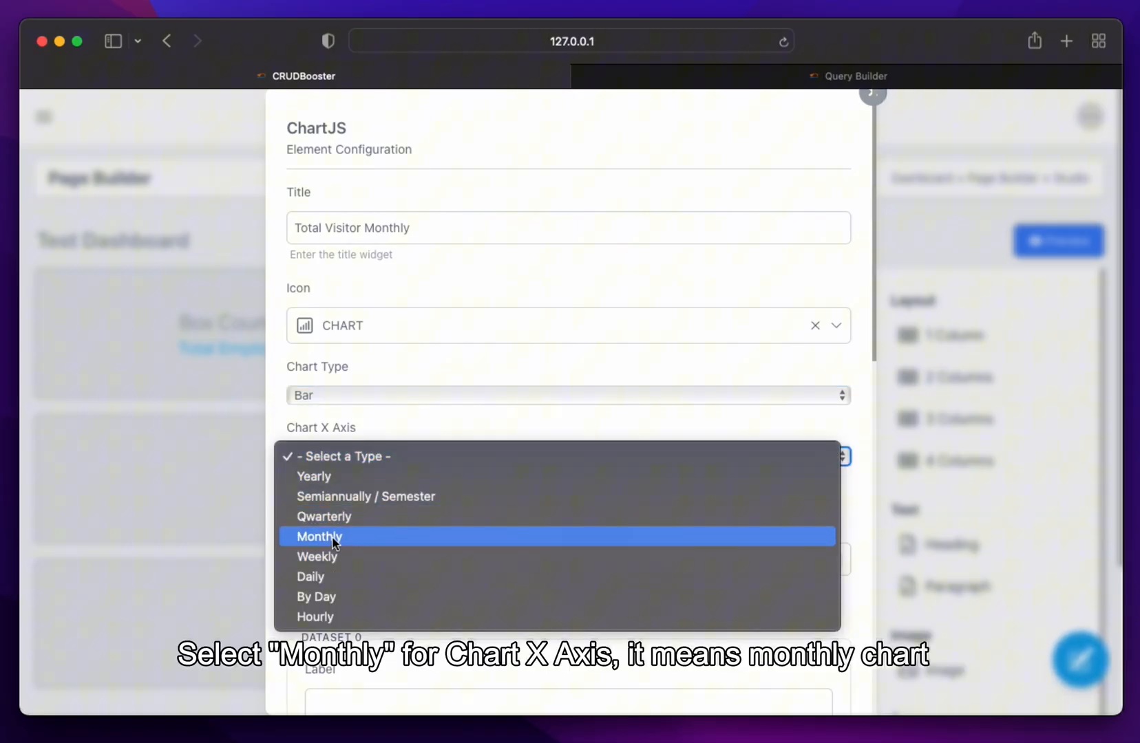
left_click(318, 537)
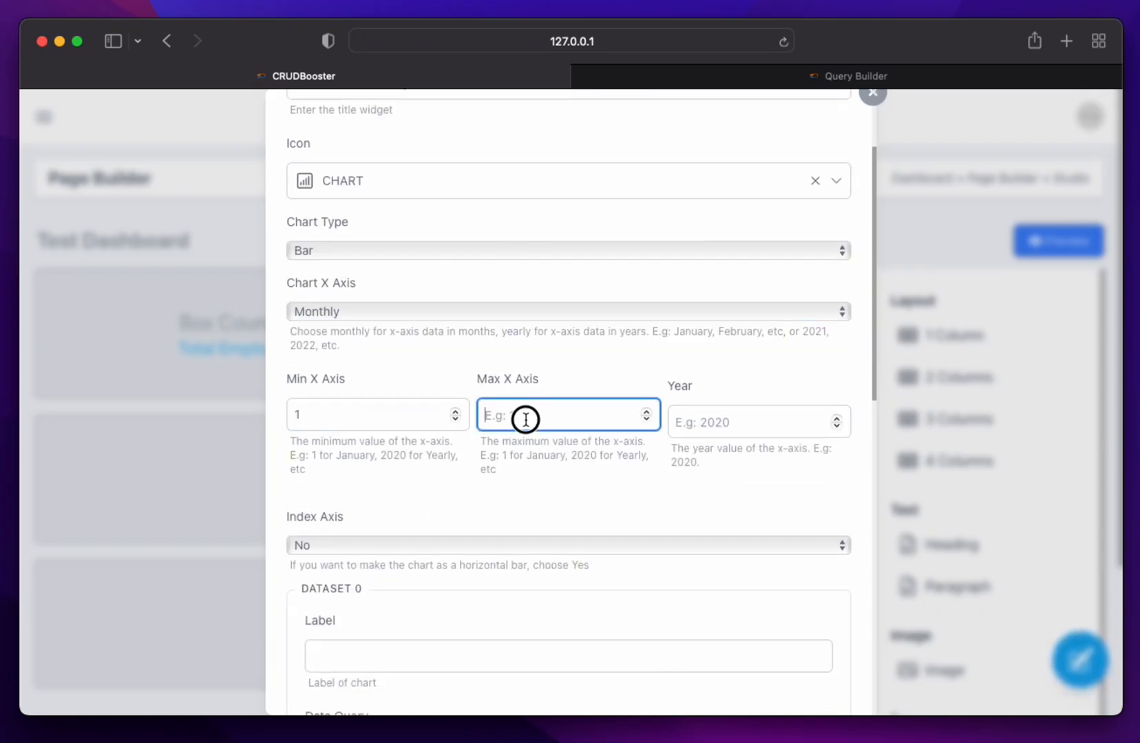
type("1")
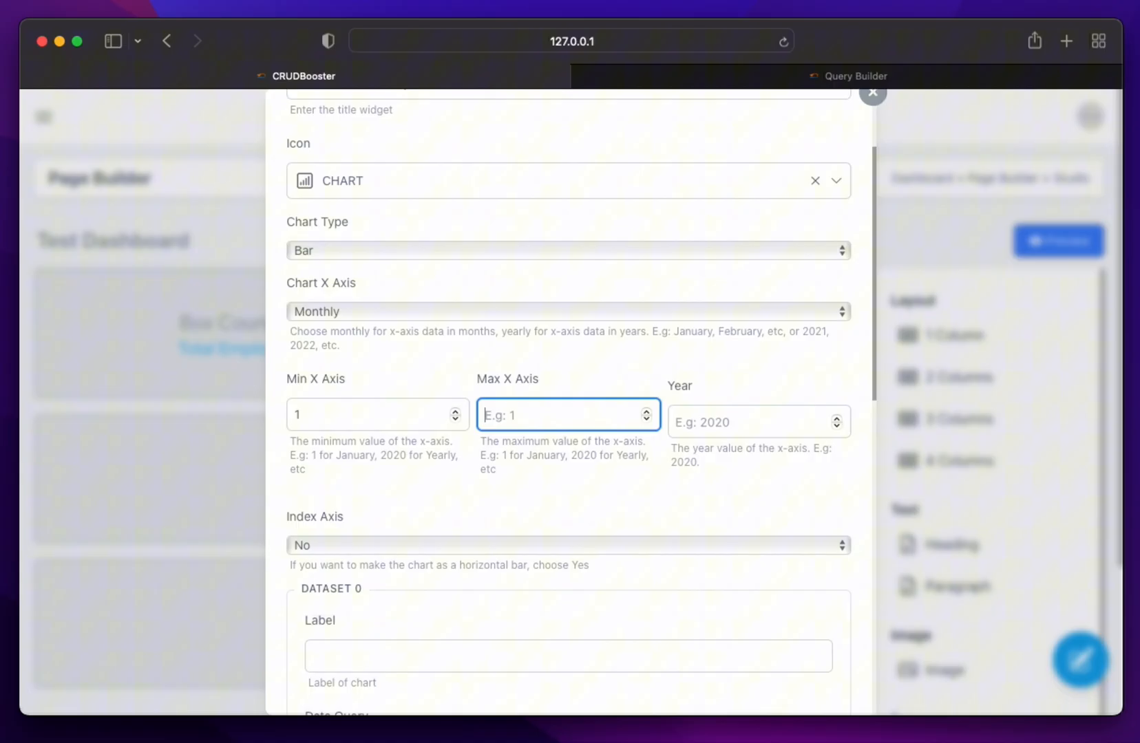
type("12")
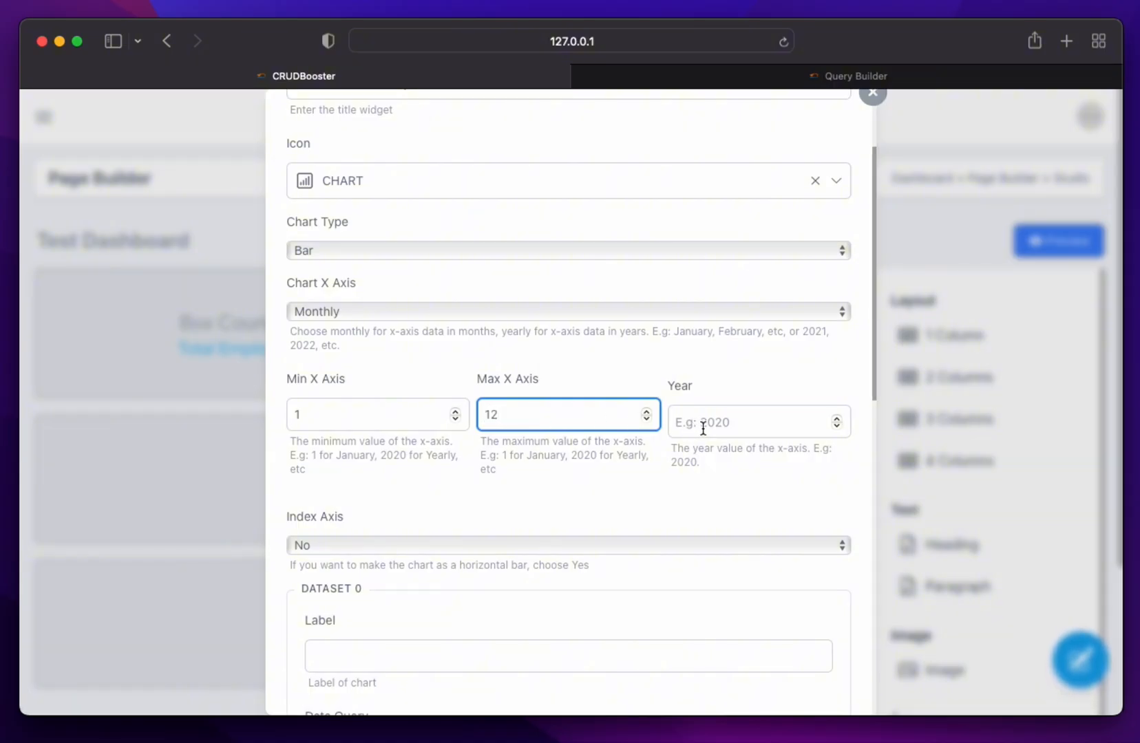
left_click(755, 423)
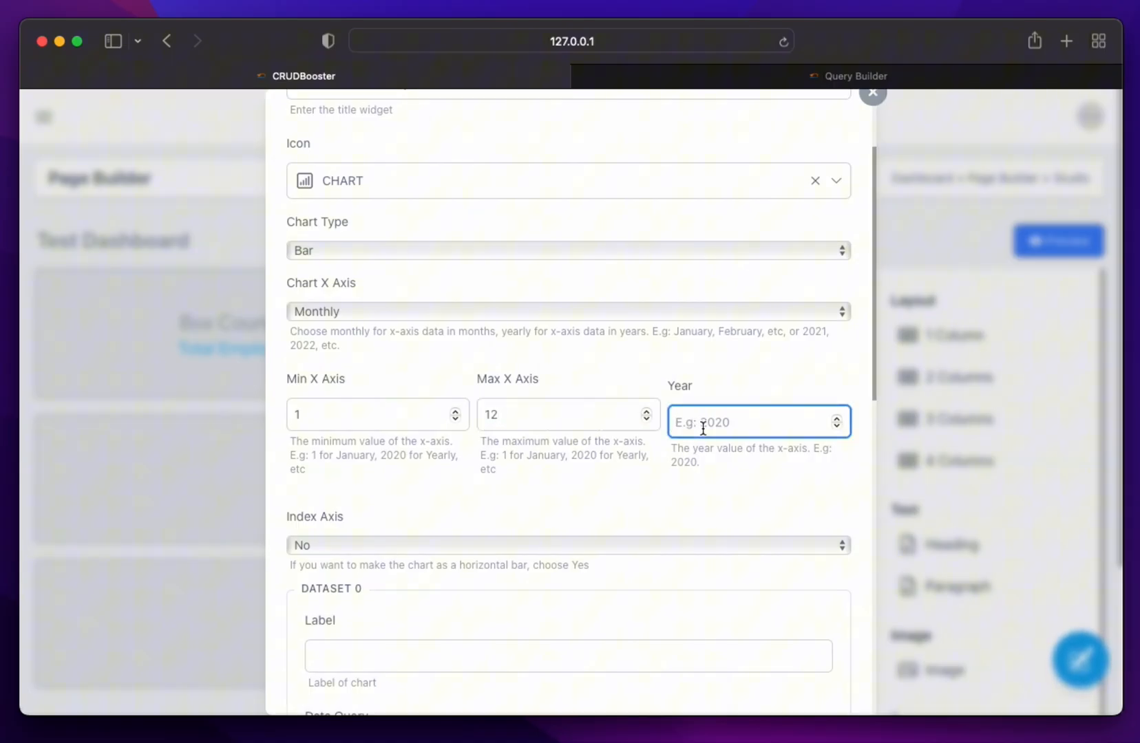
type("2023")
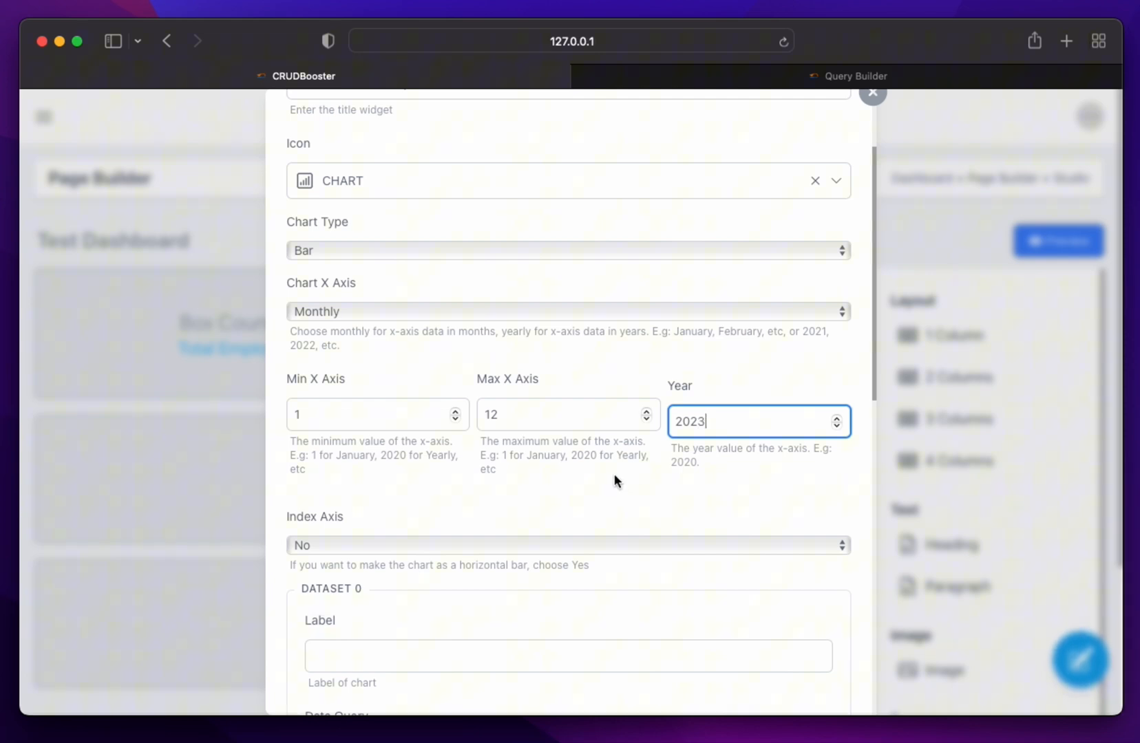
scroll("down", 3)
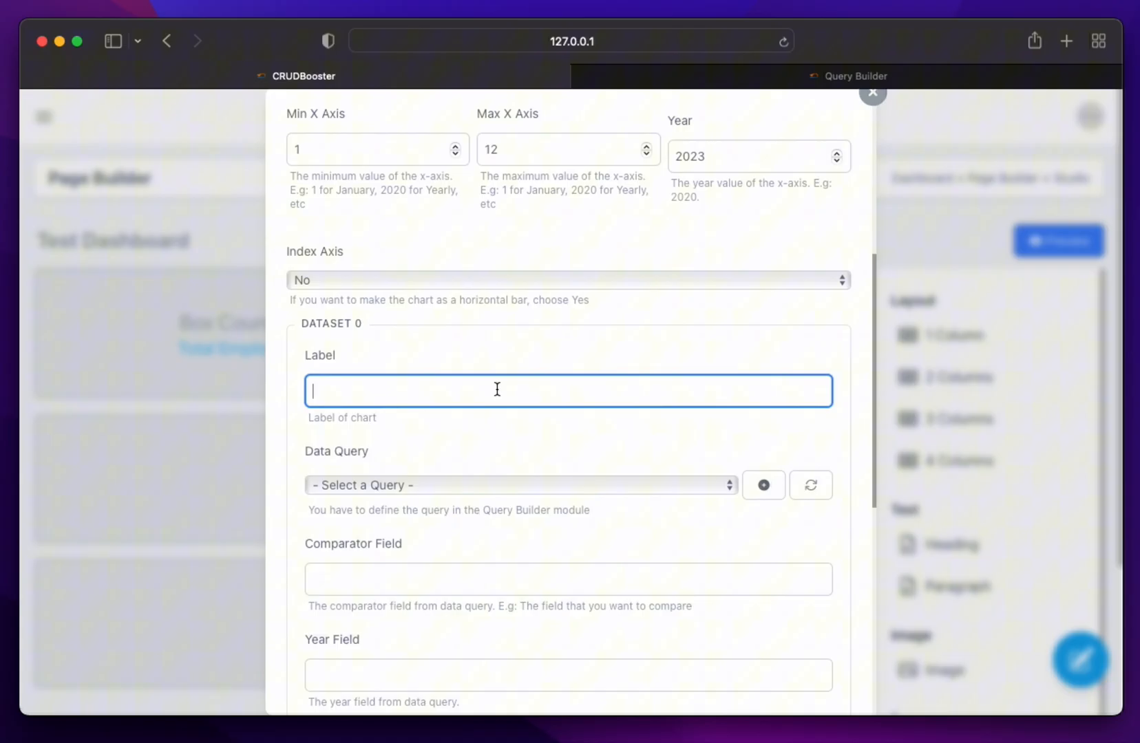
Add a 'Total Visitor' dataset from the Total Visitor Monthly query with month comparator and year fields
type("Total Visitor")
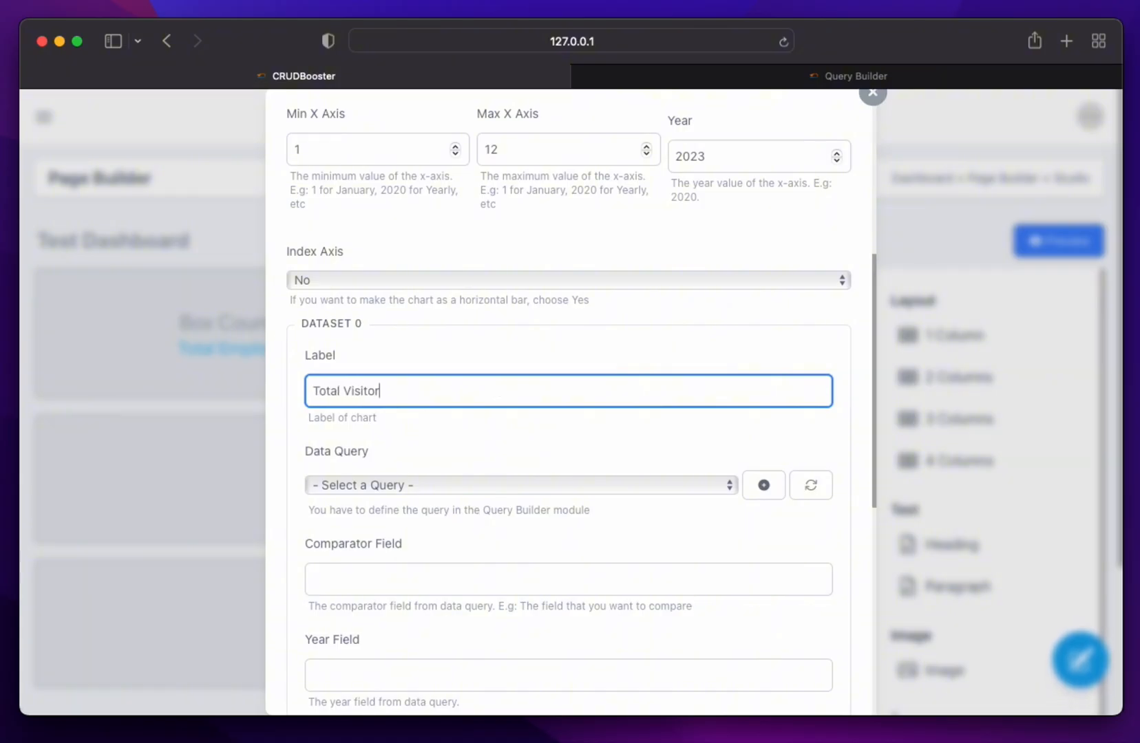
left_click(519, 484)
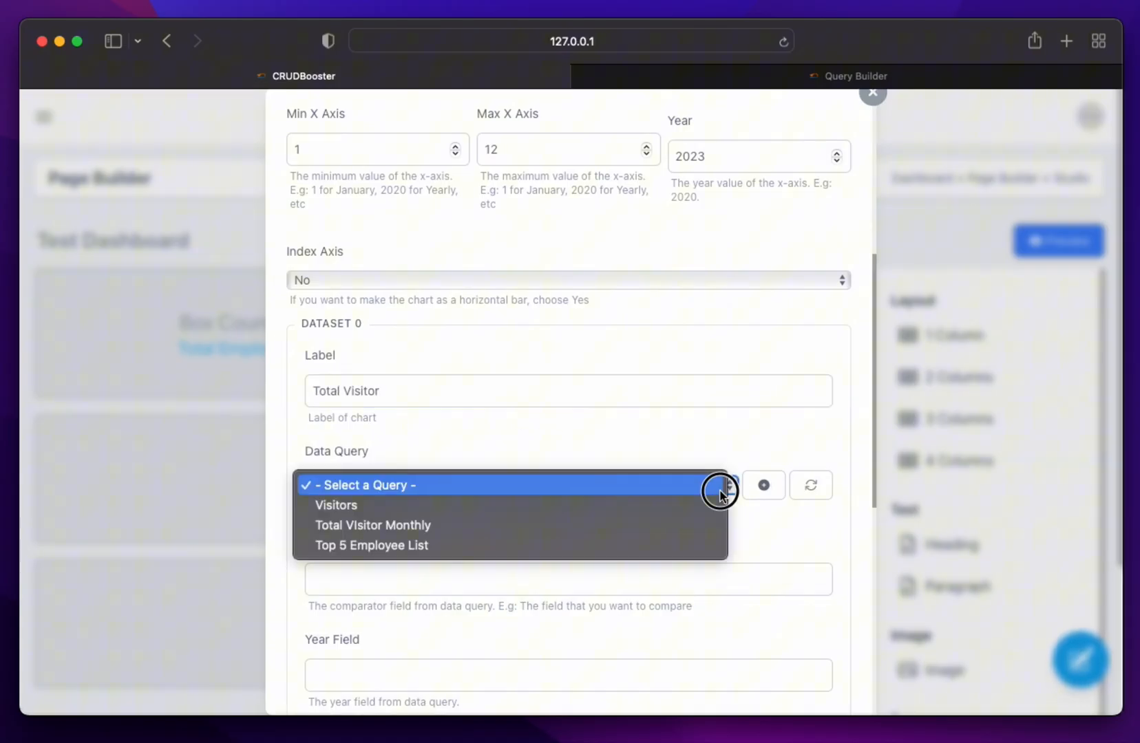
mouse_move(694, 505)
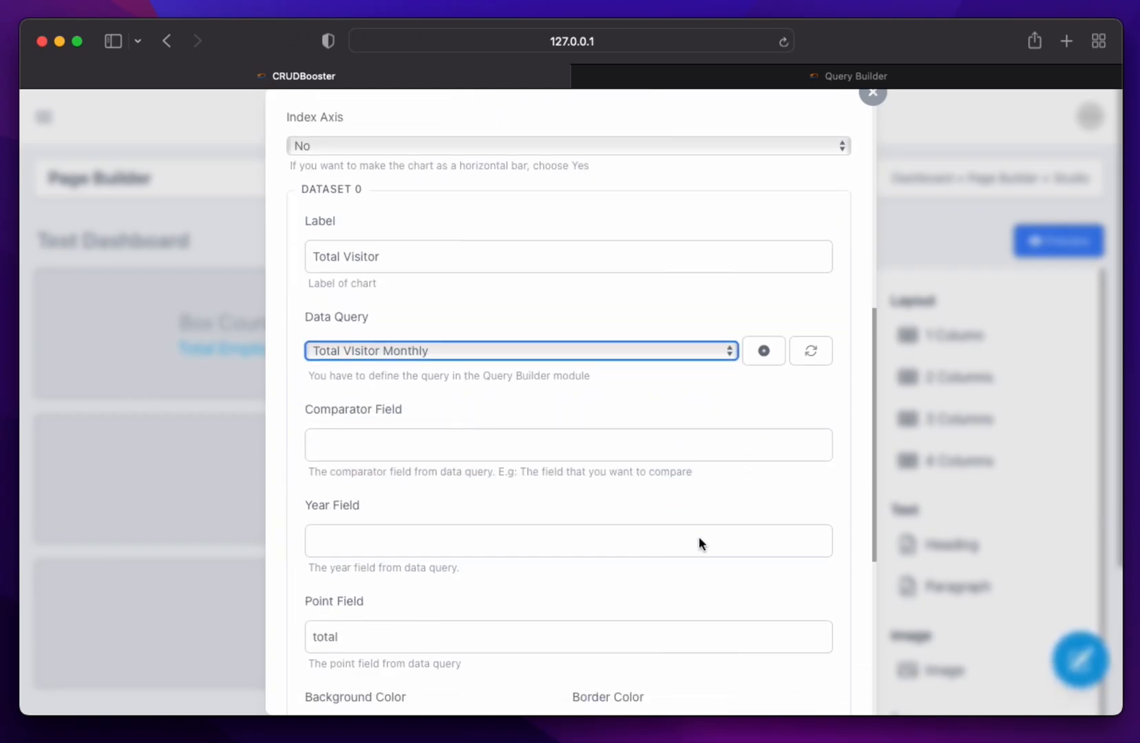
left_click(567, 445)
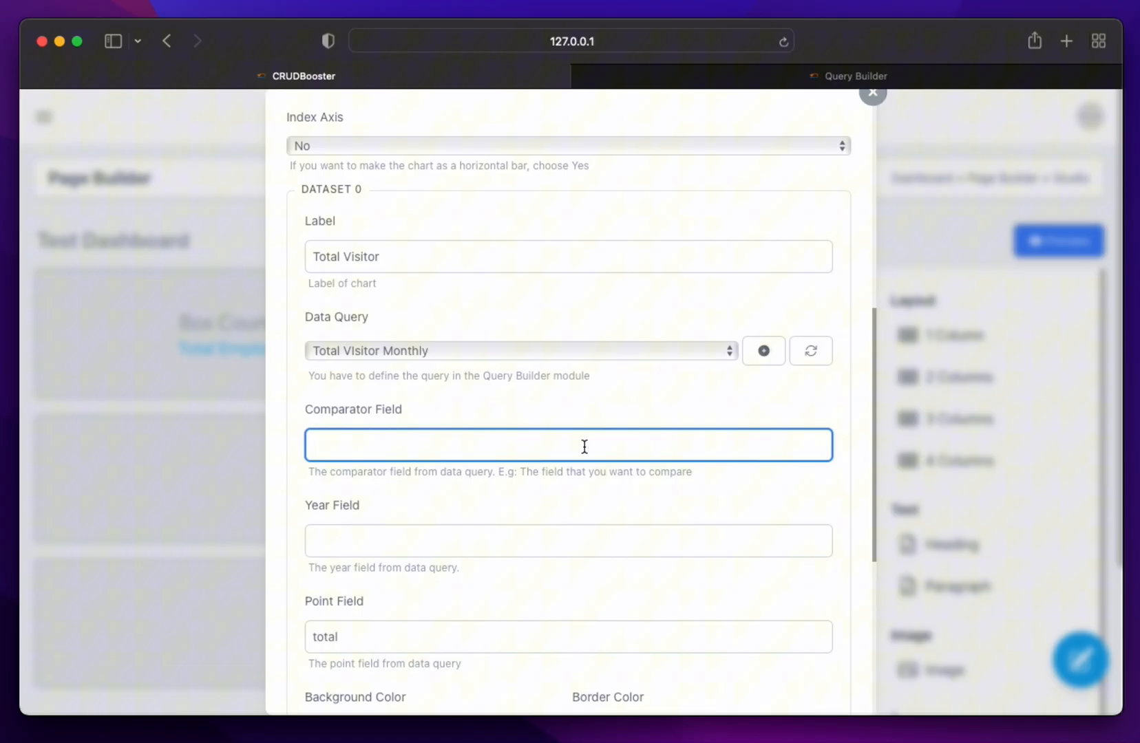
type("month")
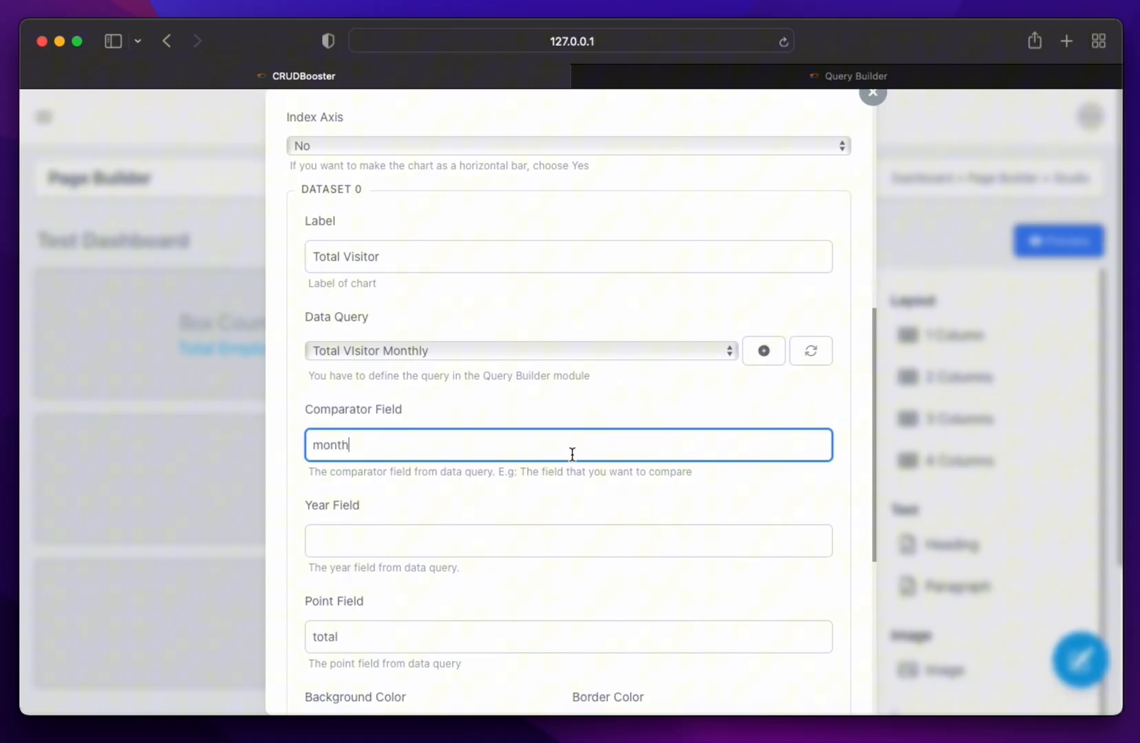
scroll("down", 3)
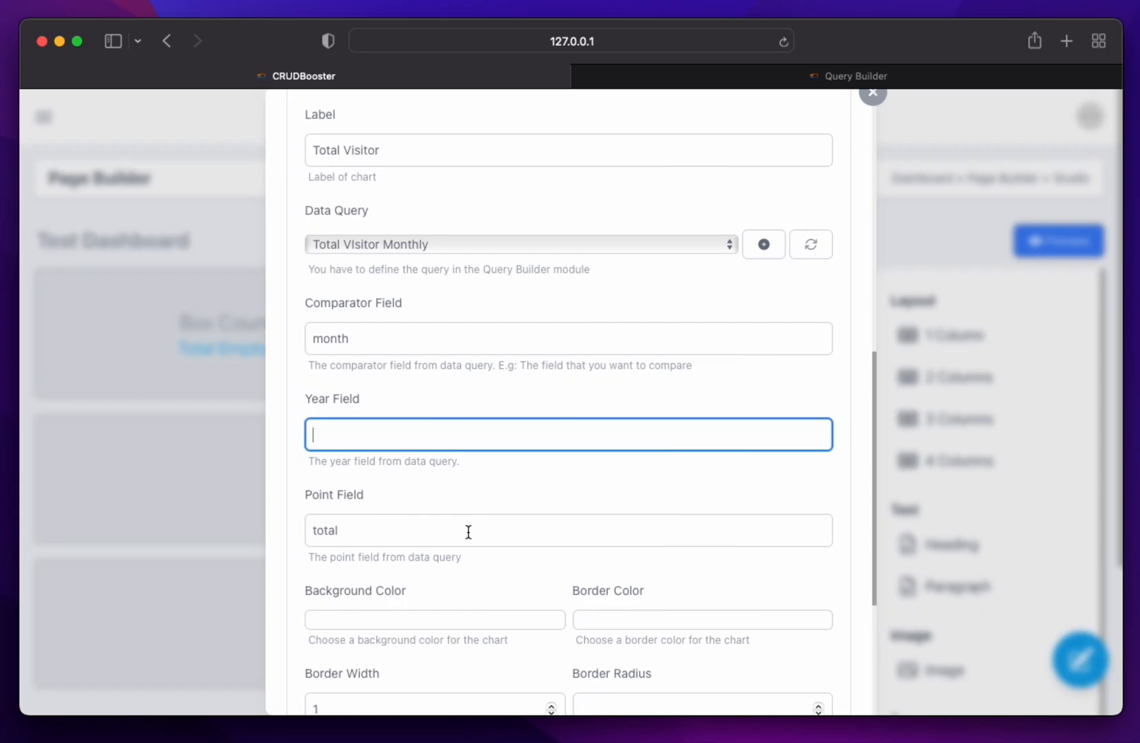
type("year")
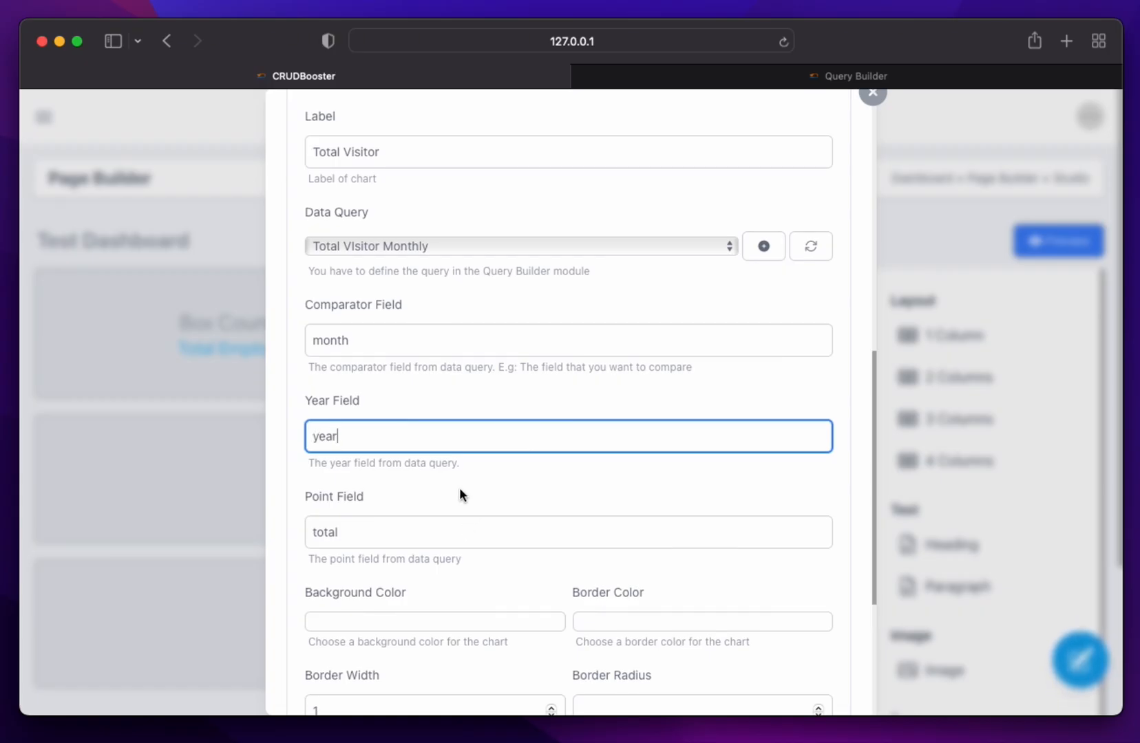
Choose background and border colours for the dataset and save the chart widget
scroll("down", 3)
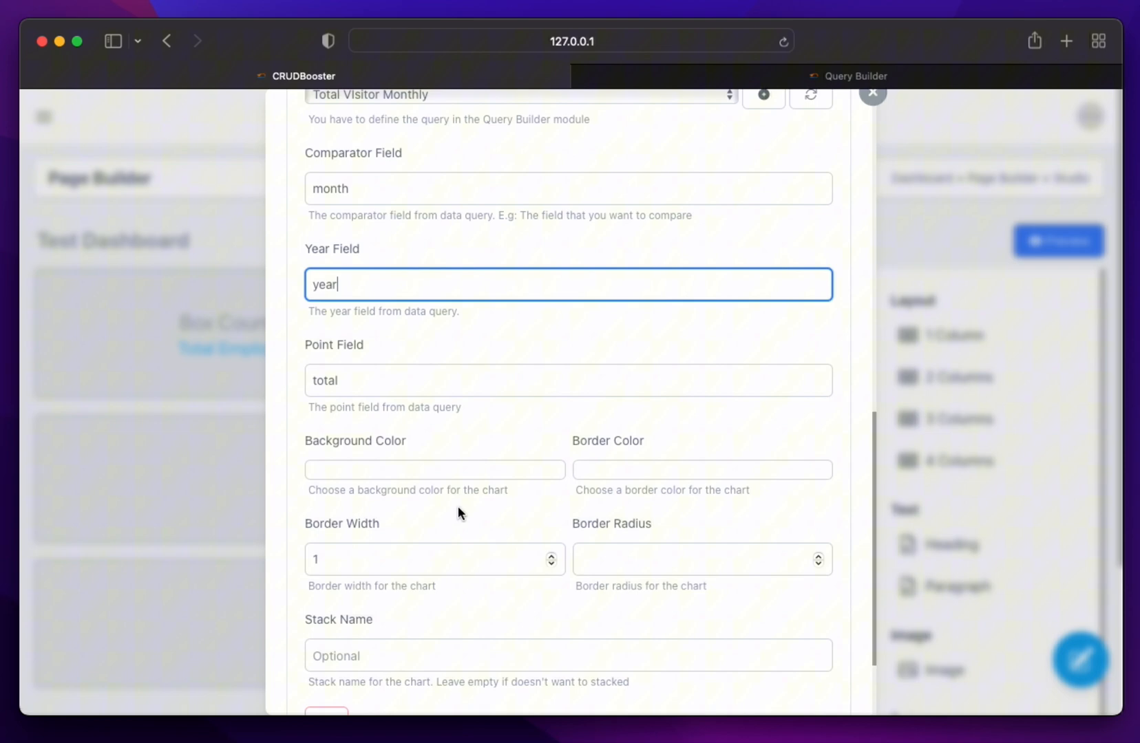
left_click(434, 469)
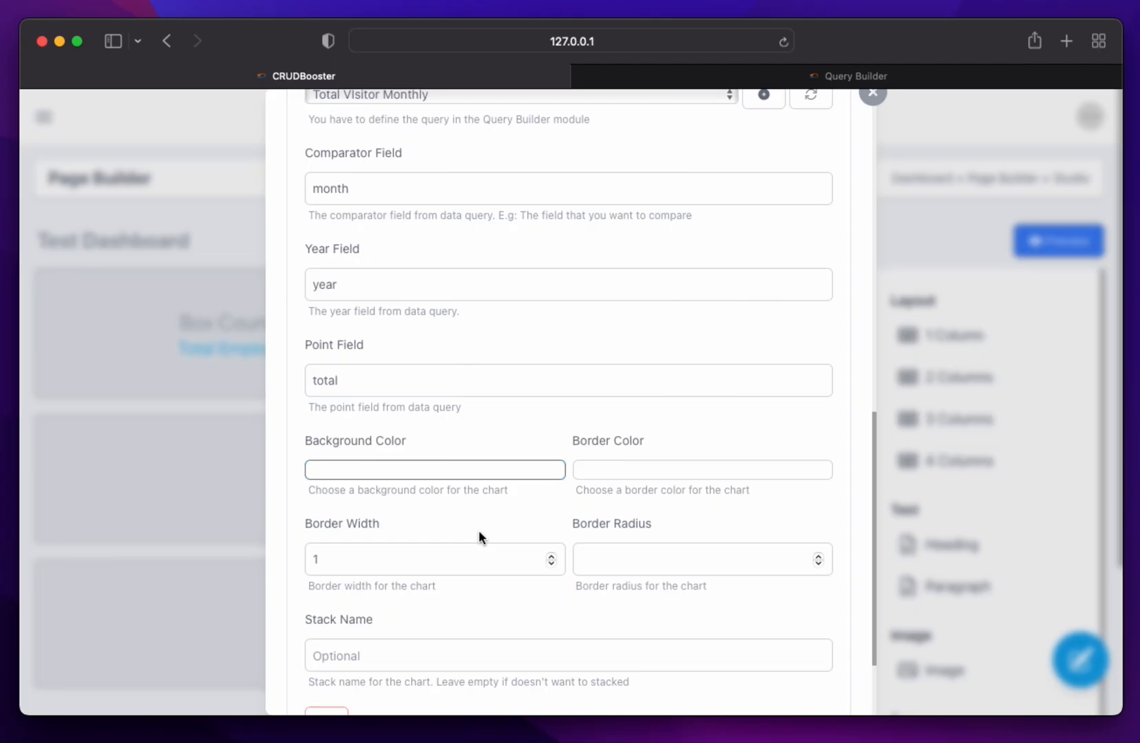
left_click(700, 470)
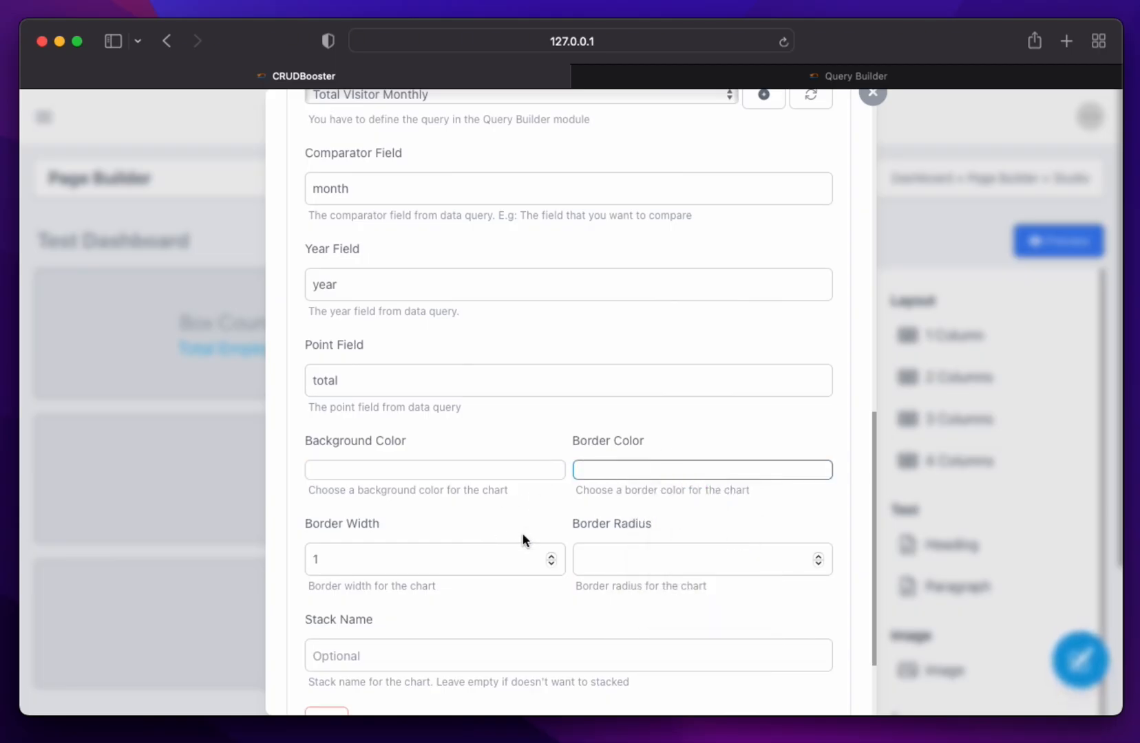
scroll("down", 3)
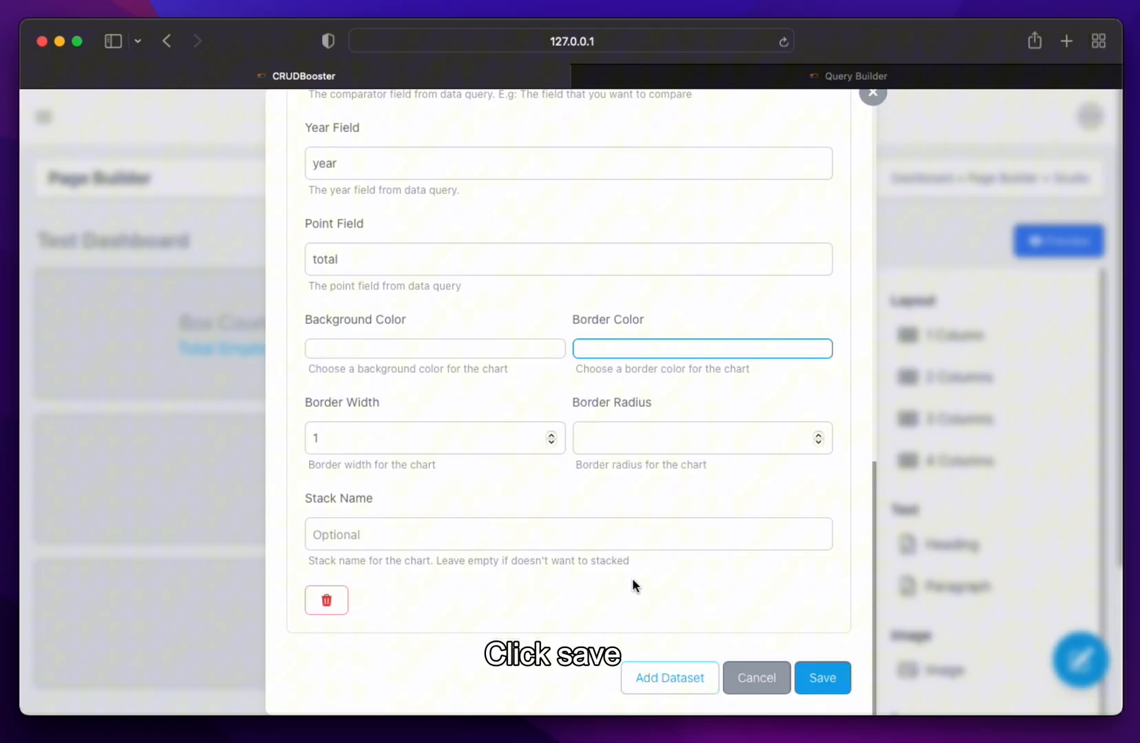
left_click(821, 677)
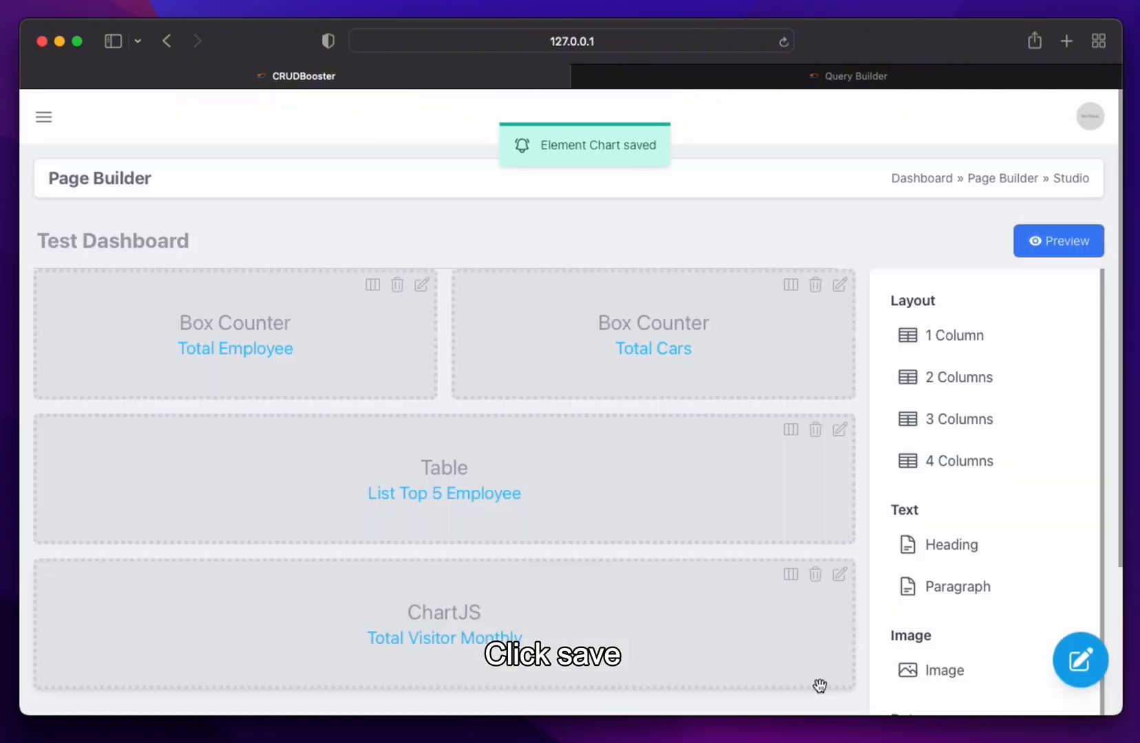
Preview the Test Dashboard showing counters 27 and 15, the top-5 table and the visitor bar chart
left_click(1058, 241)
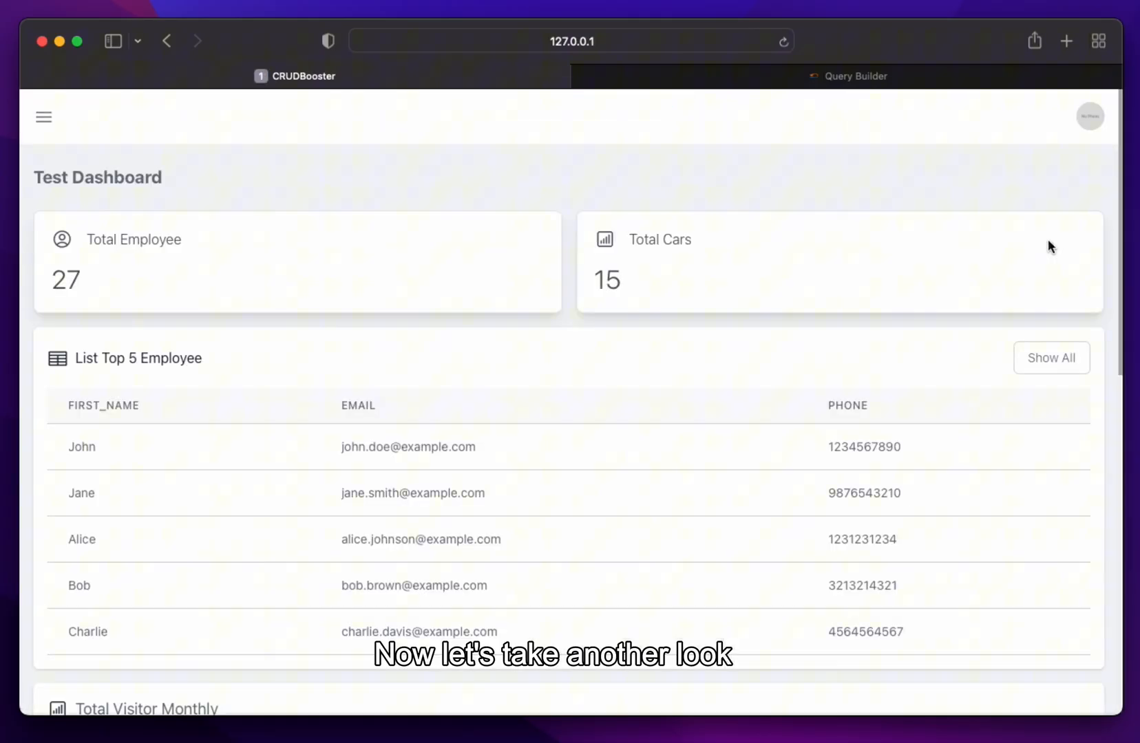
scroll("down", 3)
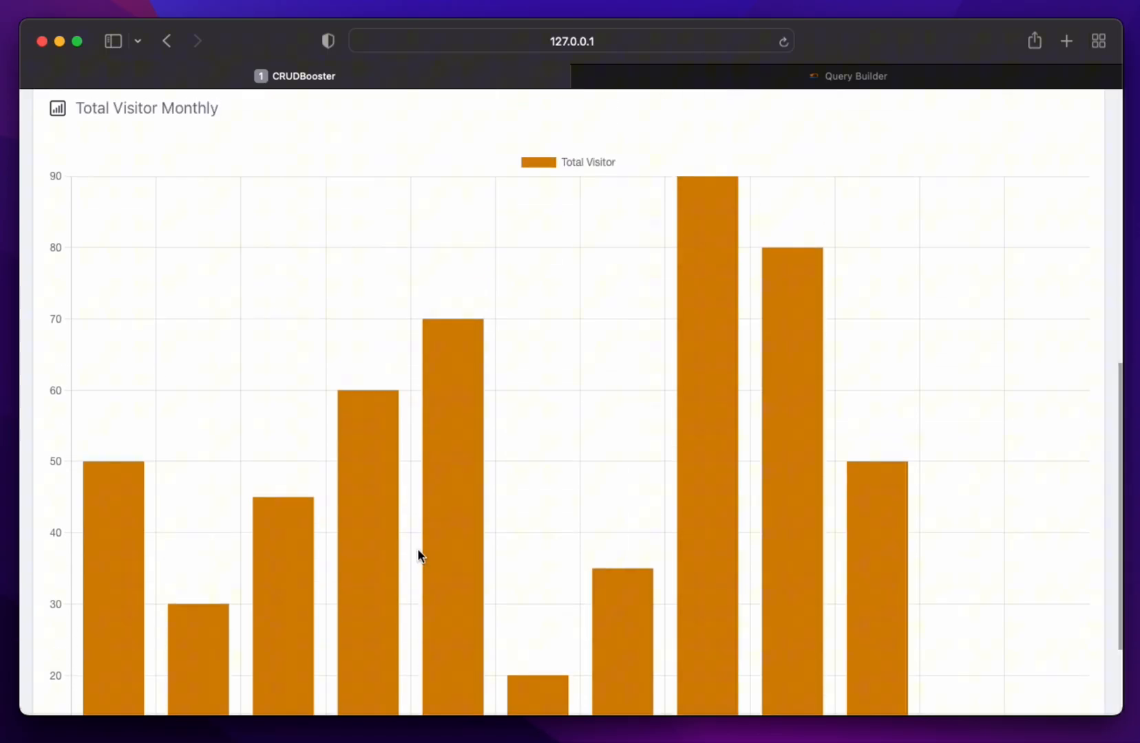
mouse_move(845, 647)
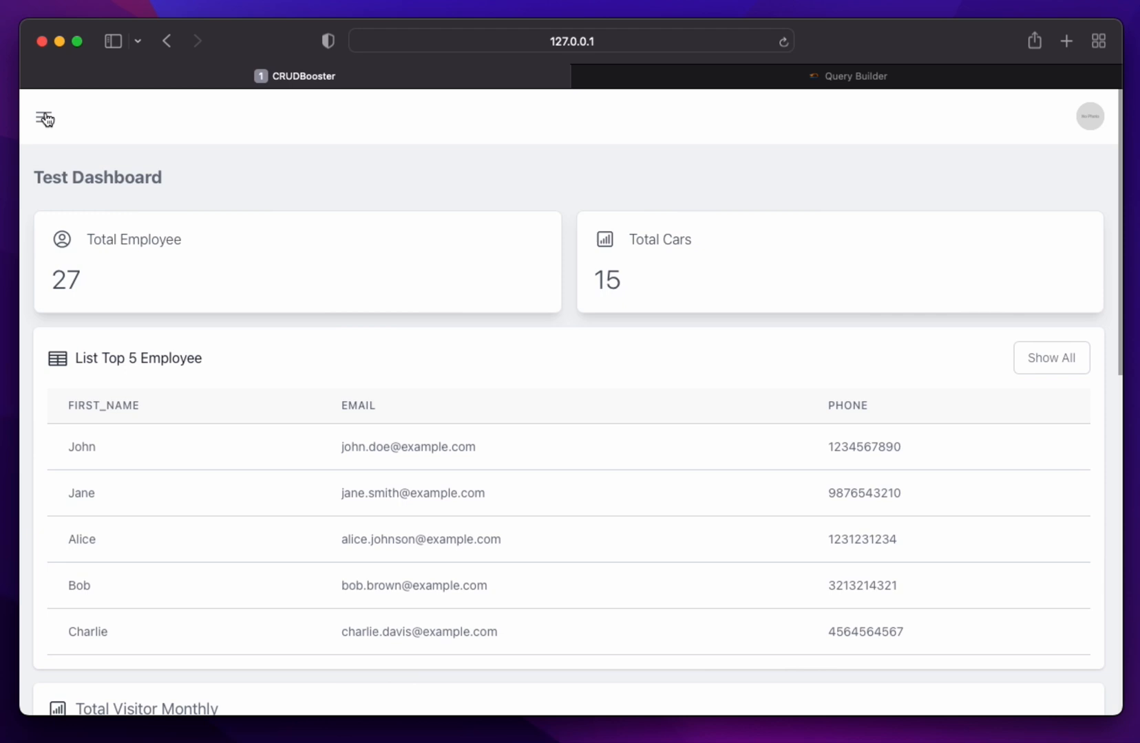
left_click(44, 118)
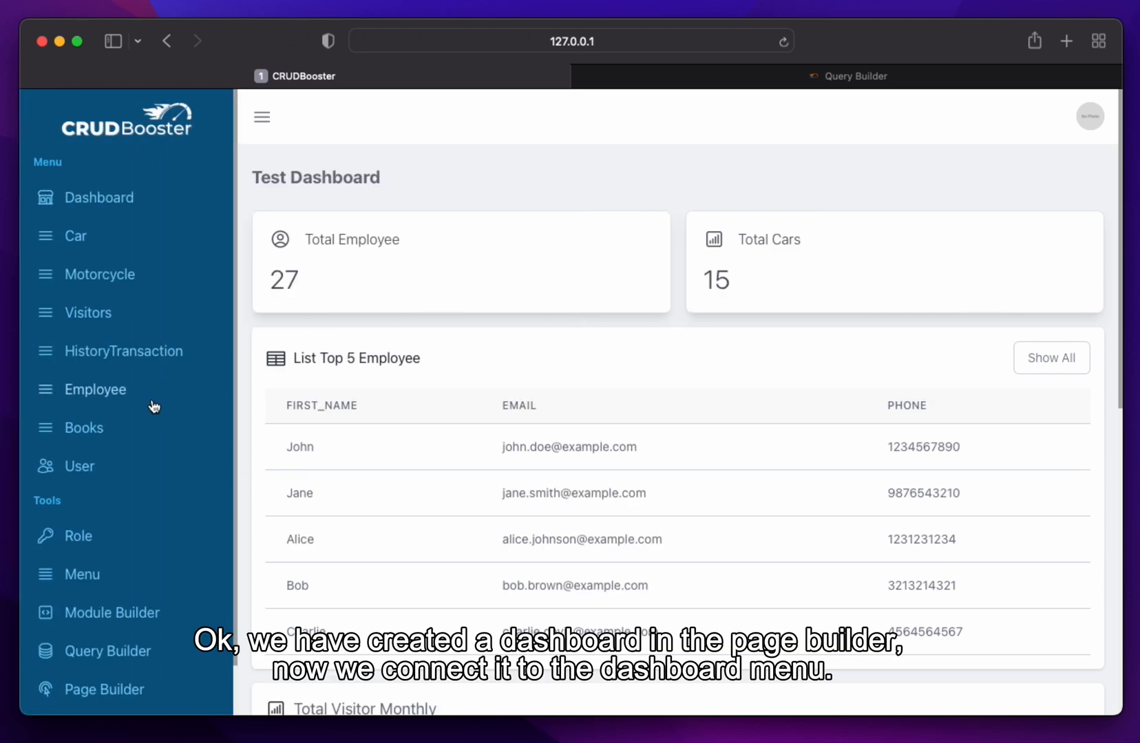
In Menu management, edit the Dashboard entry to link the Test Dashboard page builder page
left_click(81, 574)
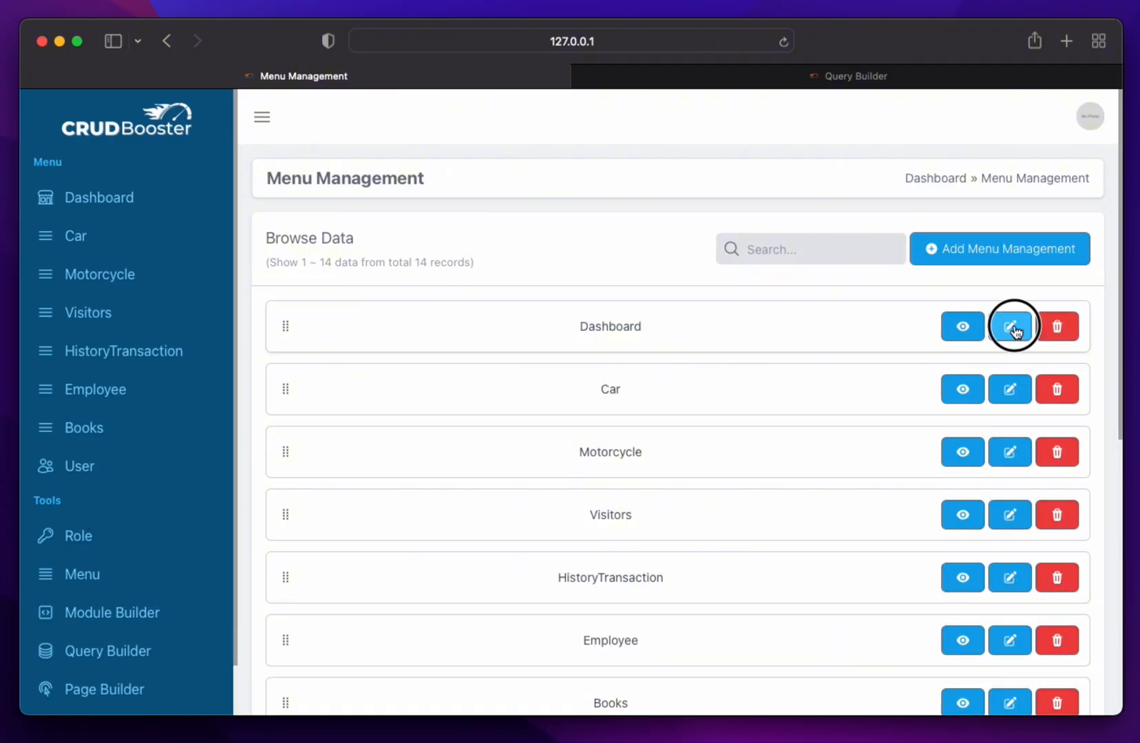
left_click(1009, 327)
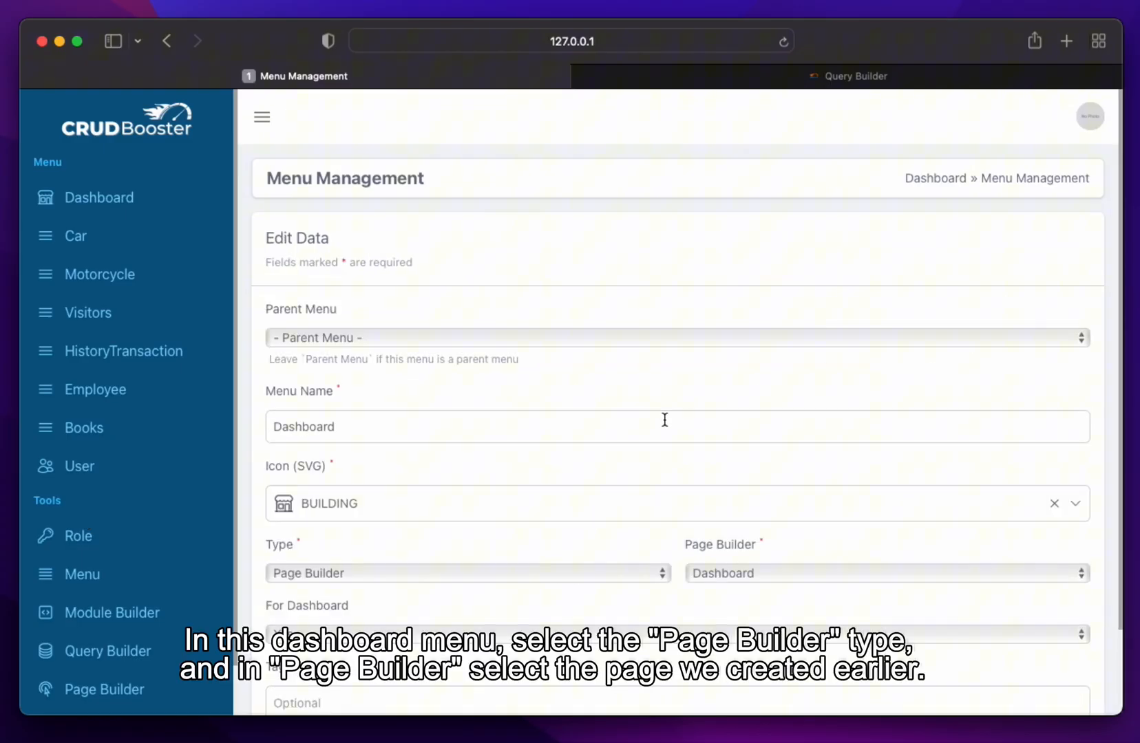
scroll("down", 3)
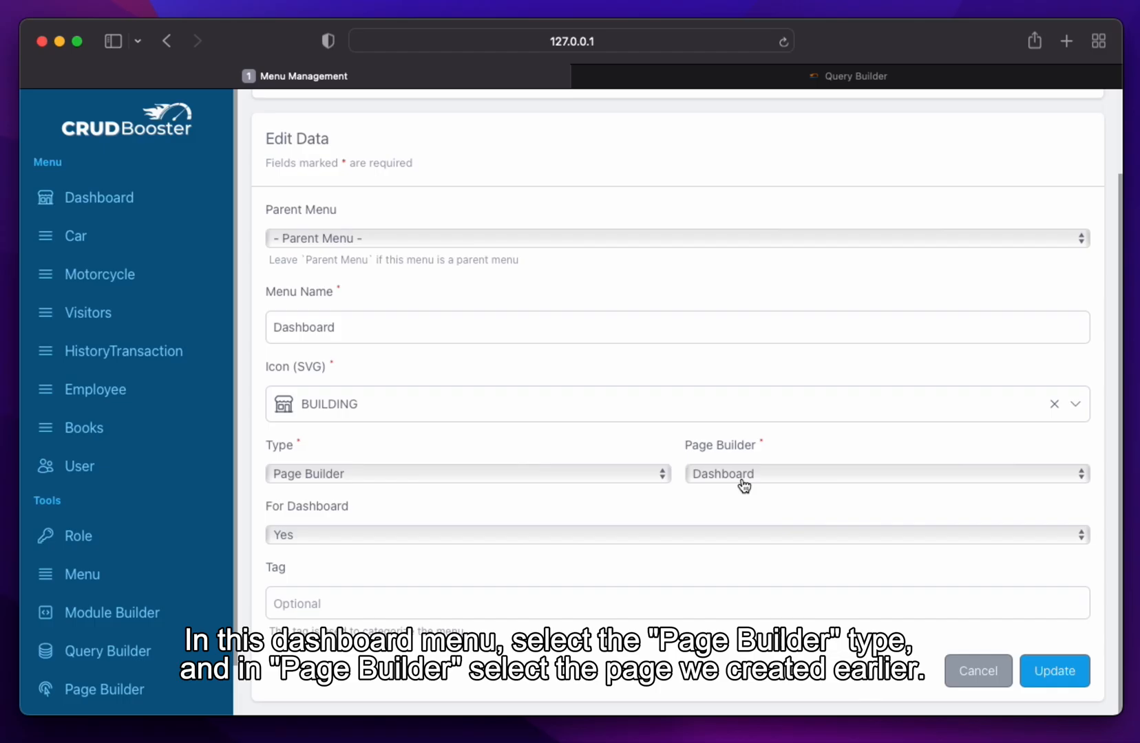
left_click(883, 473)
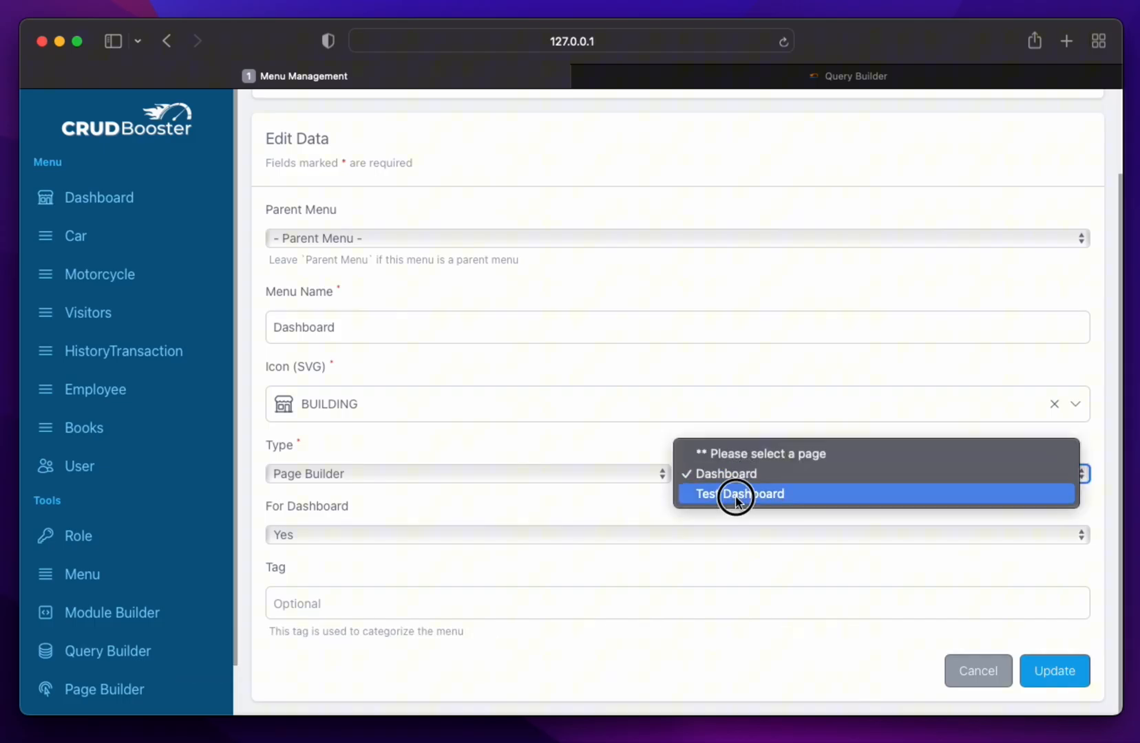
left_click(1053, 670)
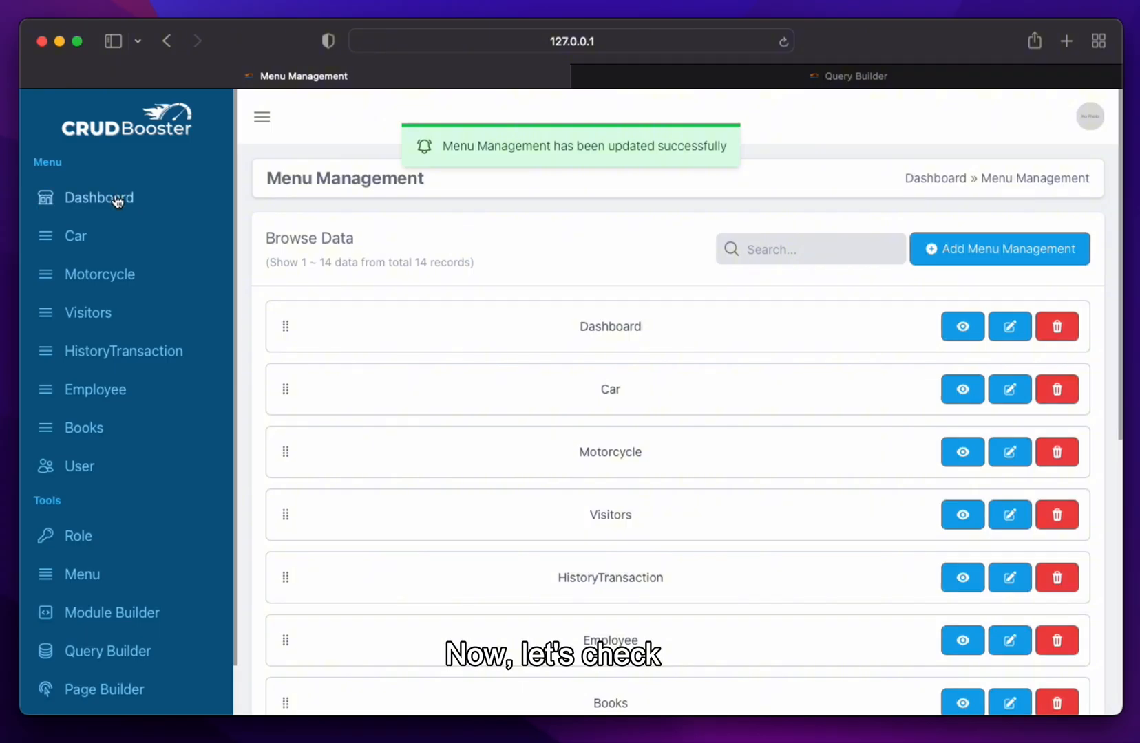
Open Dashboard from the sidebar and view the counters, employee table and monthly visitor chart
left_click(99, 198)
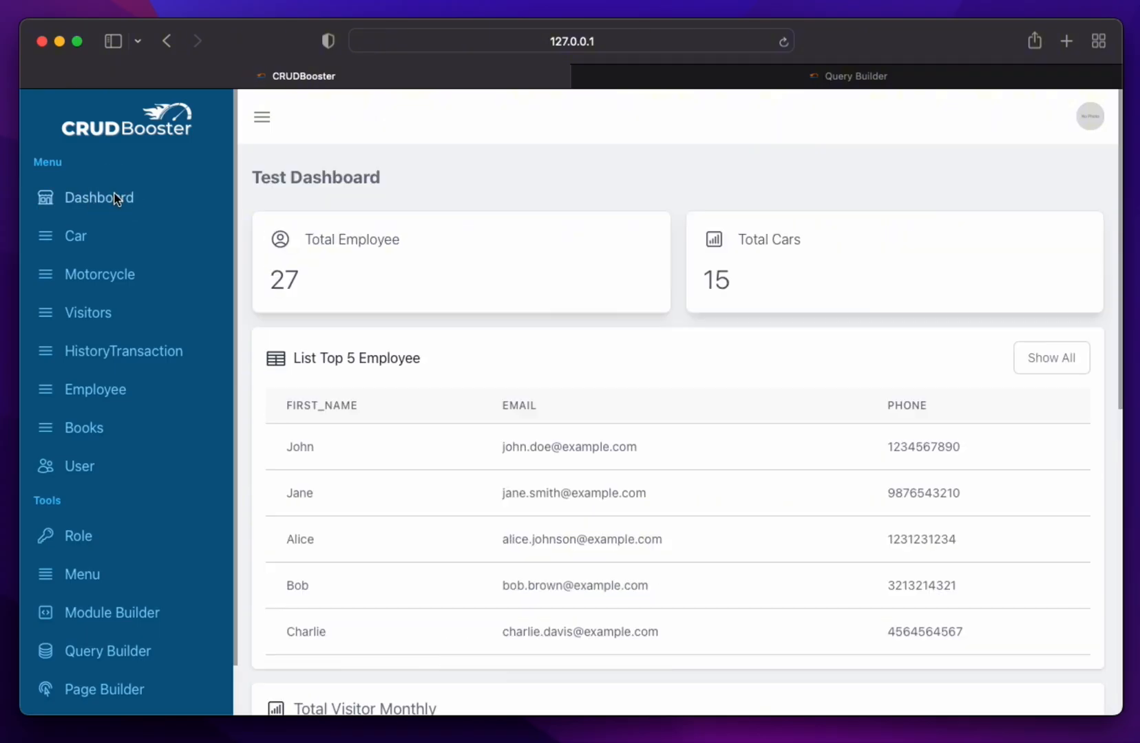
scroll("down", 3)
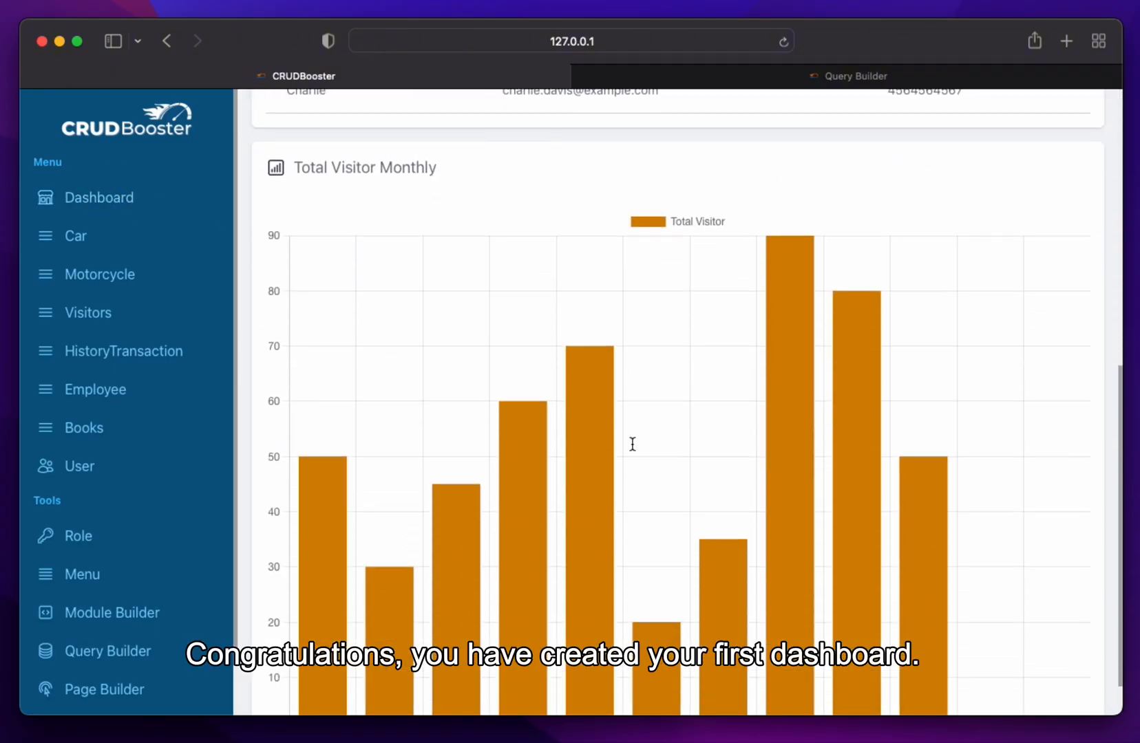